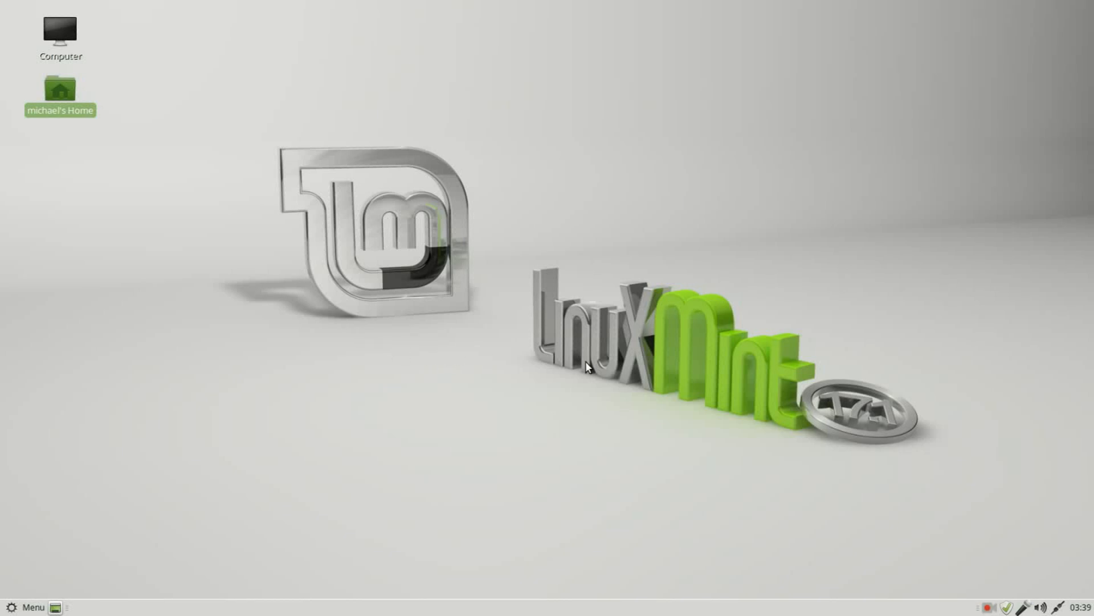
pyautogui.moveTo(885, 429)
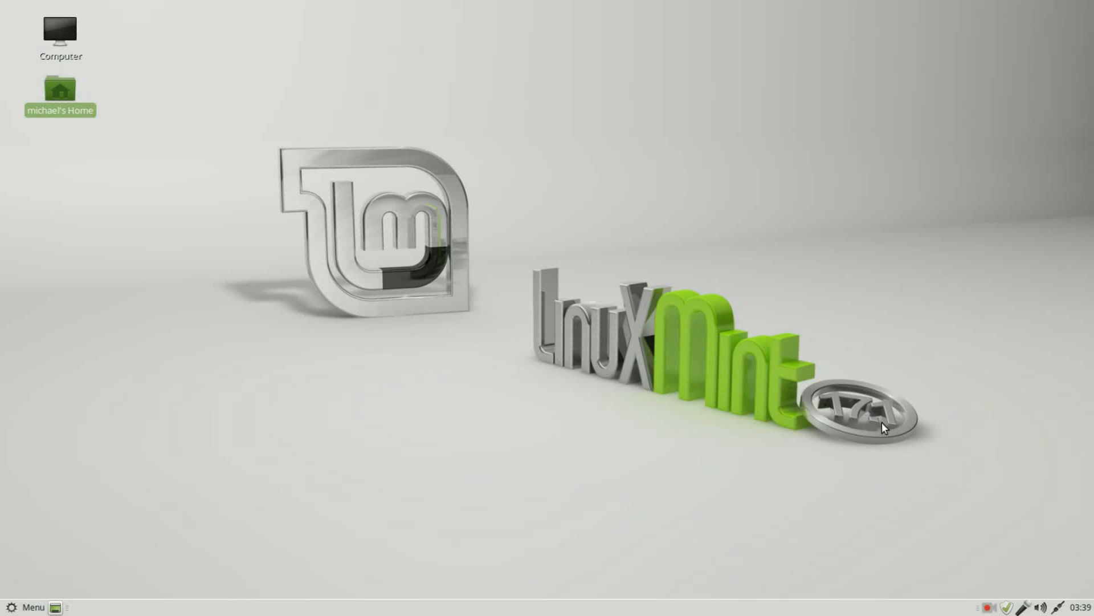
pyautogui.moveTo(34, 601)
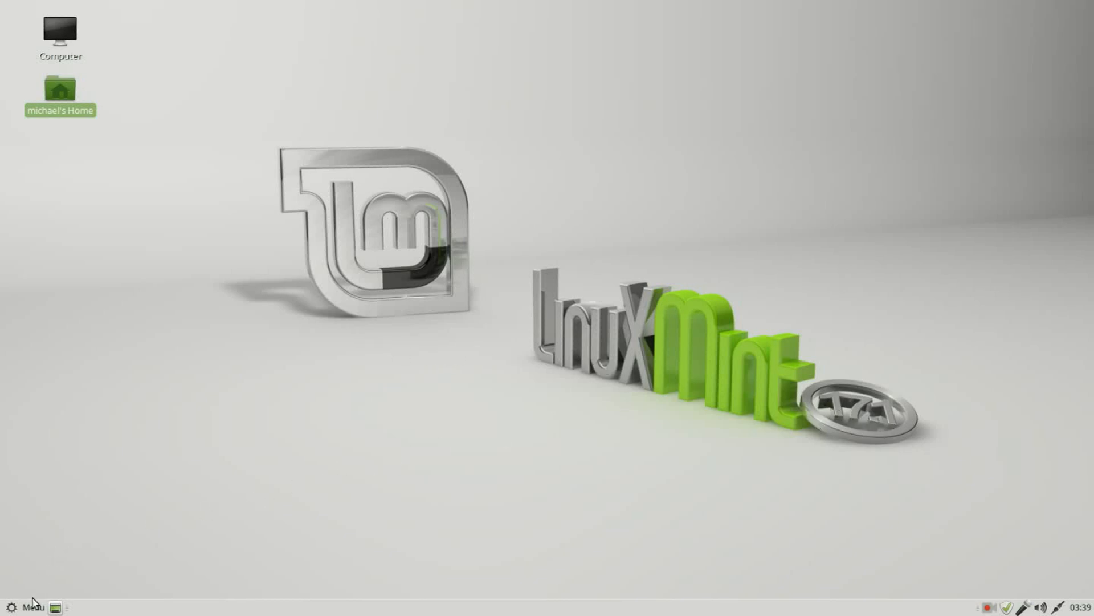
# Step: Launch LibreOffice from the Office menu and view About, showing version 4.2.8.2
pyautogui.click(28, 606)
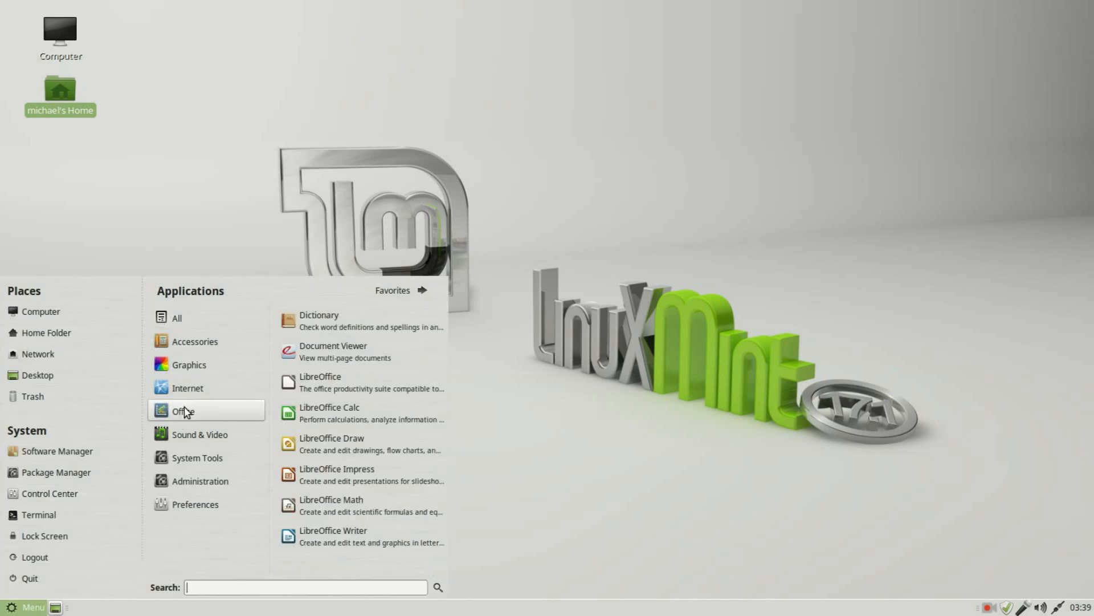
pyautogui.moveTo(348, 384)
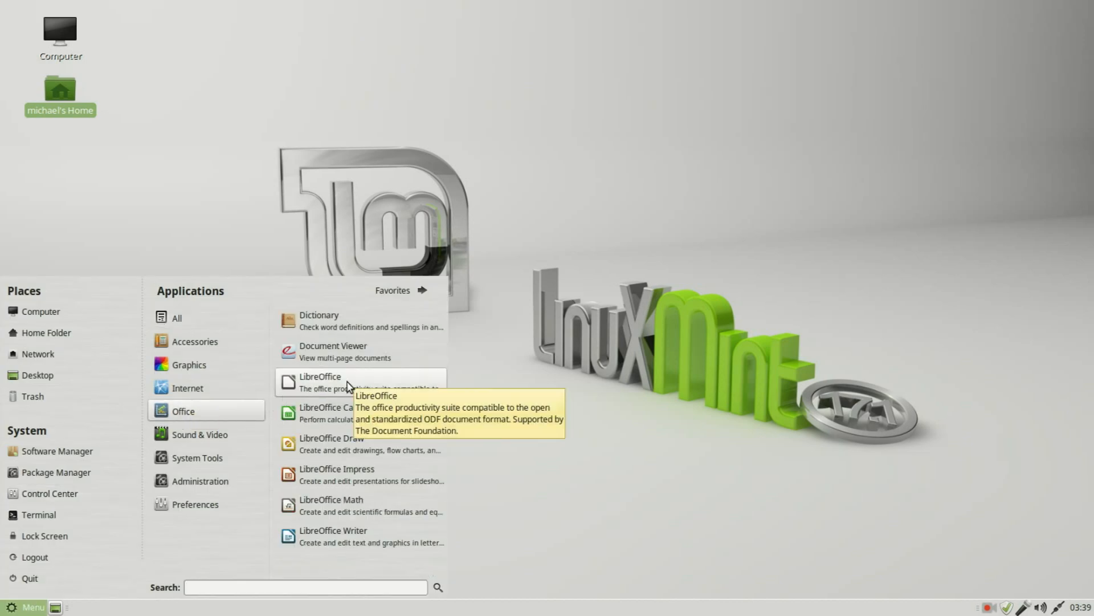
pyautogui.click(320, 381)
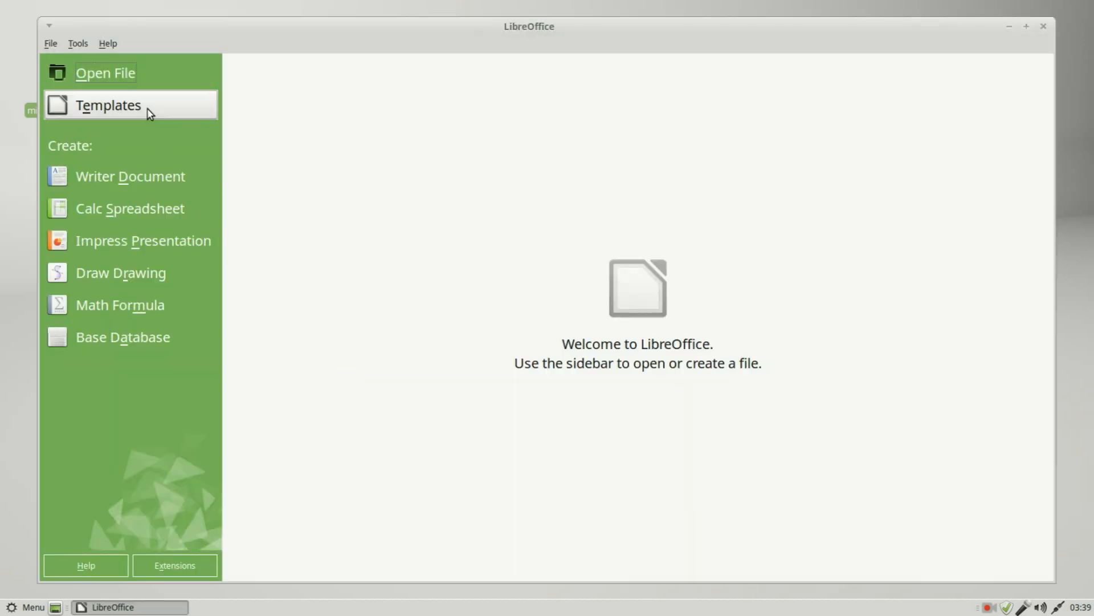
pyautogui.moveTo(108, 43)
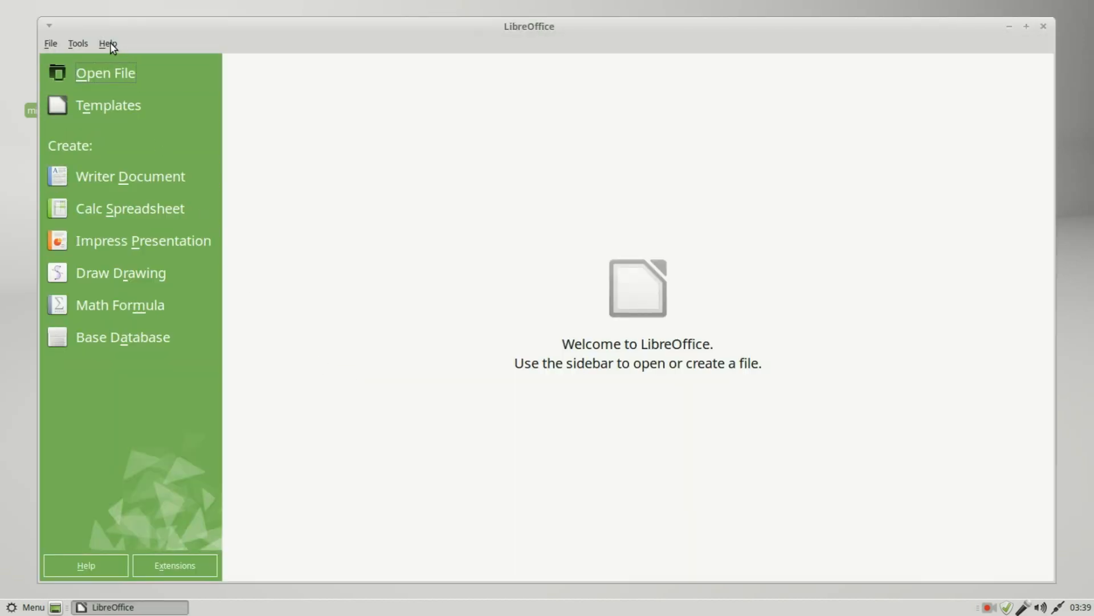
pyautogui.click(108, 43)
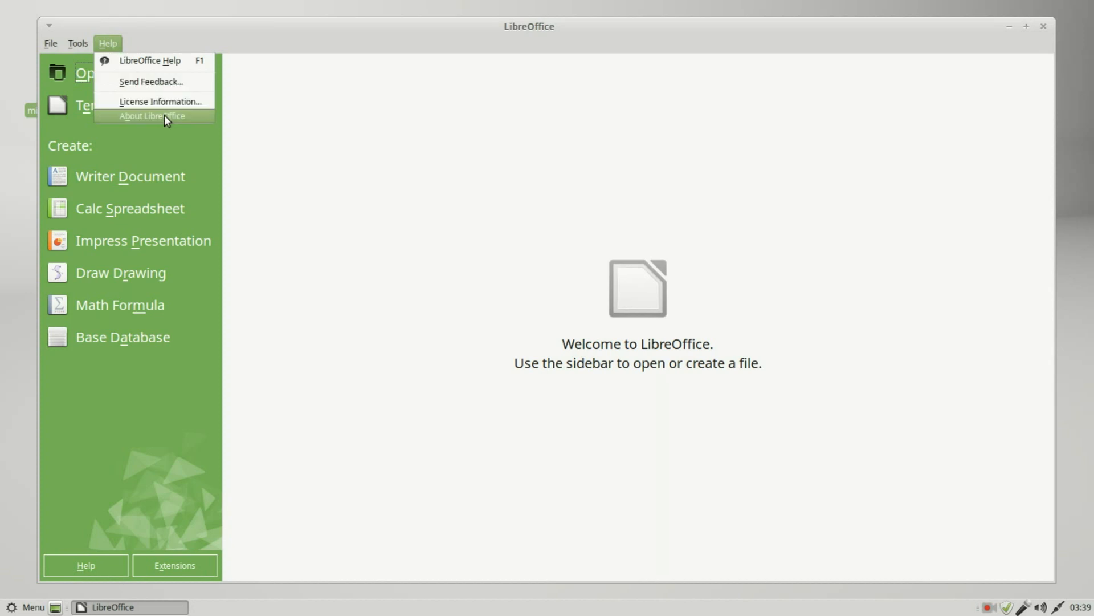
pyautogui.click(152, 115)
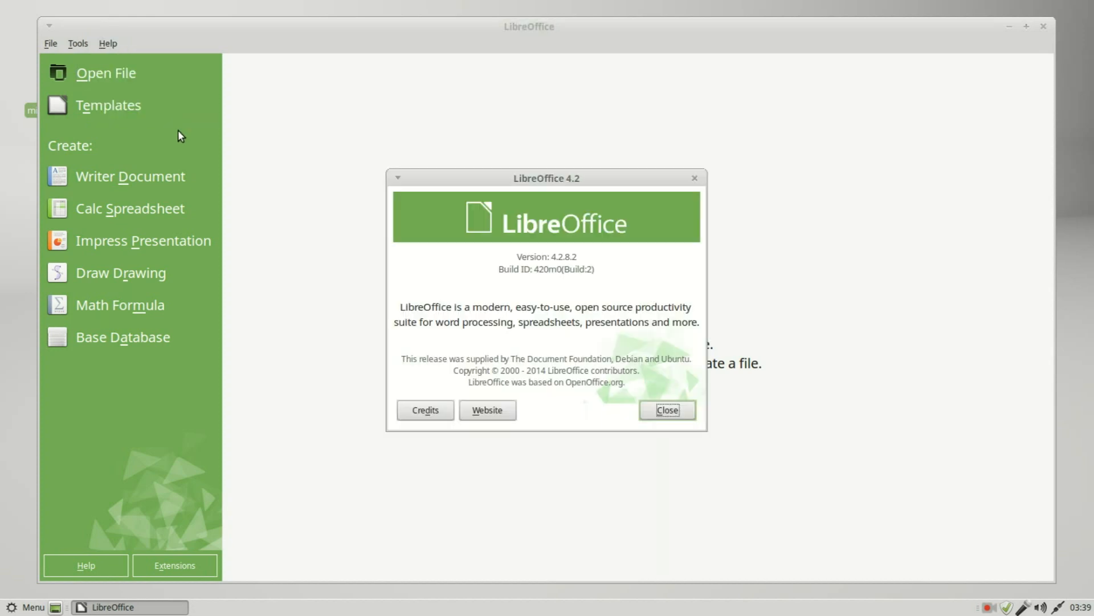
pyautogui.moveTo(556, 268)
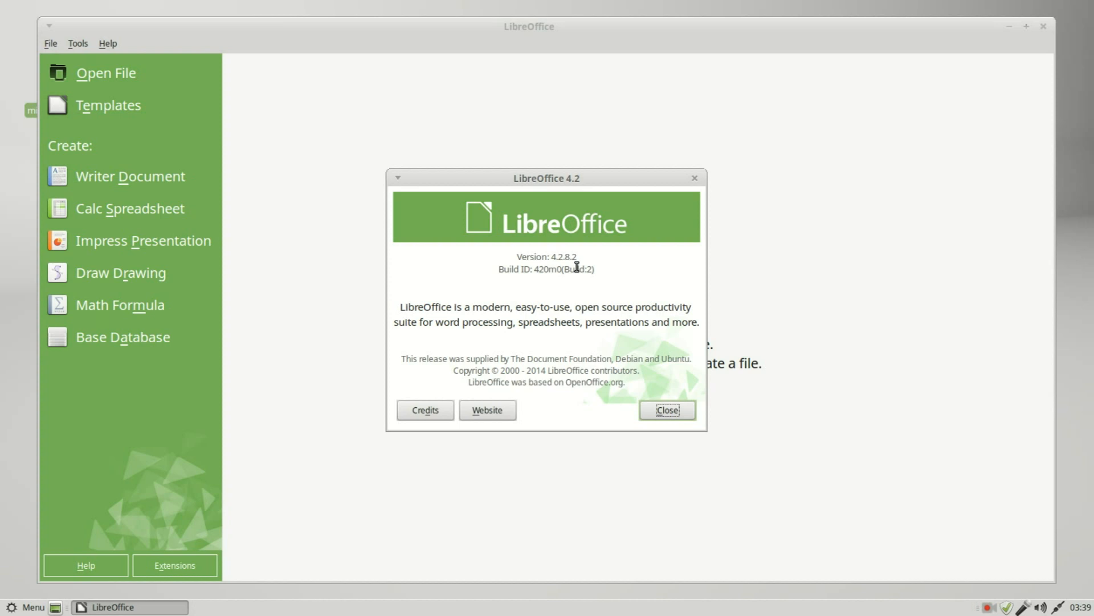
pyautogui.moveTo(115, 568)
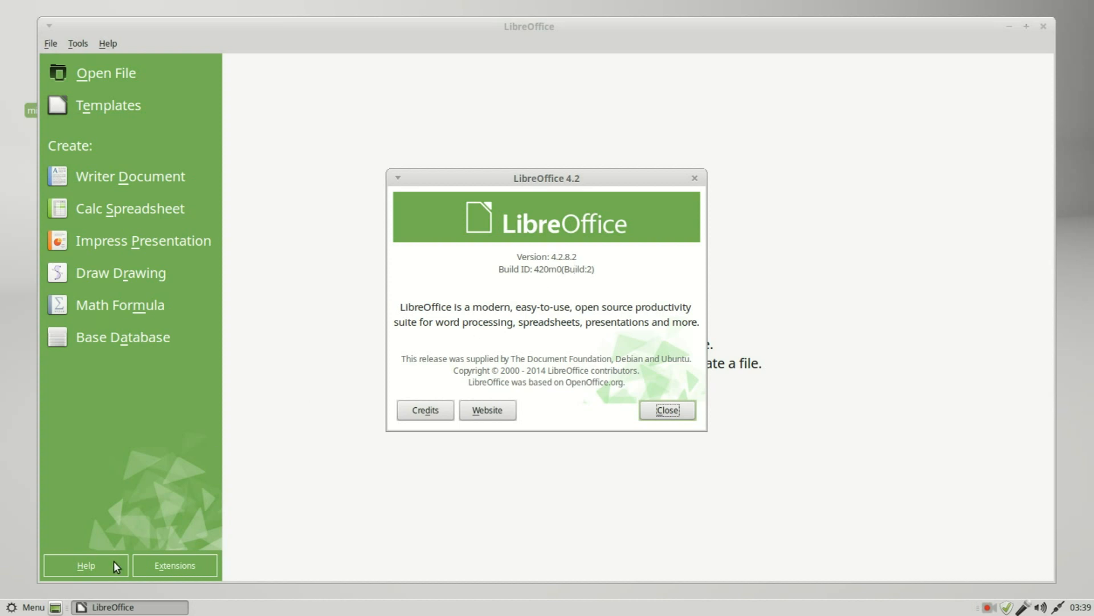
# Step: Launch Firefox from the Internet menu and load libreoffice.org
pyautogui.click(26, 606)
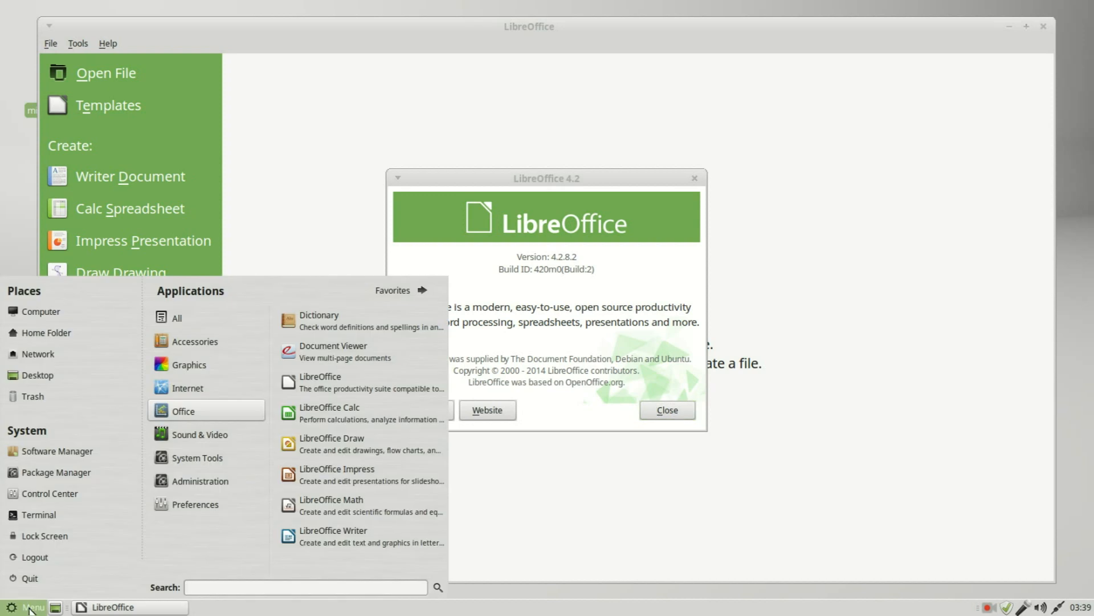
pyautogui.click(187, 387)
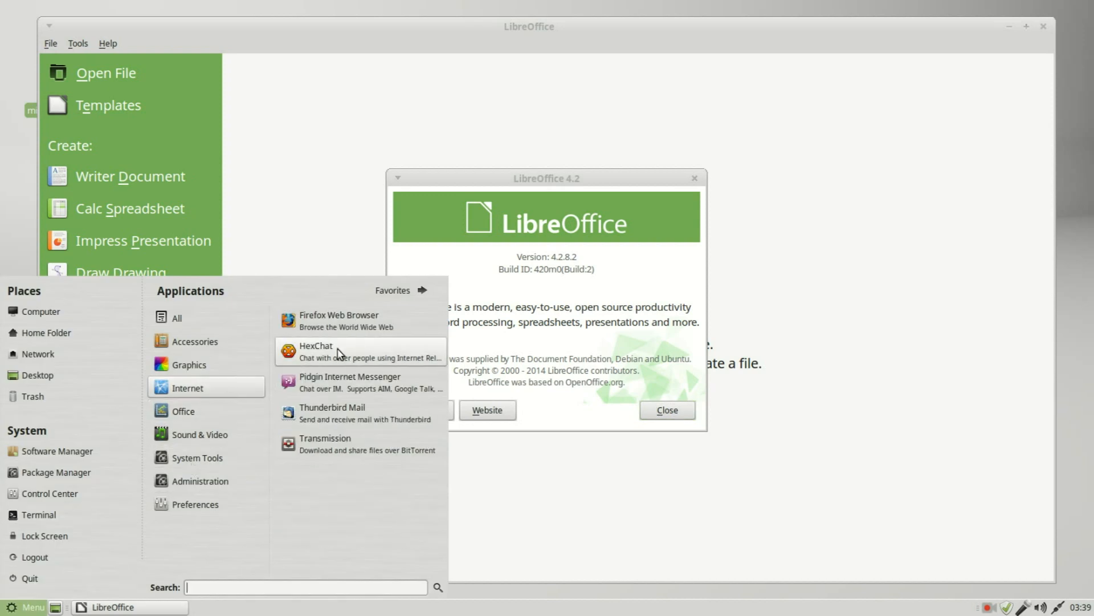
pyautogui.click(353, 324)
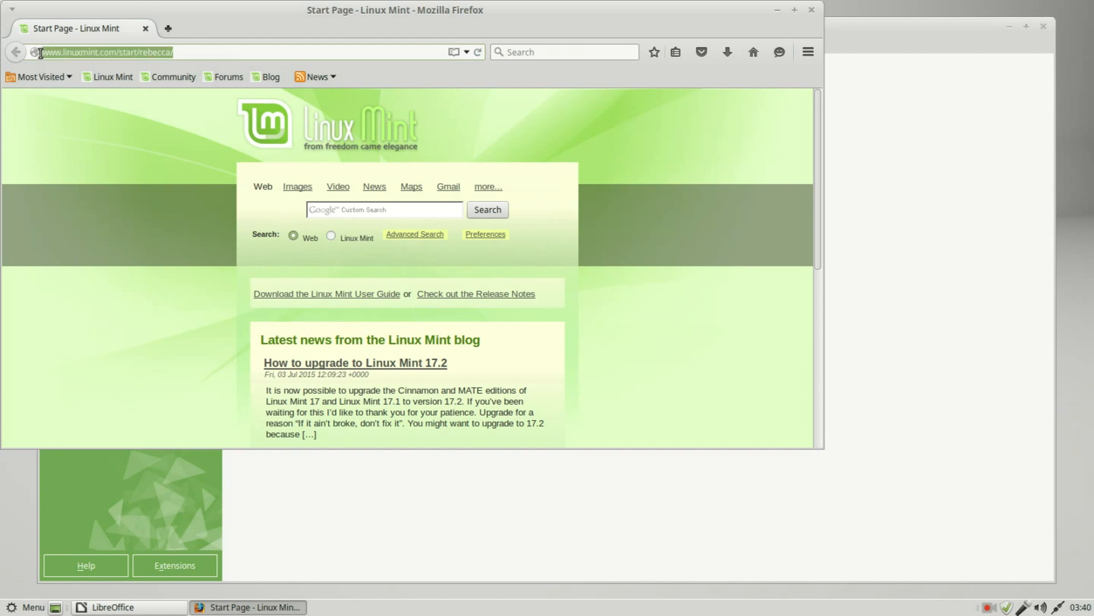
pyautogui.write('libreoffice.org')
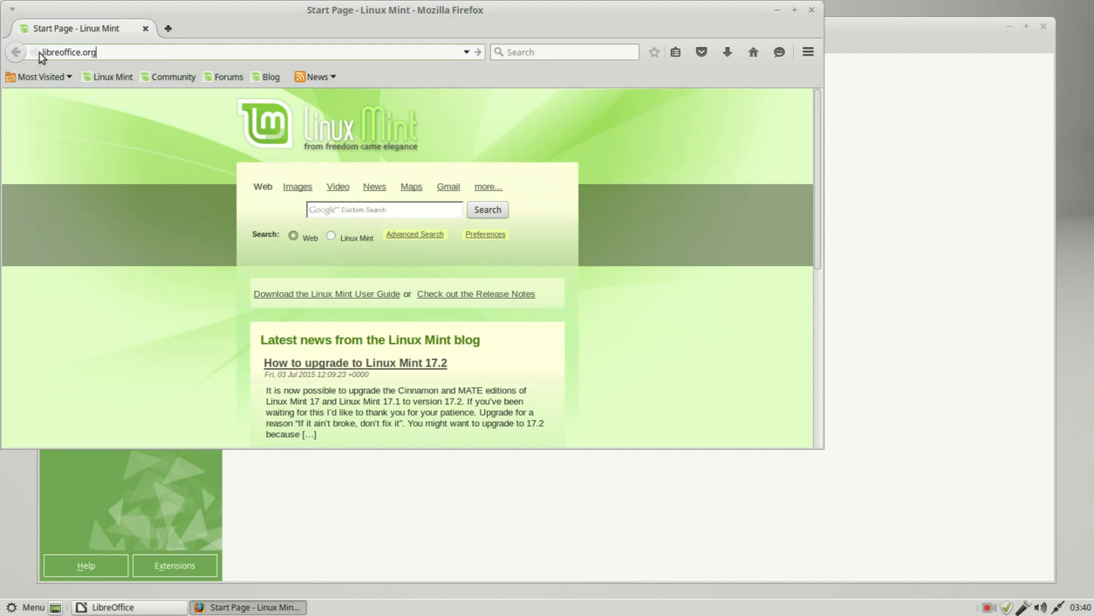
pyautogui.press('Return')
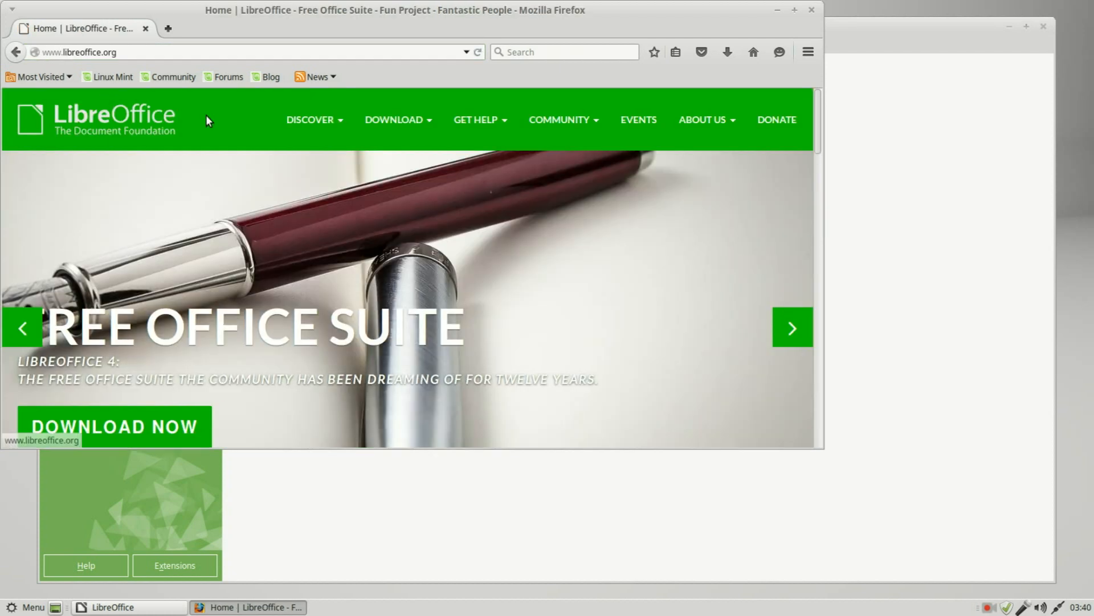
# Step: Visit the LibreOffice Fresh download page, then Still (4.3.7), then Fresh again
pyautogui.click(394, 119)
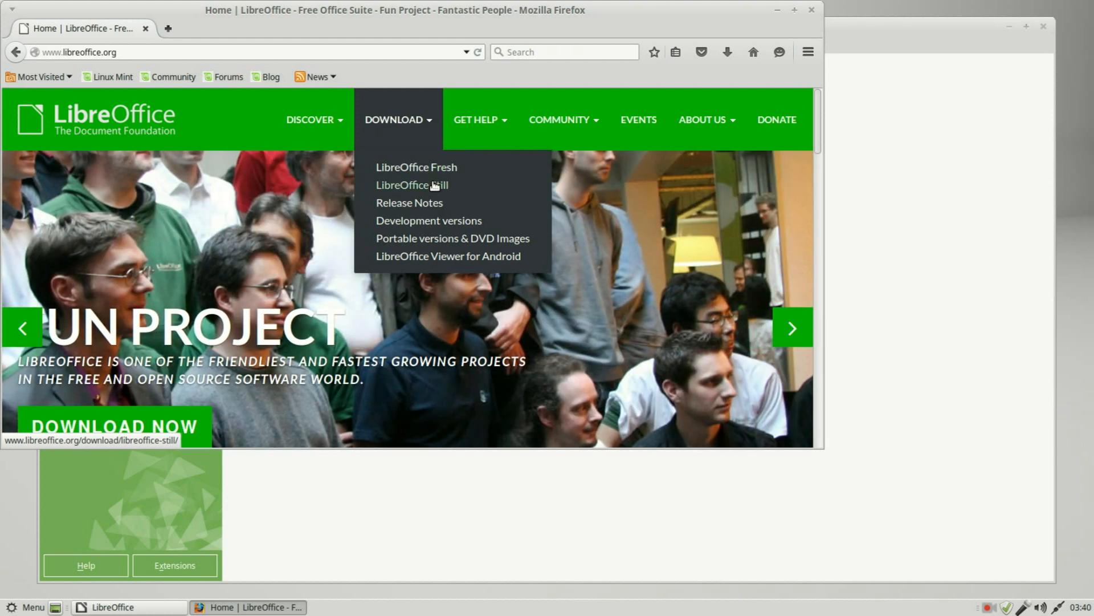
pyautogui.click(416, 167)
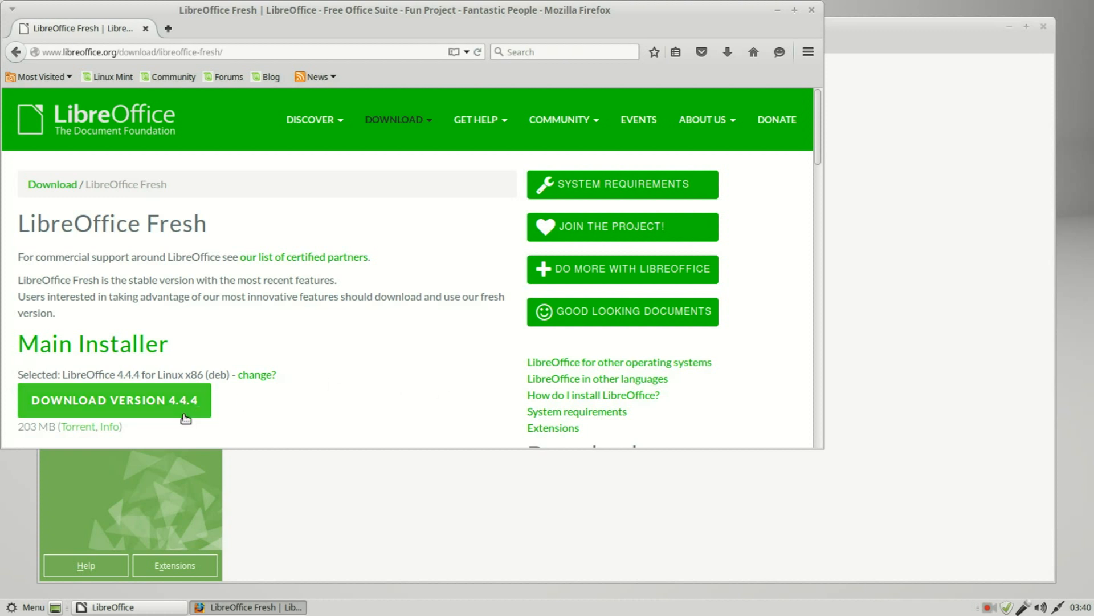
pyautogui.moveTo(188, 406)
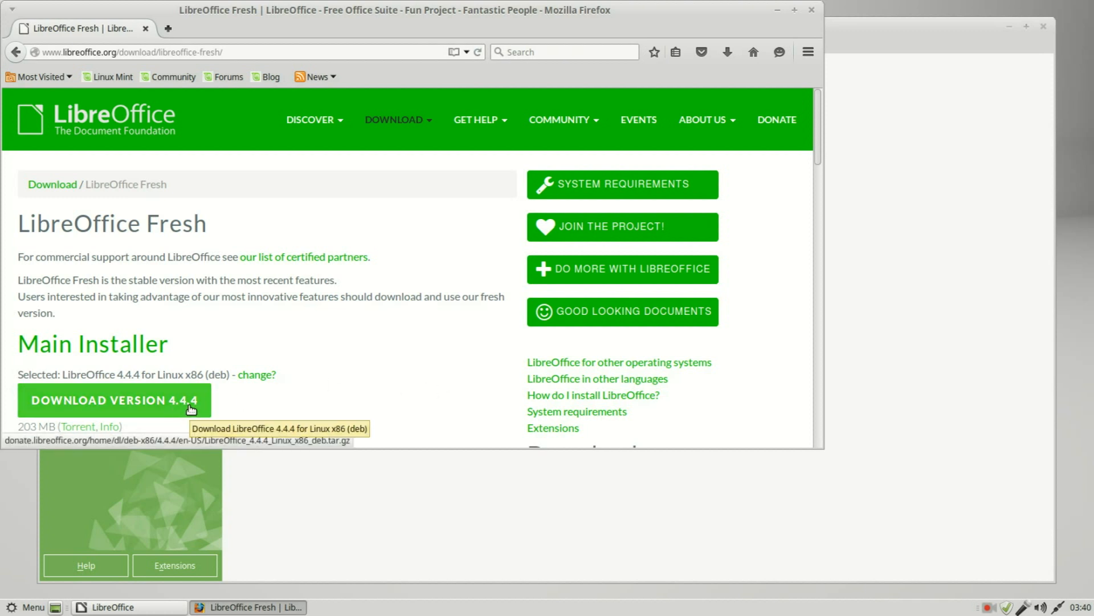
pyautogui.scroll(-3)
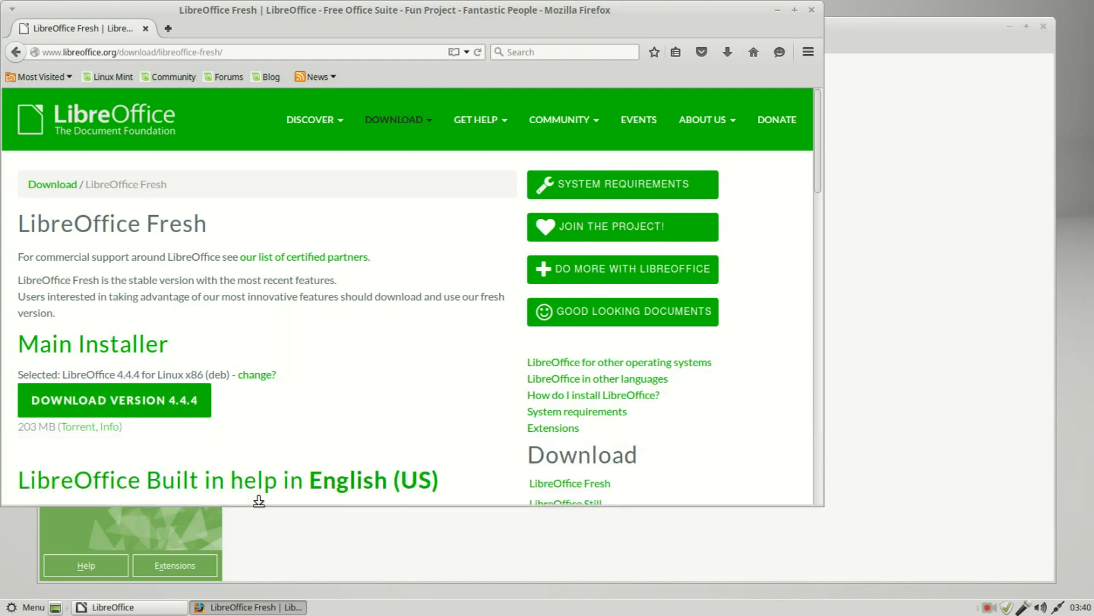
pyautogui.moveTo(566, 503)
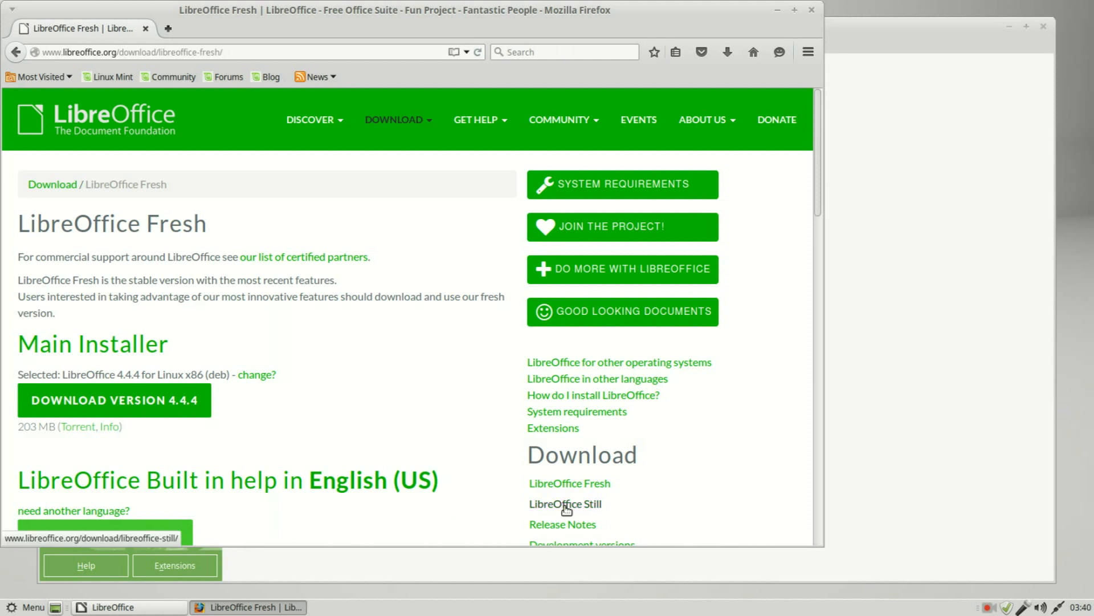
pyautogui.click(566, 503)
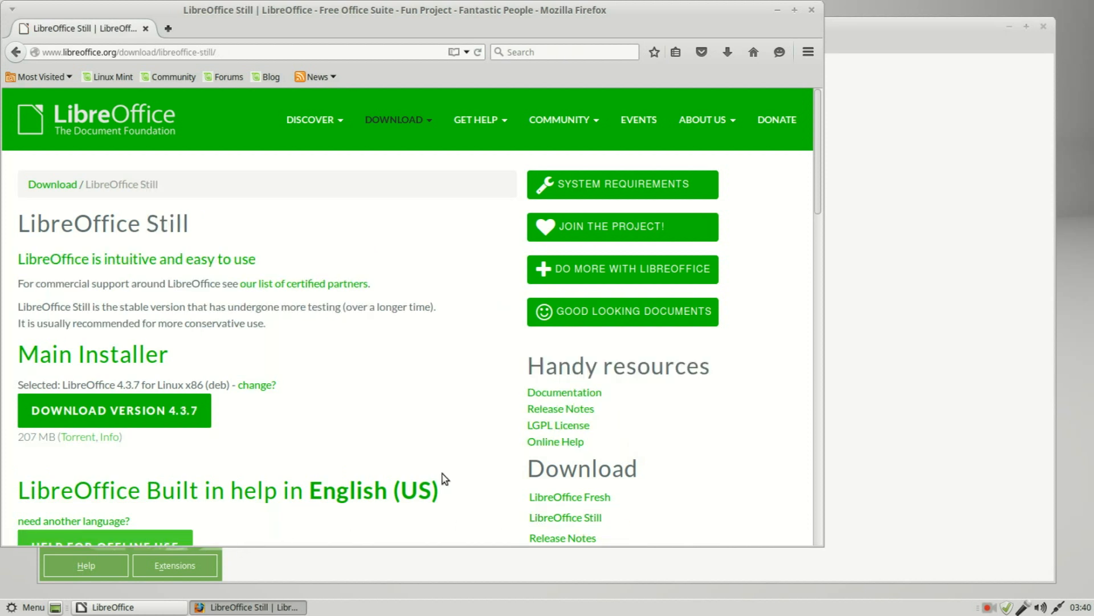
pyautogui.moveTo(227, 424)
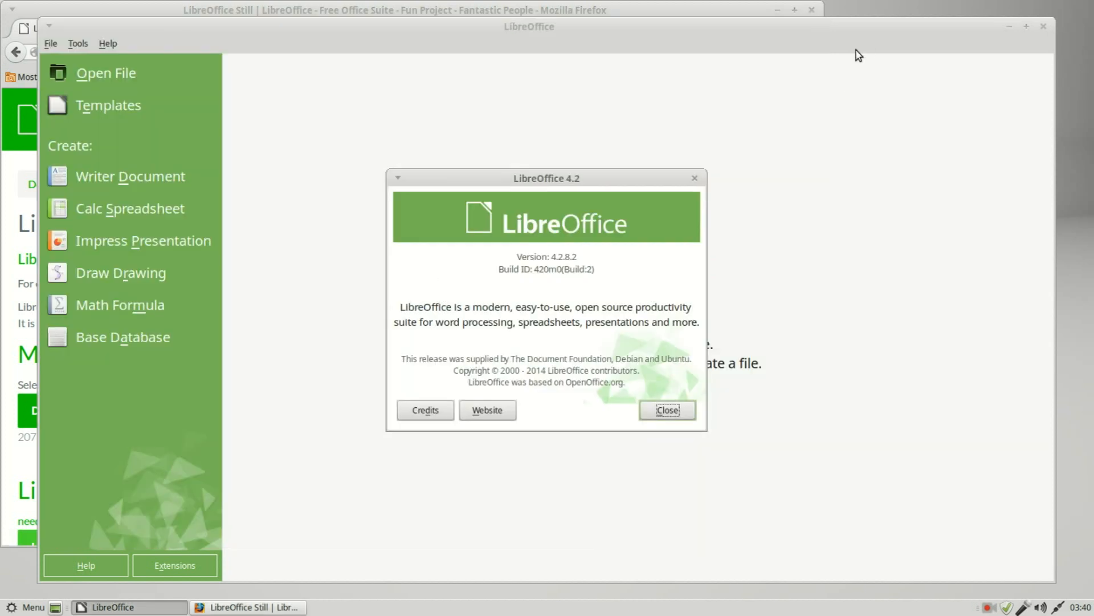
pyautogui.moveTo(561, 270)
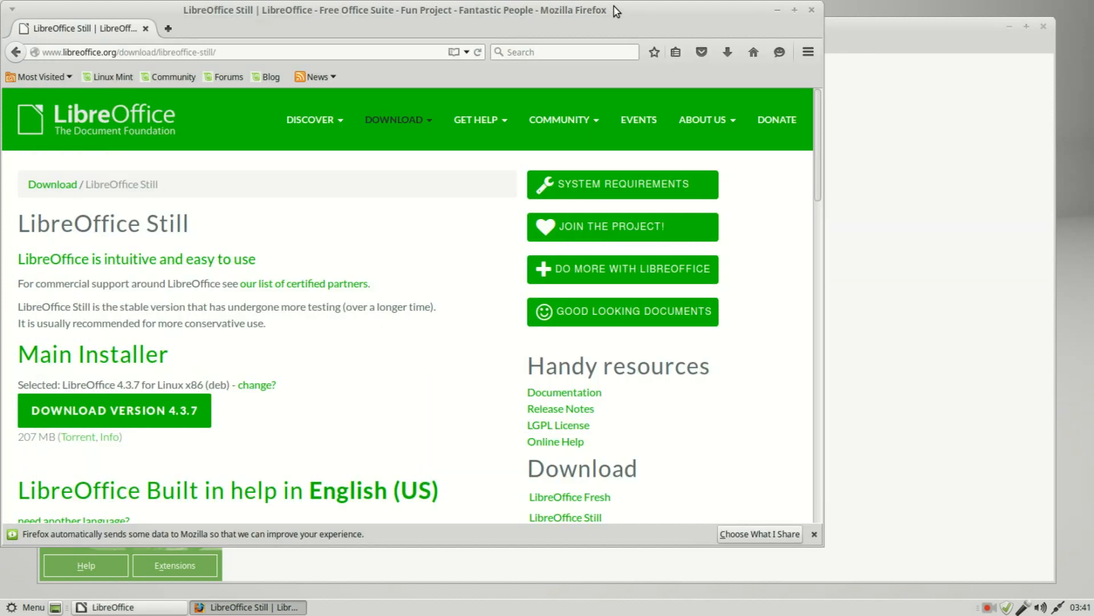
pyautogui.moveTo(525, 474)
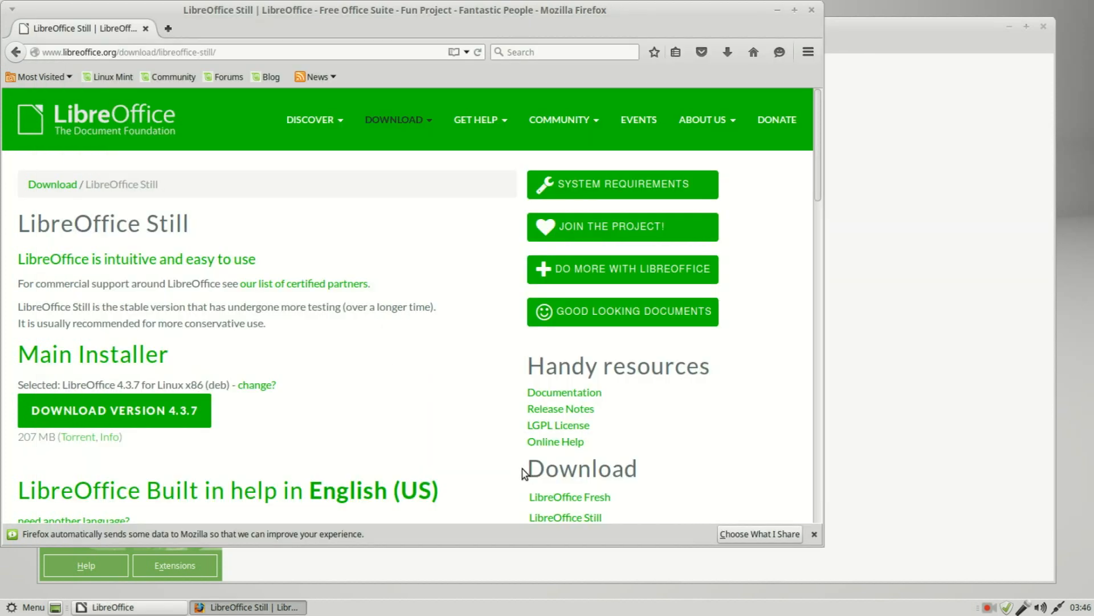
pyautogui.click(568, 496)
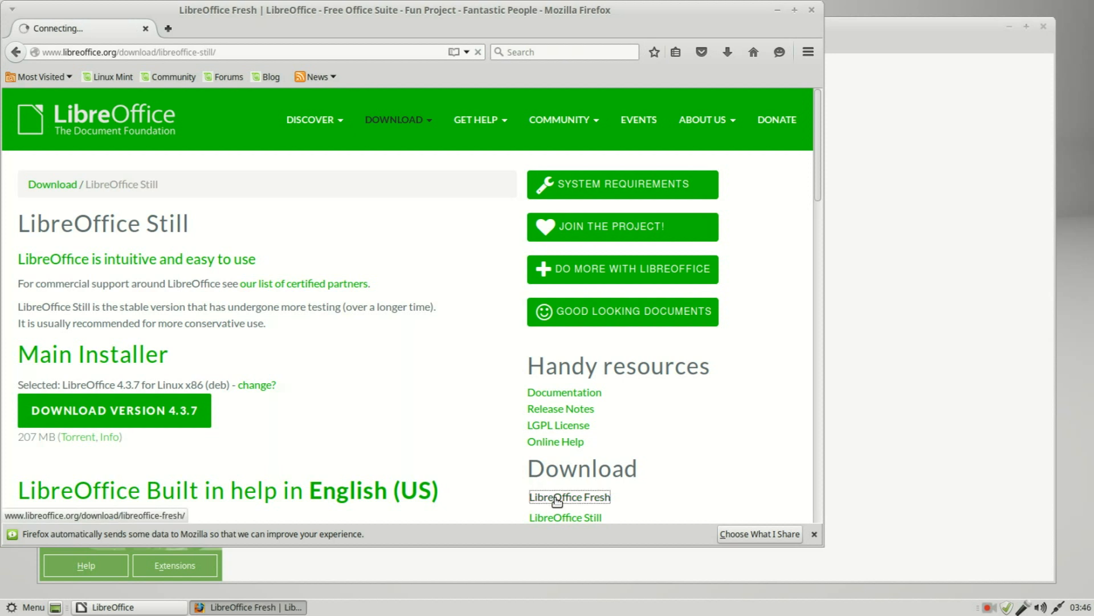
# Step: Reload the LibreOffice Fresh page offering 4.4.4 for Linux x86 (deb)
pyautogui.click(569, 497)
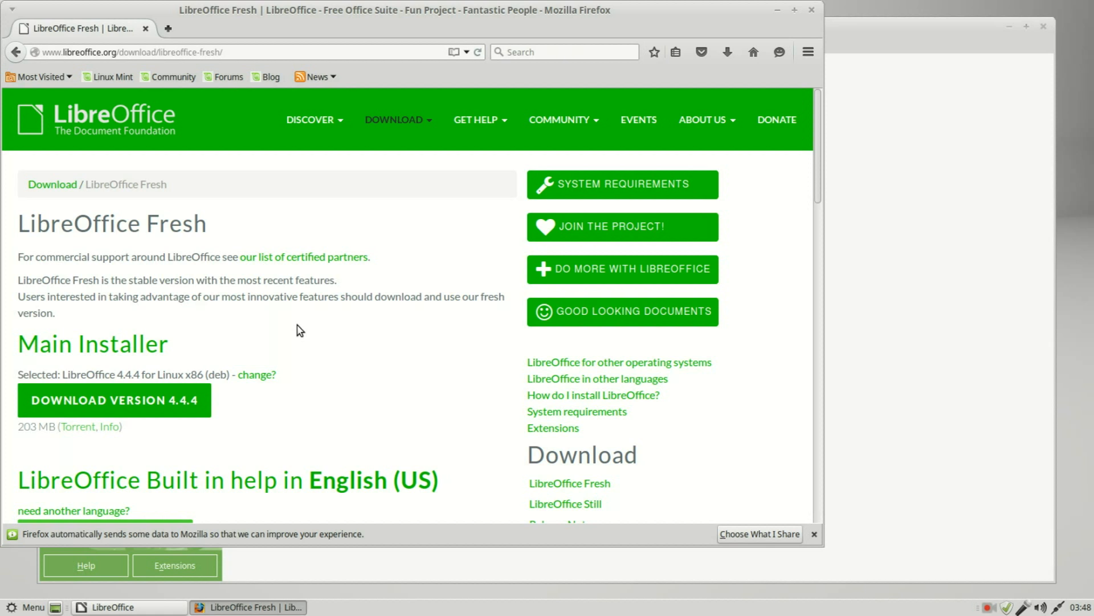
pyautogui.moveTo(55, 609)
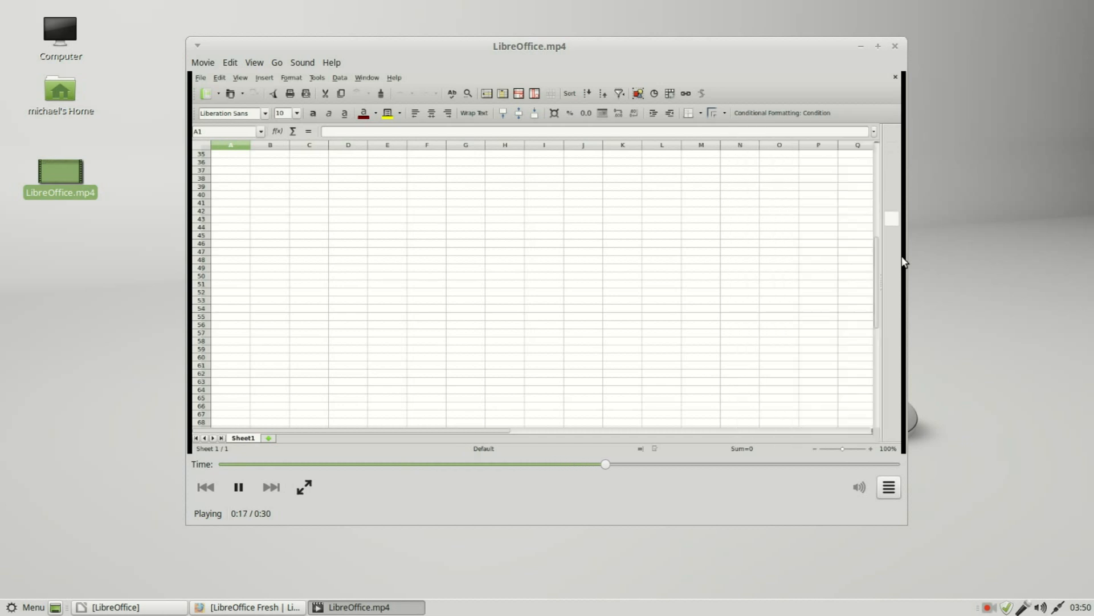
pyautogui.moveTo(565, 286)
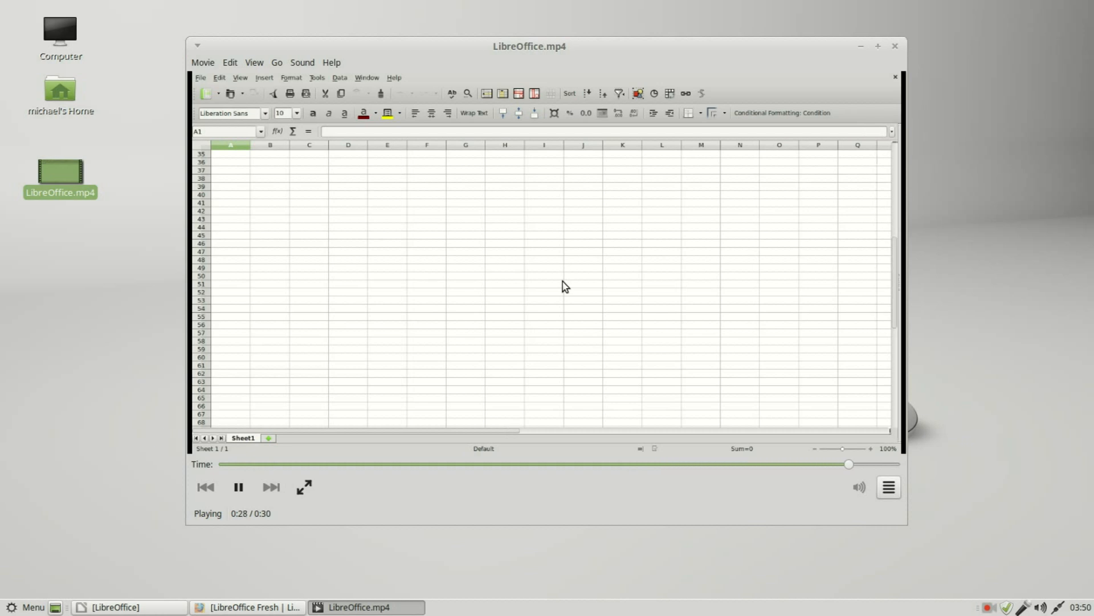
# Step: Finish playing LibreOffice.mp4 in Videos and close the player
pyautogui.click(237, 486)
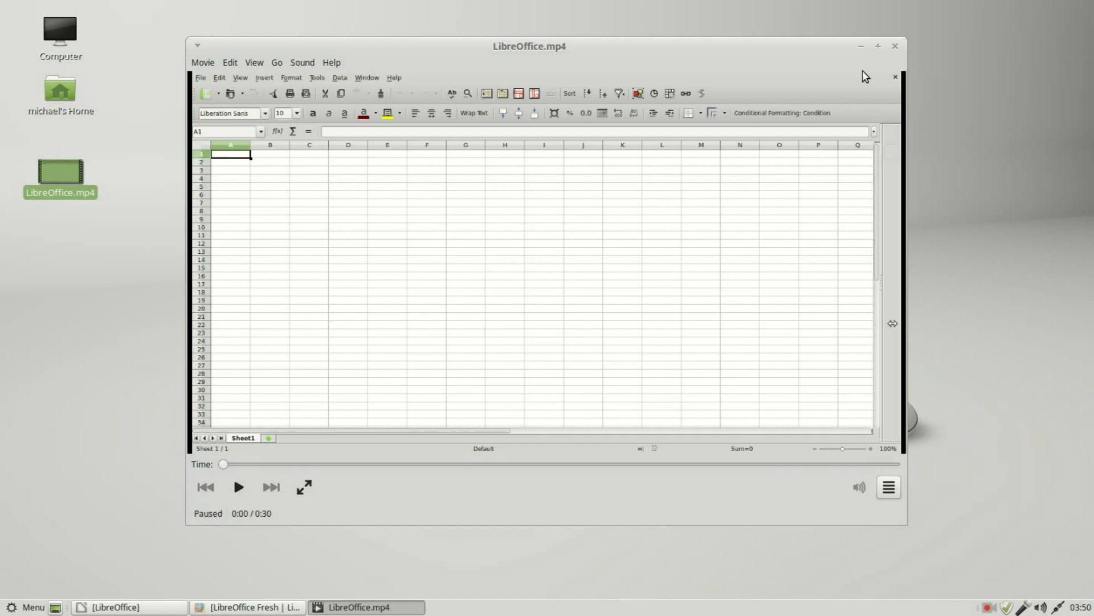
pyautogui.click(895, 46)
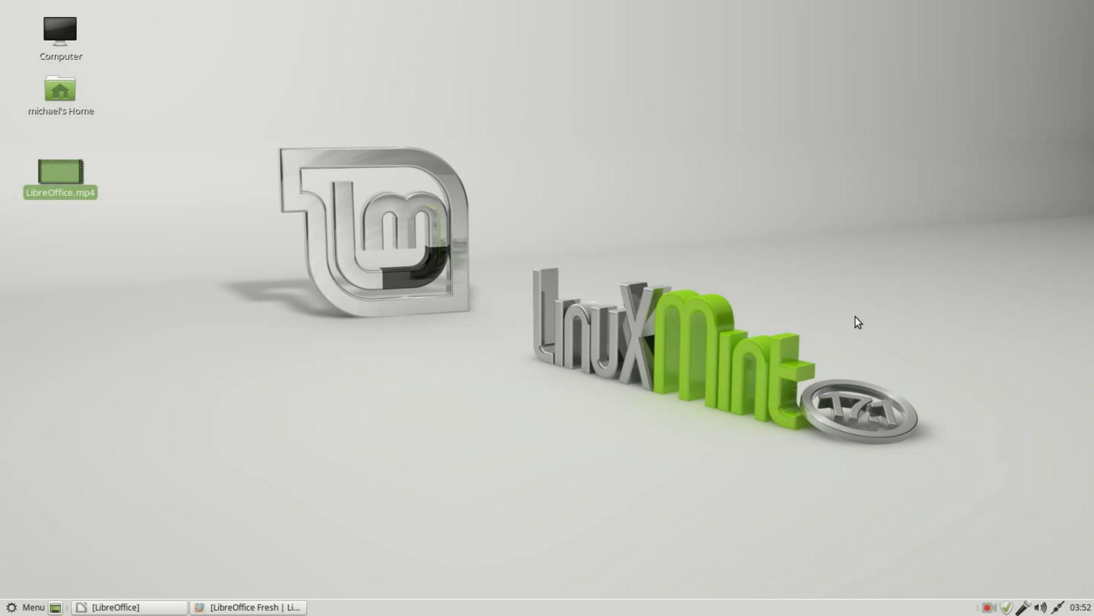
pyautogui.moveTo(516, 463)
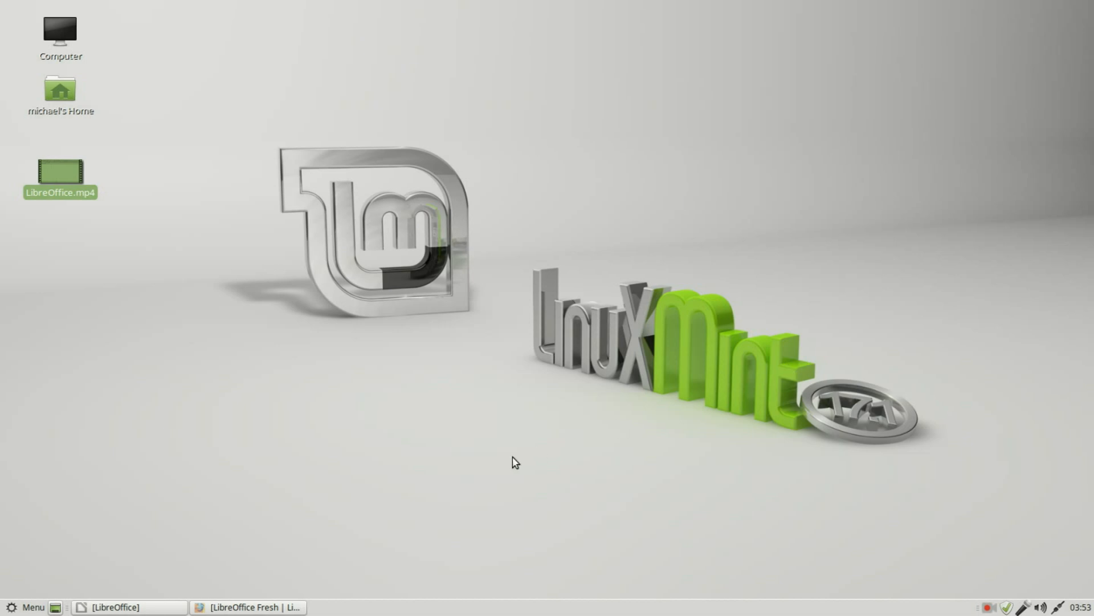
# Step: Search Launchpad for 'libreoffice 4.4' and open the Packaging team's 4.4.x PPA page
pyautogui.click(247, 606)
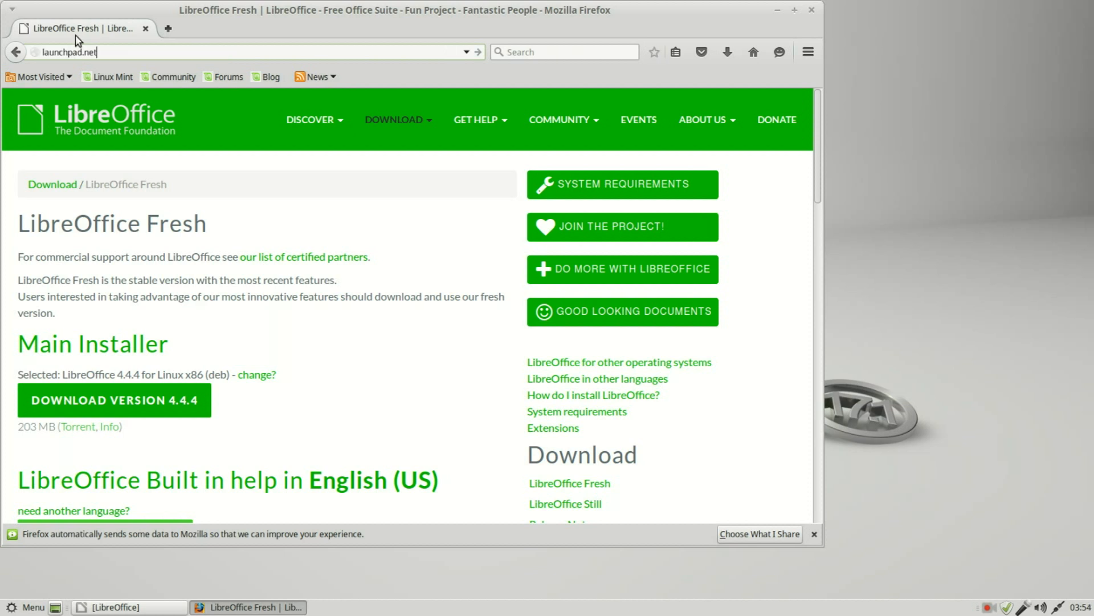
pyautogui.press('Return')
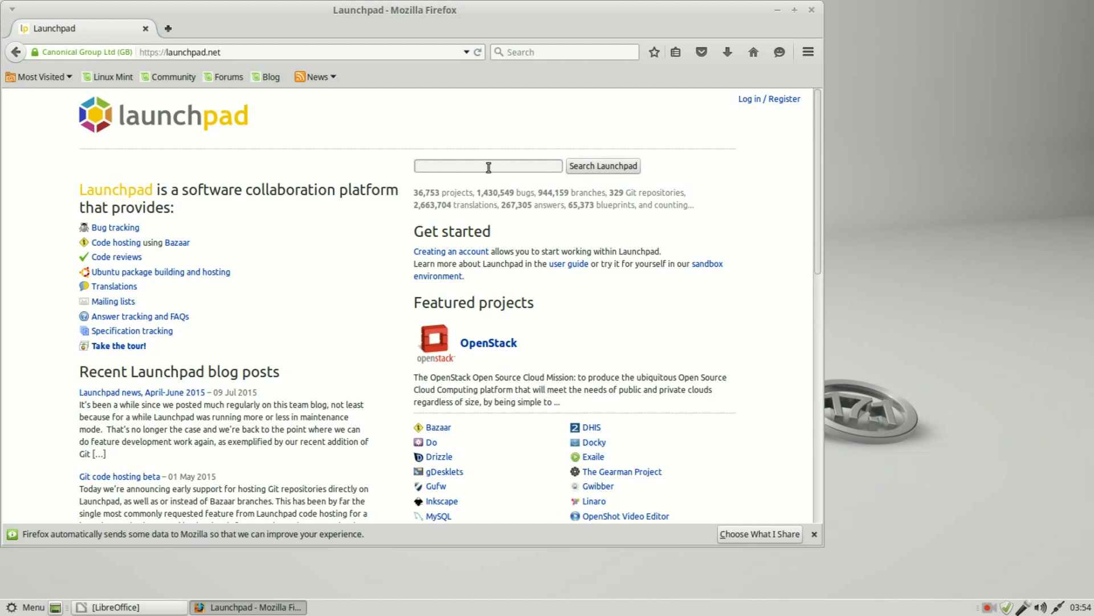
pyautogui.write('libreoffice 4.4')
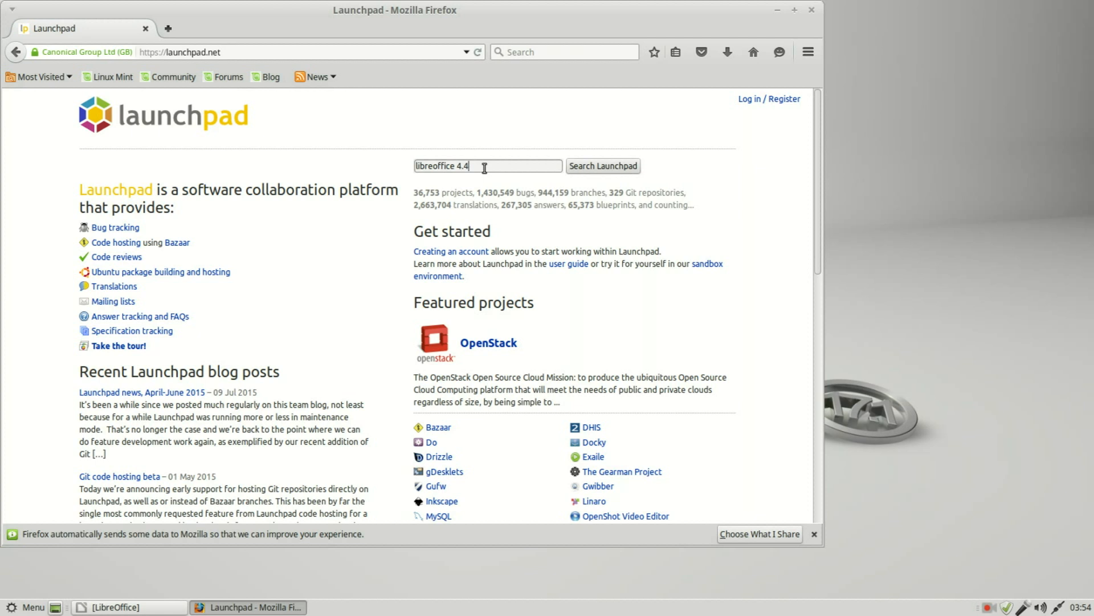
pyautogui.click(603, 166)
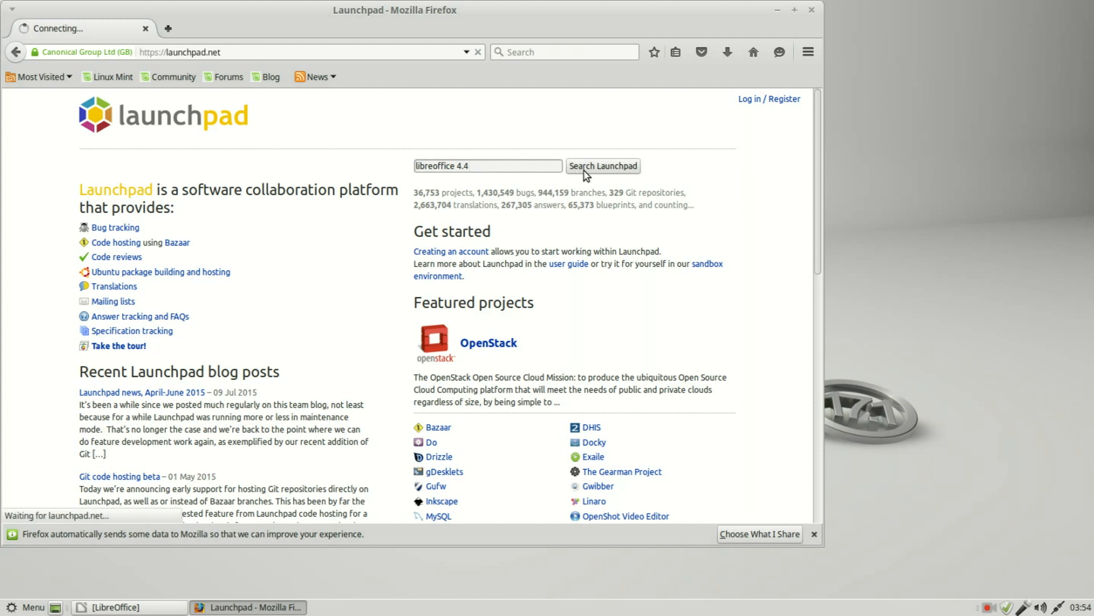
pyautogui.click(602, 165)
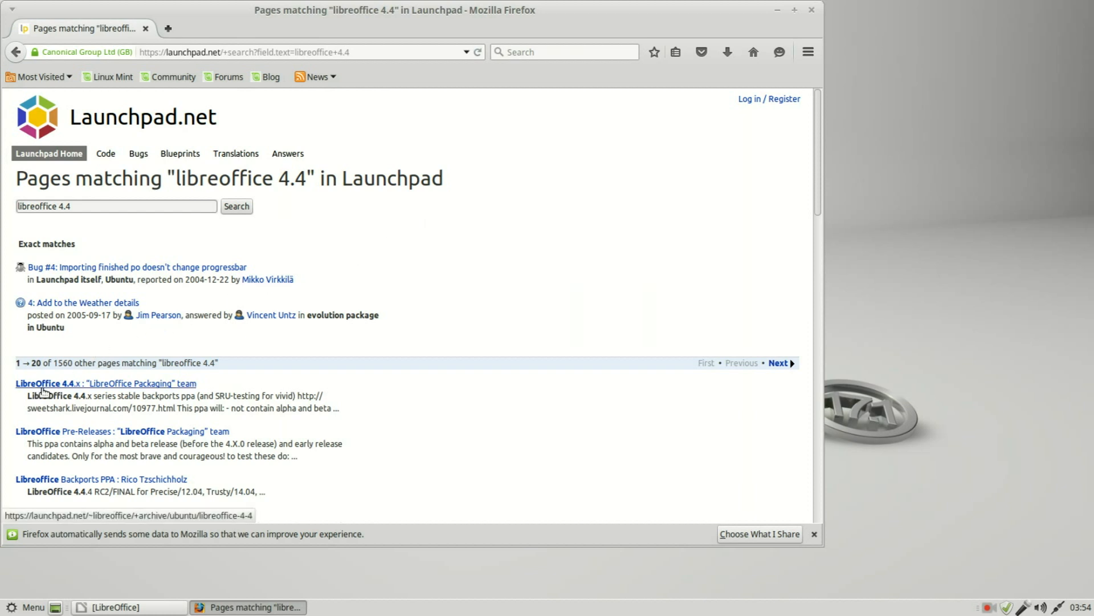
pyautogui.moveTo(113, 394)
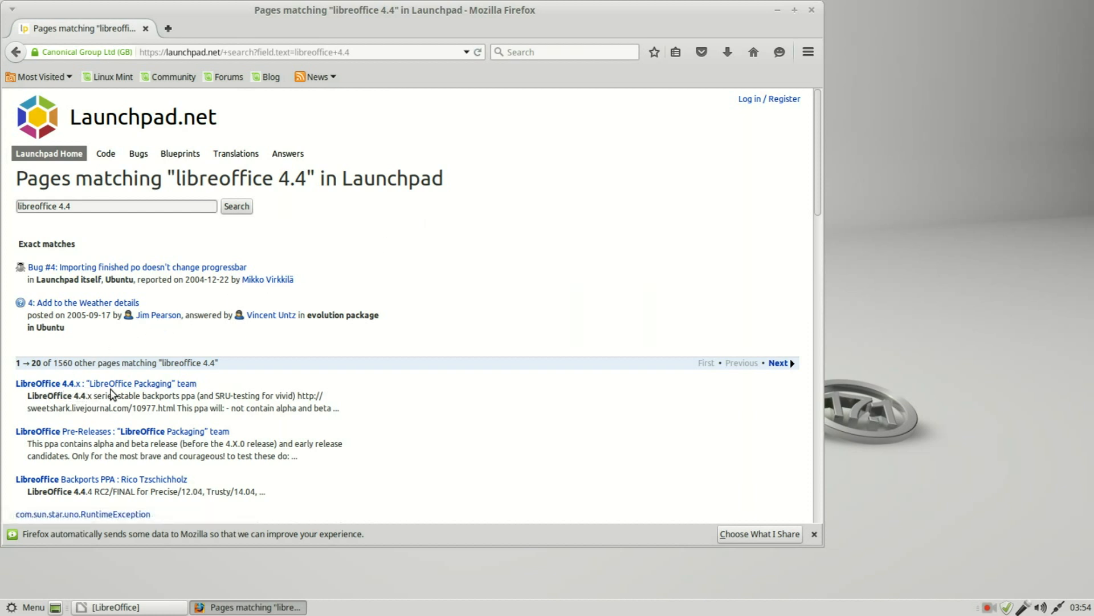
pyautogui.moveTo(105, 383)
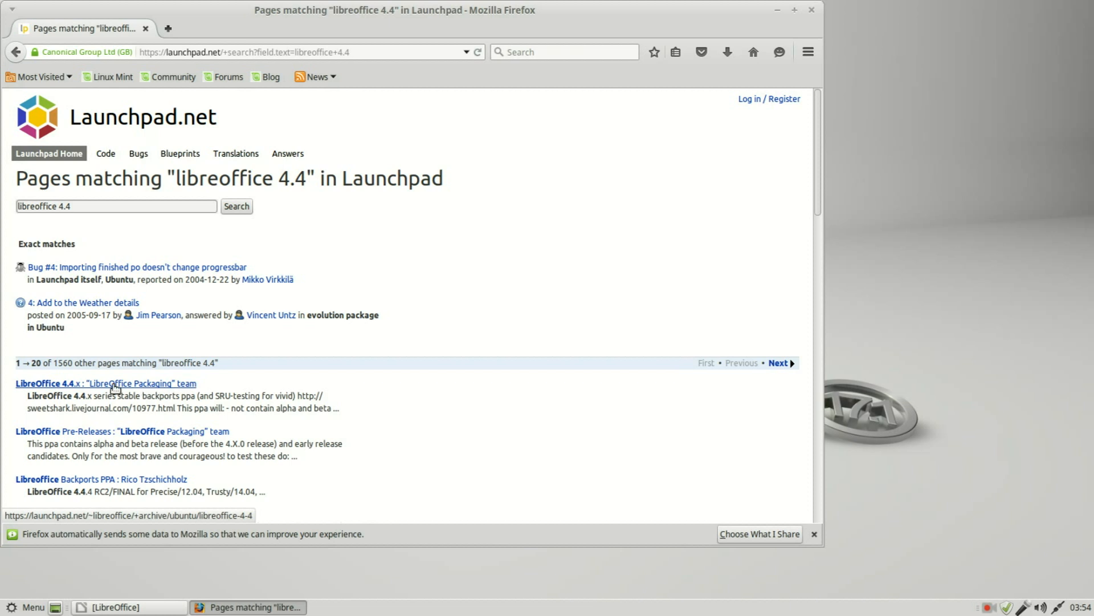
pyautogui.click(105, 383)
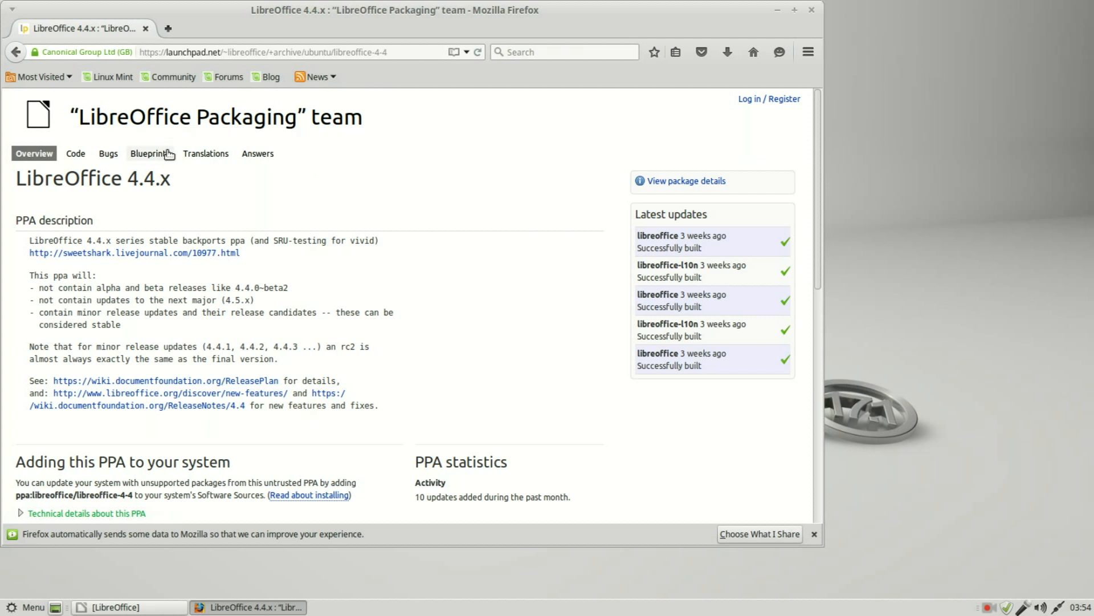
pyautogui.moveTo(731, 204)
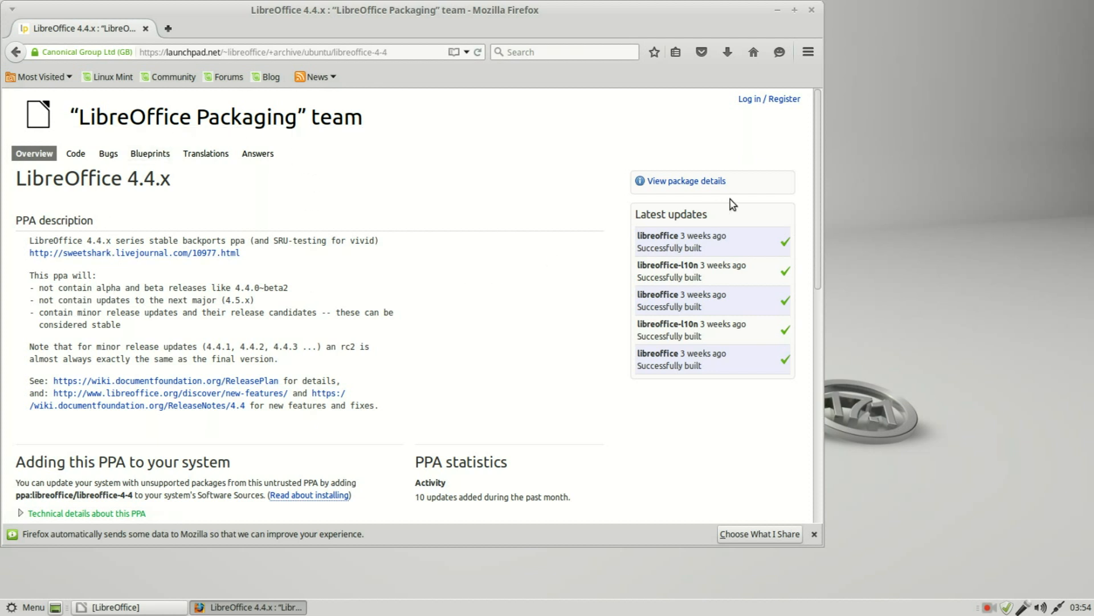
pyautogui.scroll(-3)
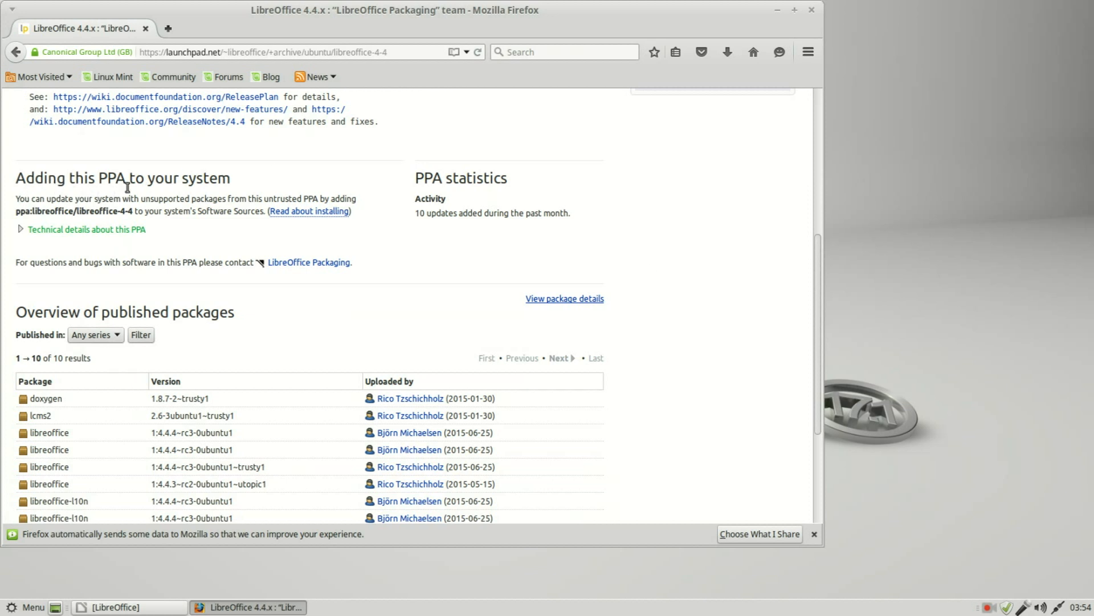
pyautogui.moveTo(74, 444)
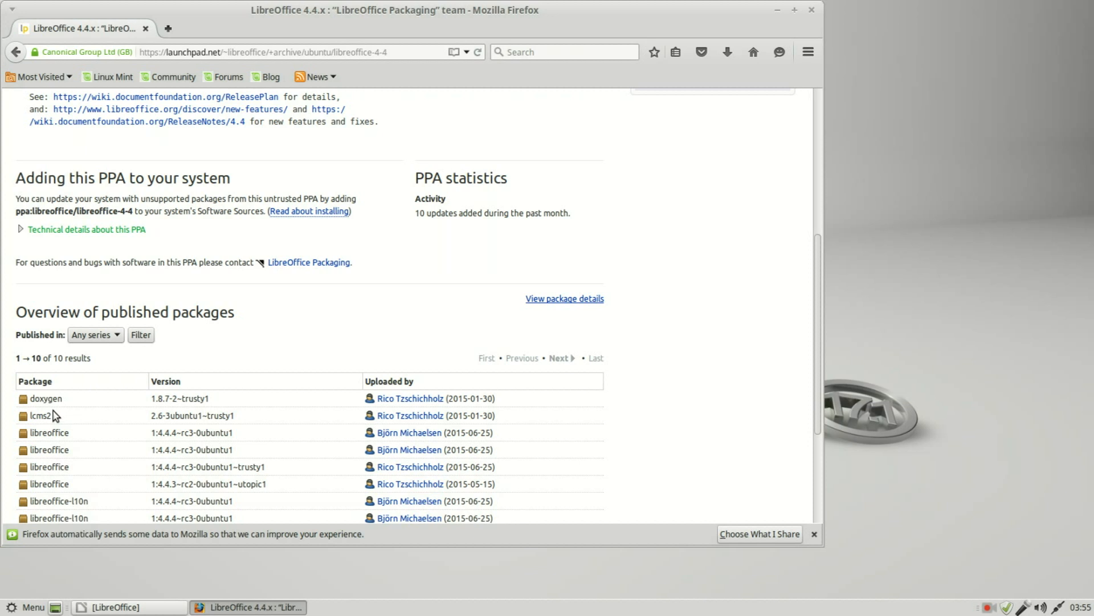
pyautogui.moveTo(146, 193)
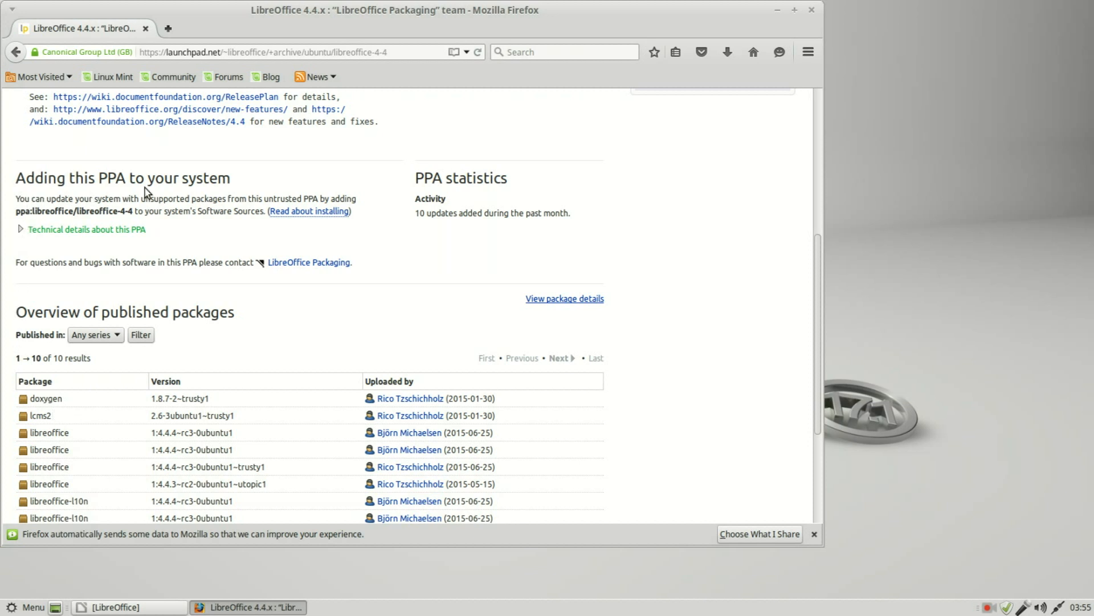
# Step: Select and copy ppa:libreoffice/libreoffice-4-4 from the Launchpad page
pyautogui.doubleClick(32, 211)
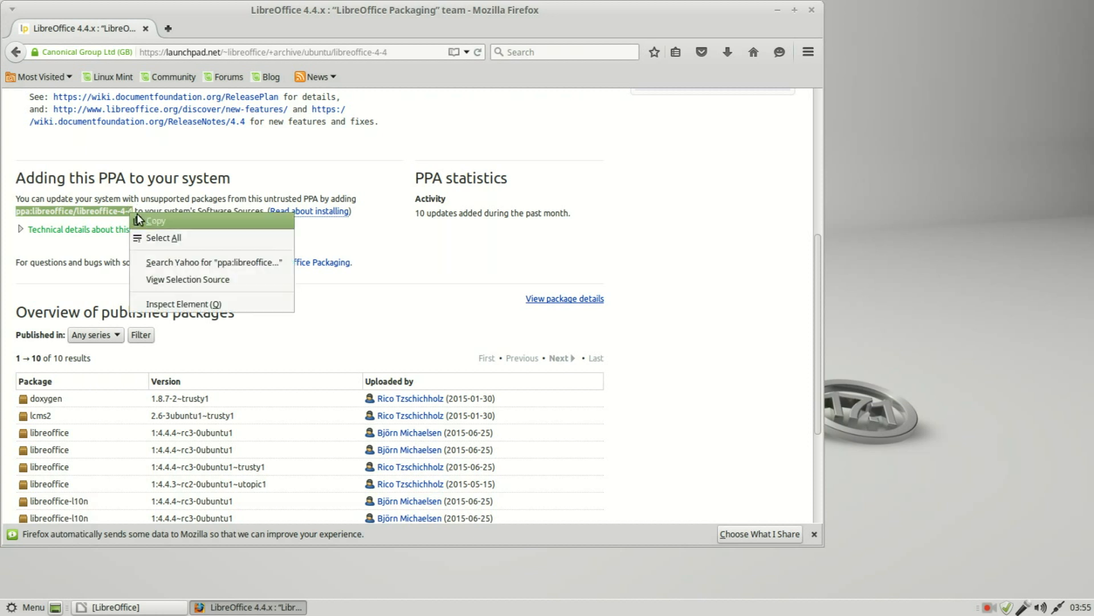
pyautogui.click(155, 220)
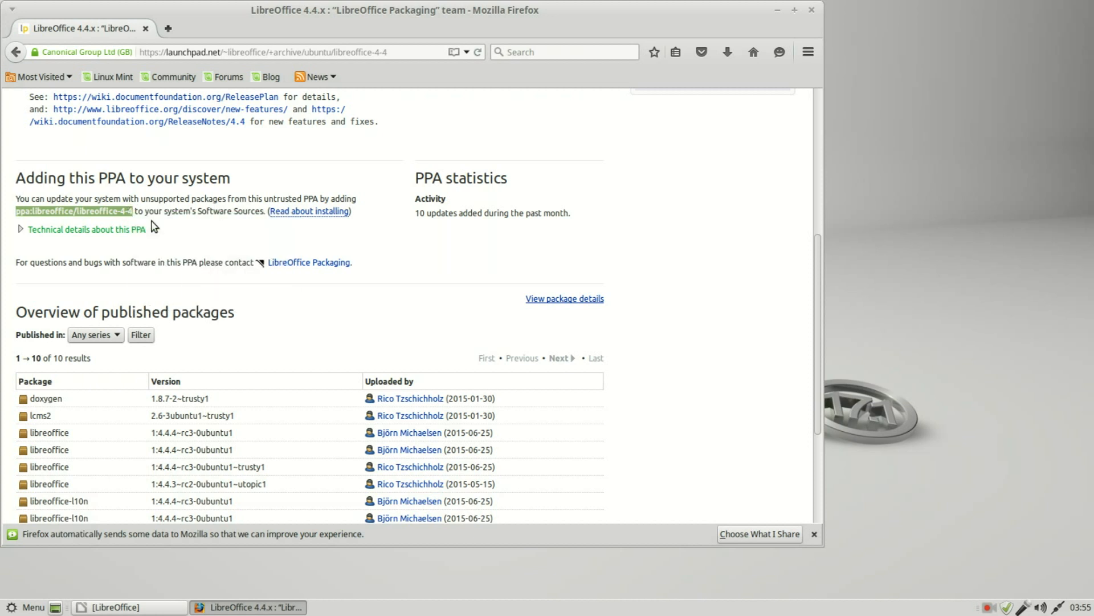
pyautogui.moveTo(28, 607)
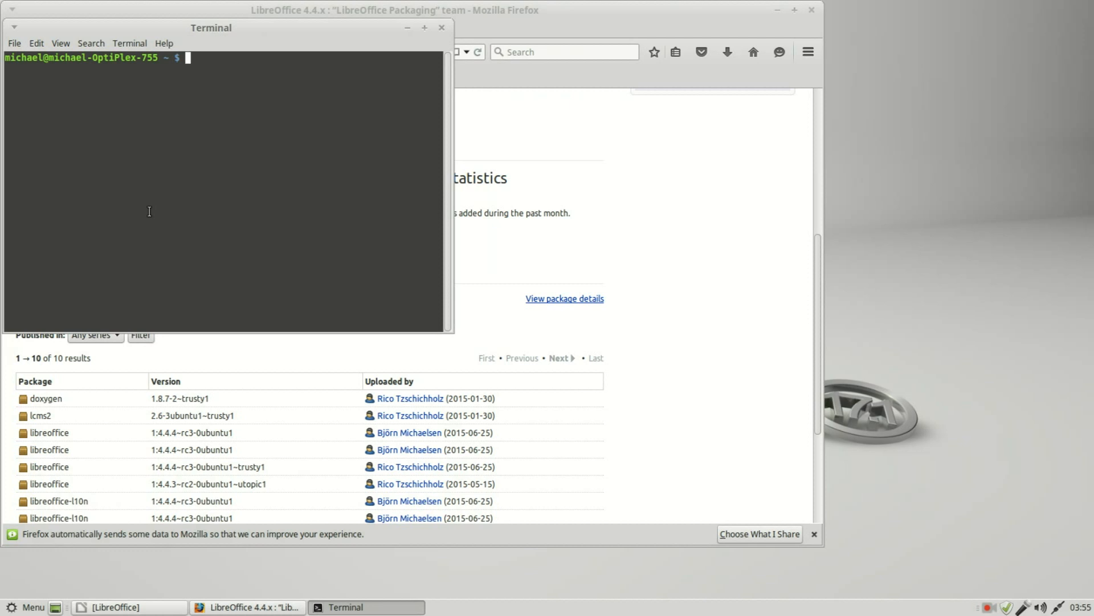
# Step: Run sudo add-apt-repository ppa:libreoffice/libreoffice-4-4, entering the password and confirming
pyautogui.write('sudo')
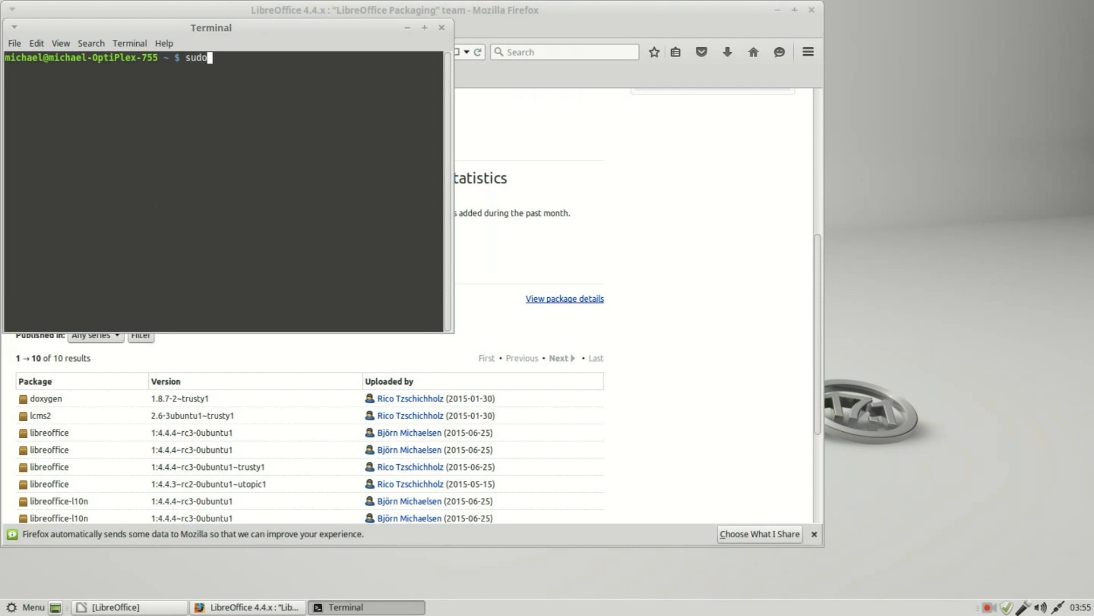
pyautogui.write('ad')
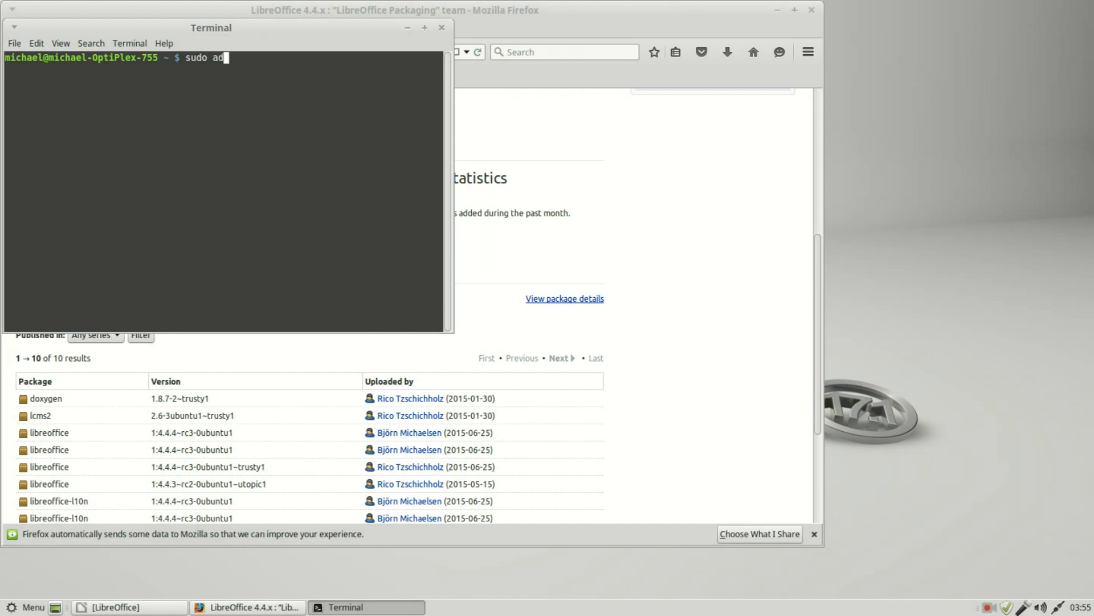
pyautogui.write('d-apt-reposito')
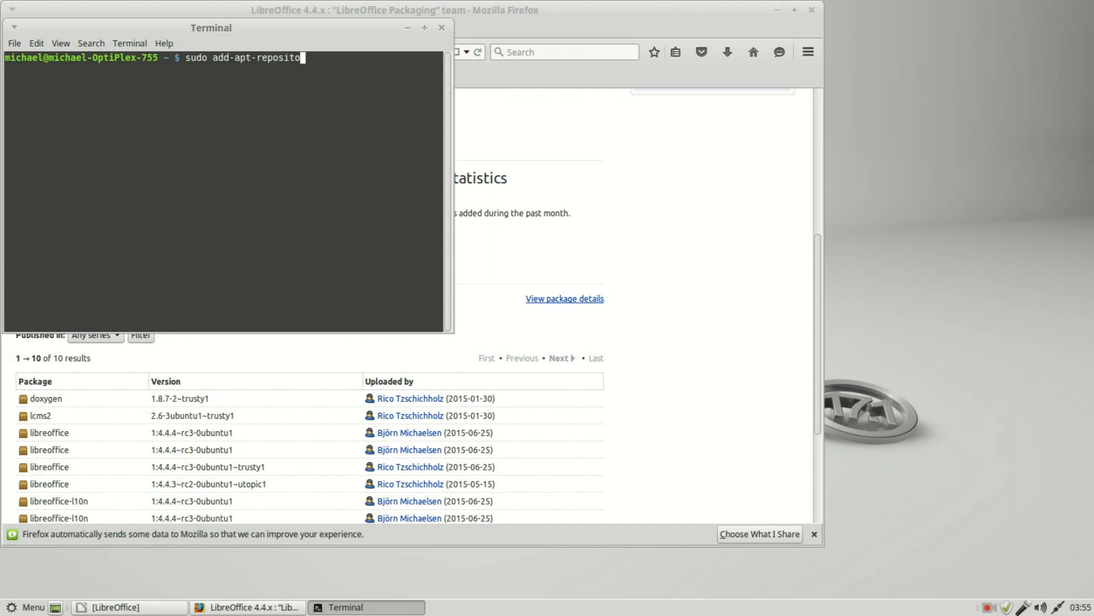
pyautogui.write('ry')
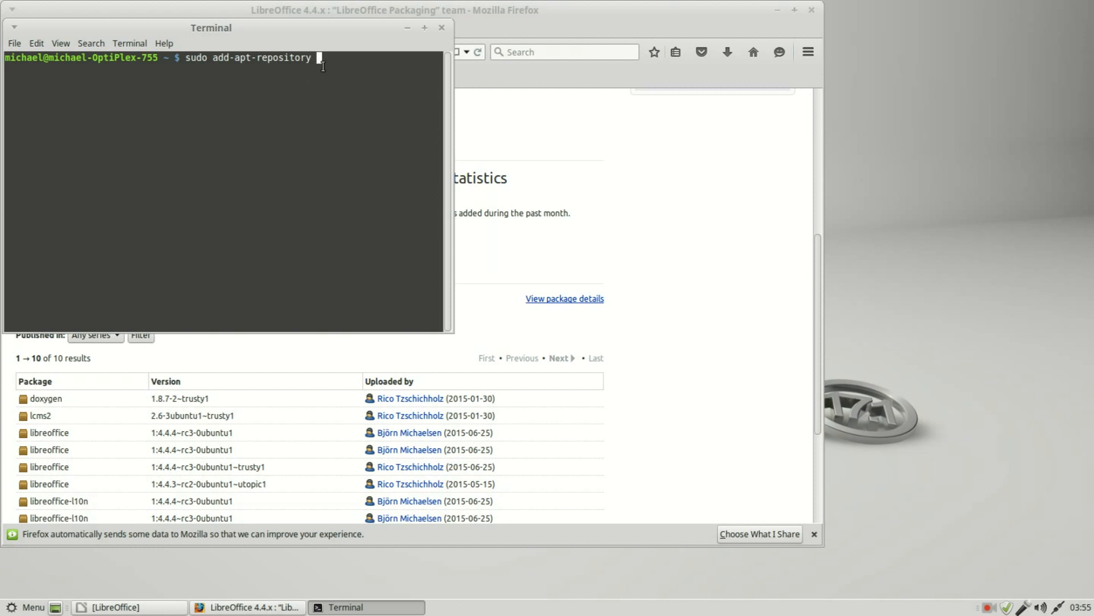
pyautogui.rightClick(319, 58)
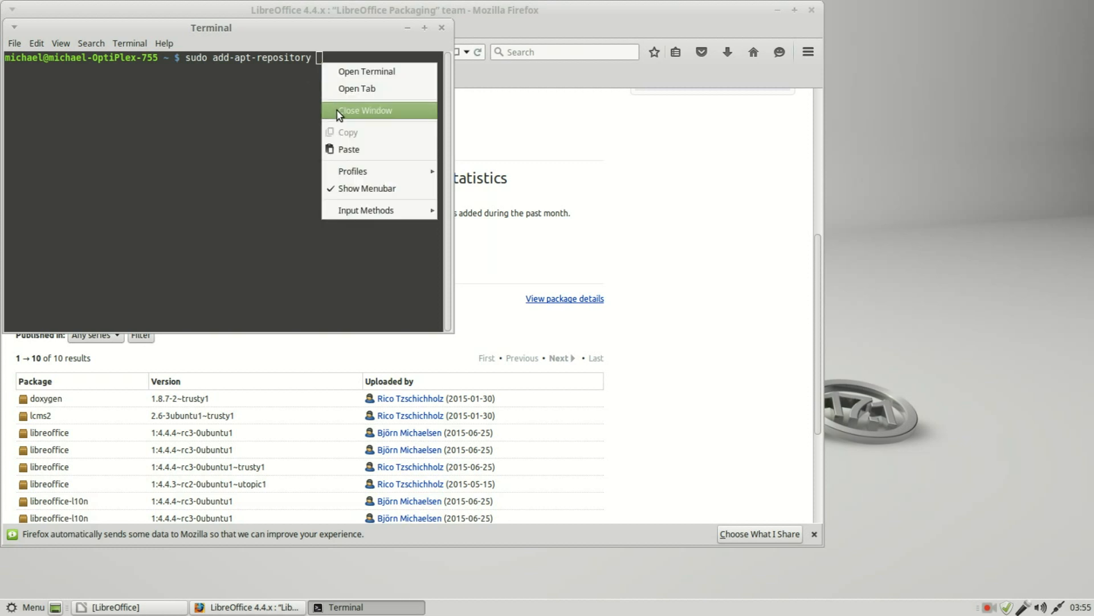
pyautogui.click(348, 149)
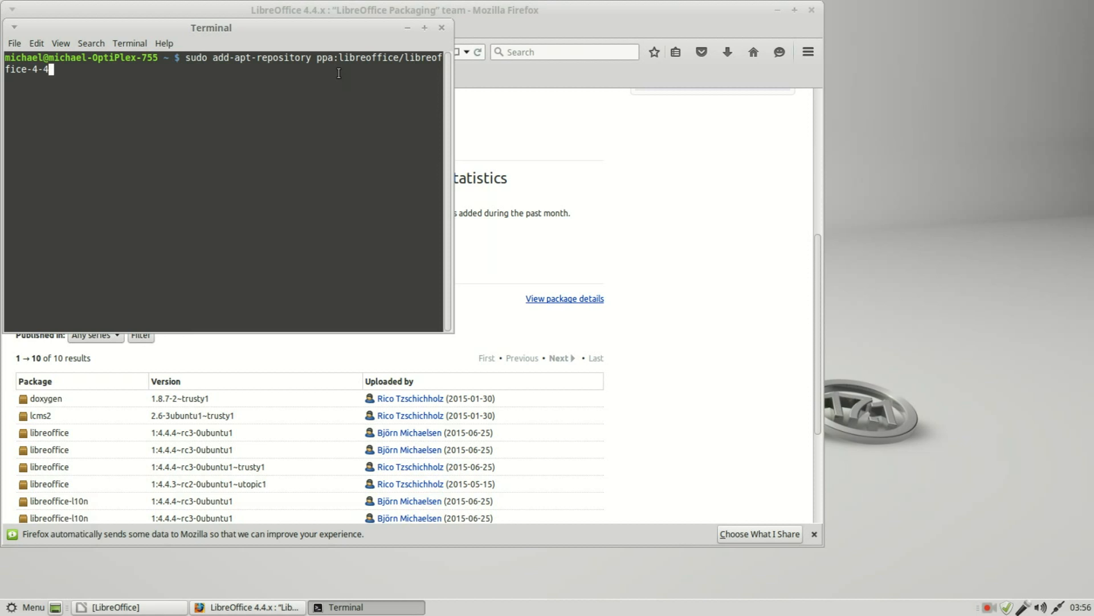
pyautogui.press('Return')
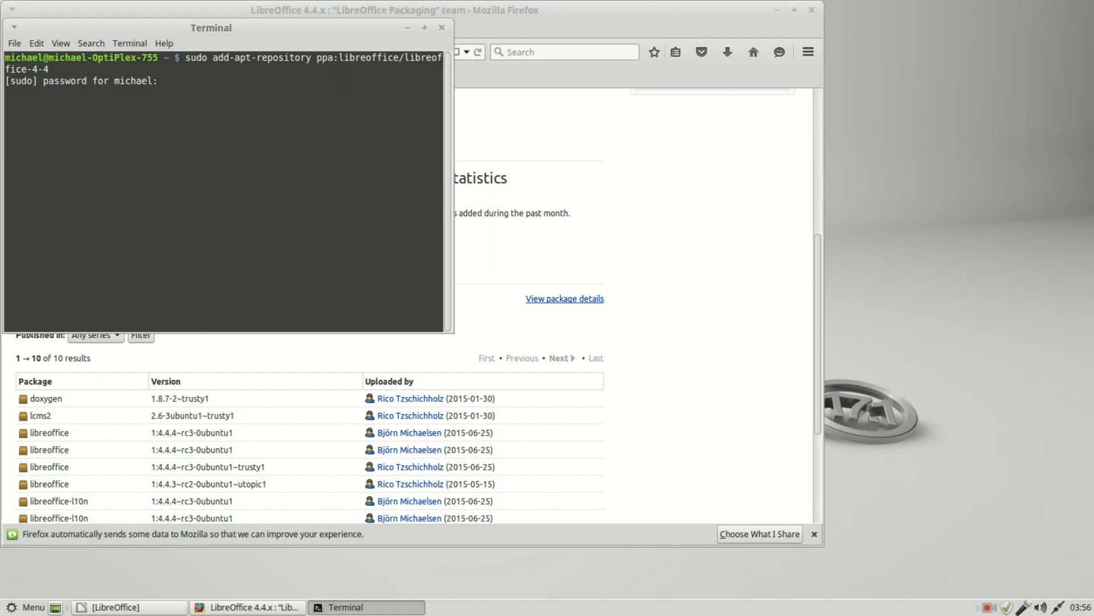
pyautogui.press('Return')
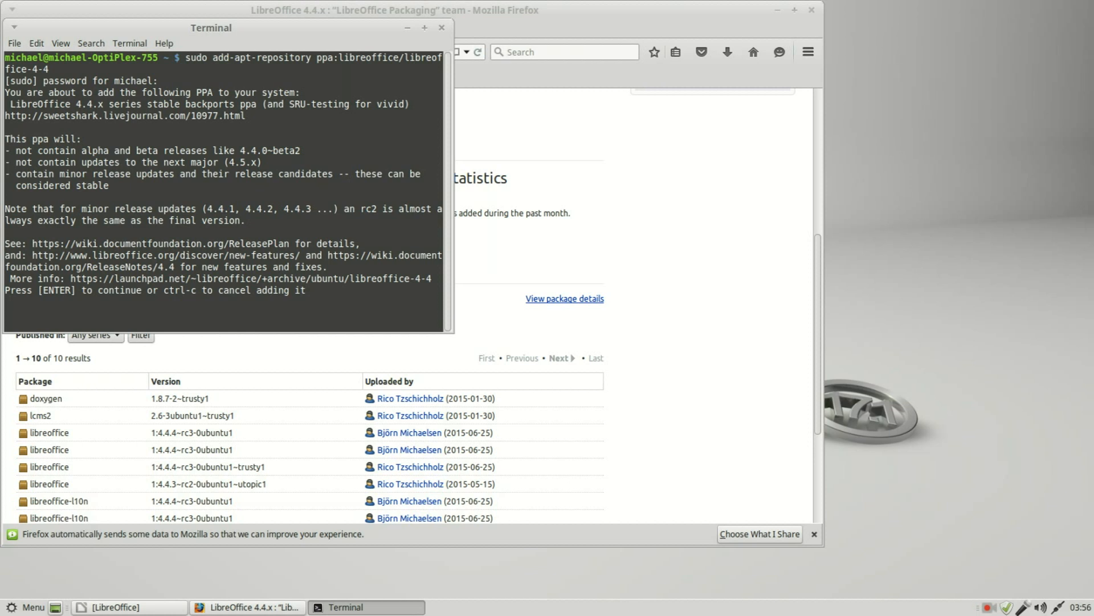
pyautogui.press('Return')
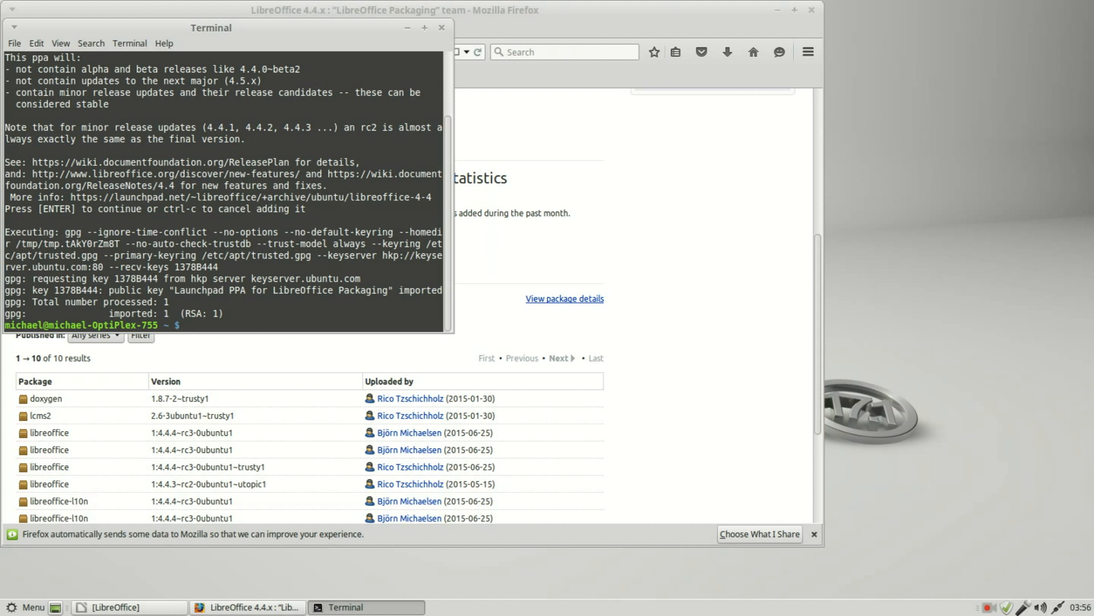
# Step: Run sudo apt-get update until the package lists finish with Done
pyautogui.write('sudo')
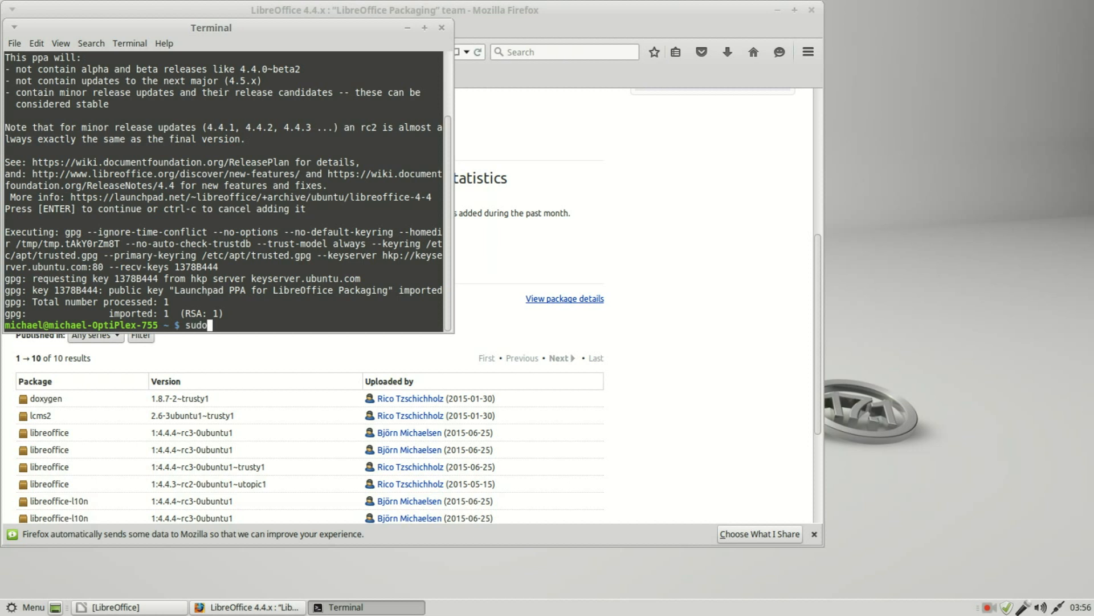
pyautogui.write('apt-get u')
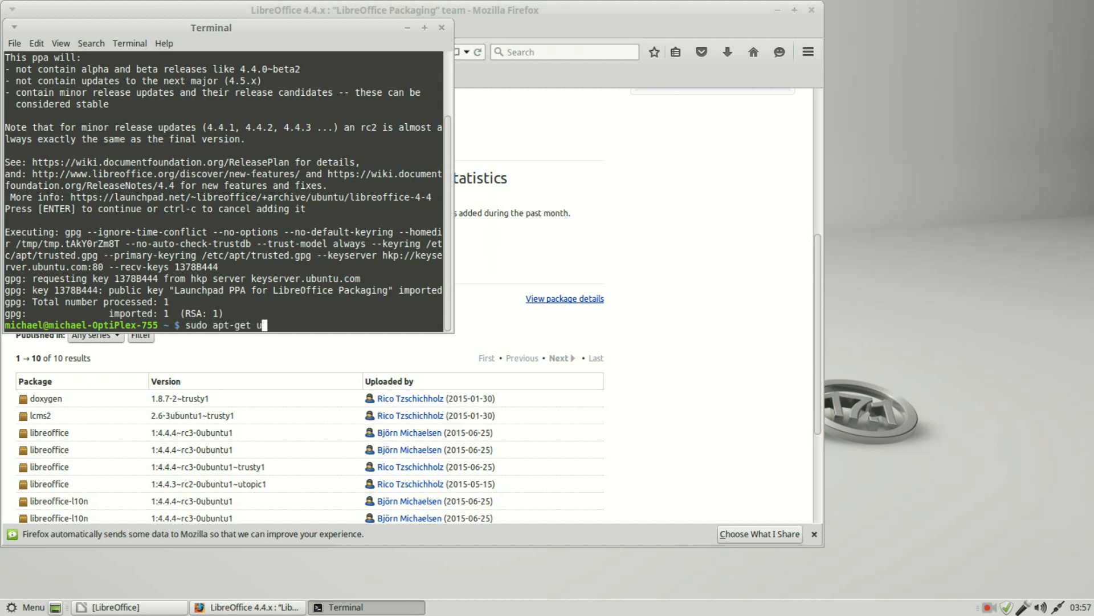
pyautogui.write('pdate')
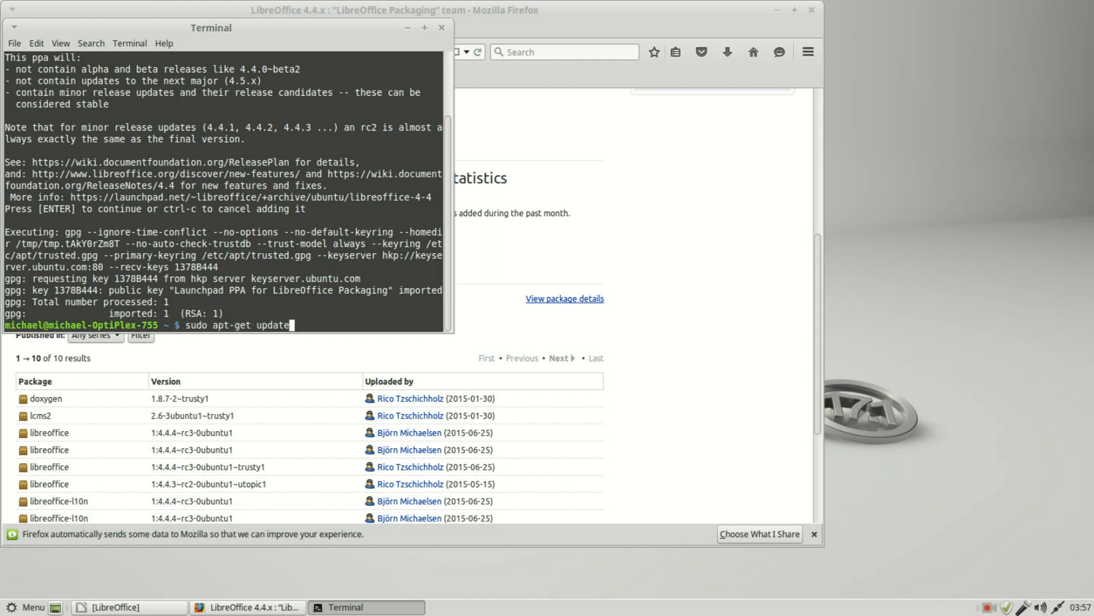
pyautogui.press('Return')
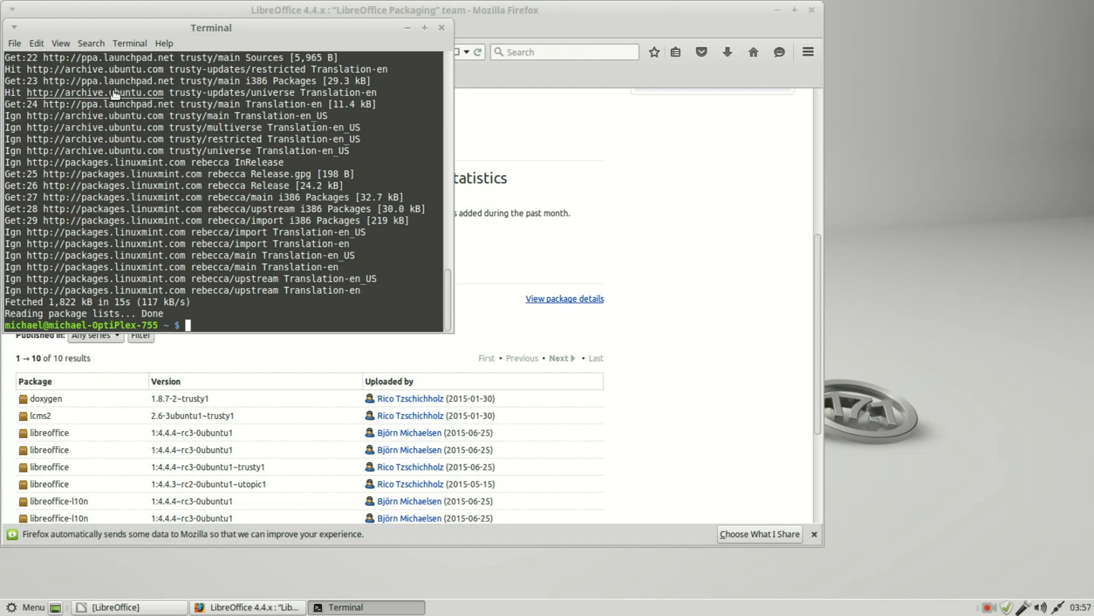
pyautogui.moveTo(218, 322)
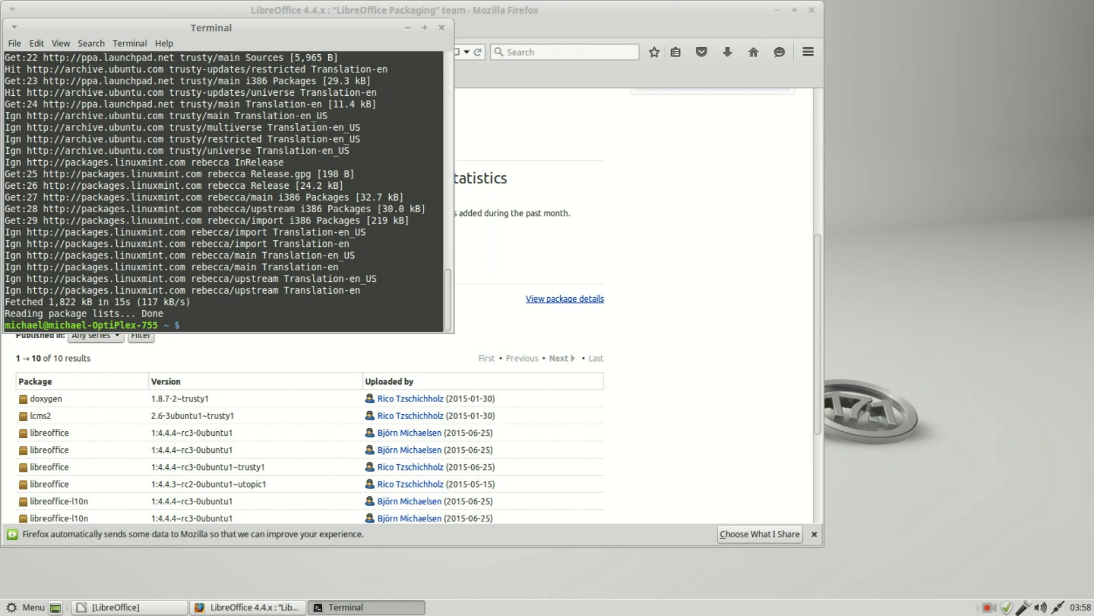
# Step: Run sudo apt-get install libreoffice and accept the upgrade with Y
pyautogui.write('sudo apt-get')
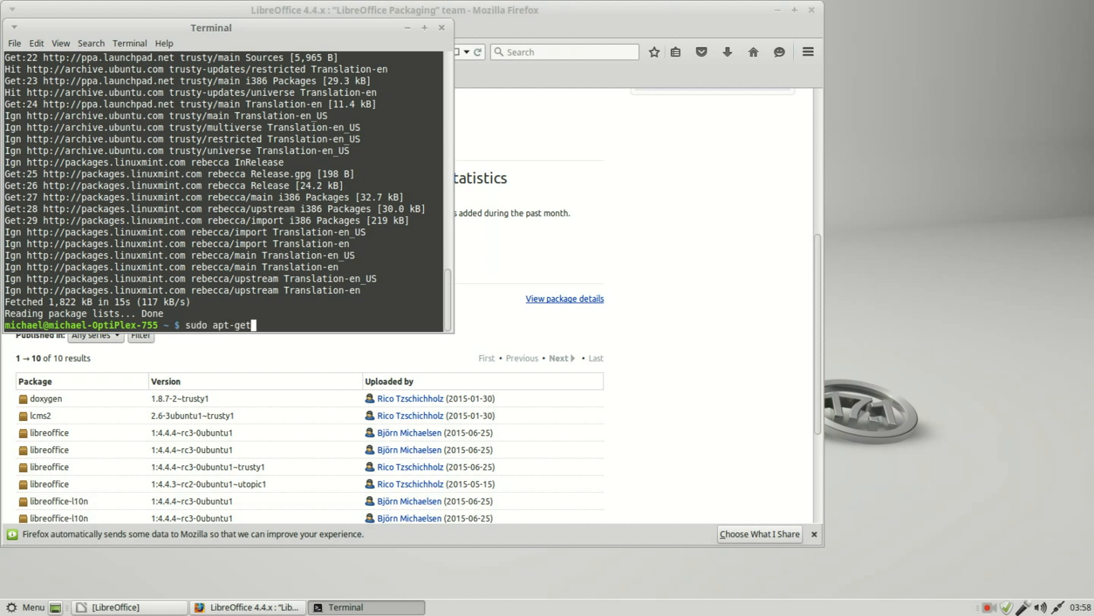
pyautogui.write('install lib')
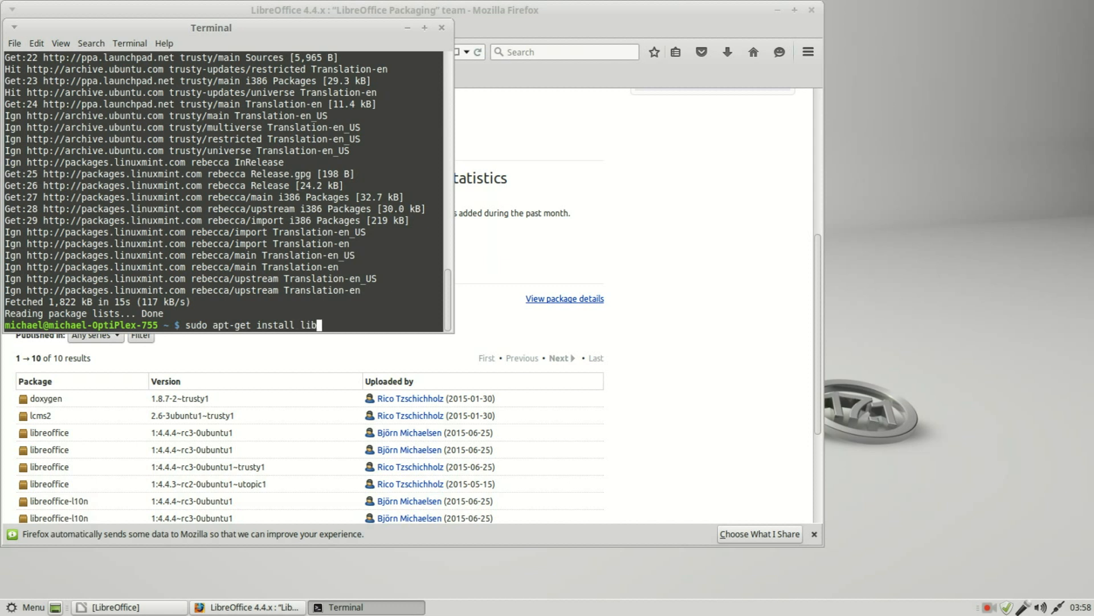
pyautogui.write('reoffice')
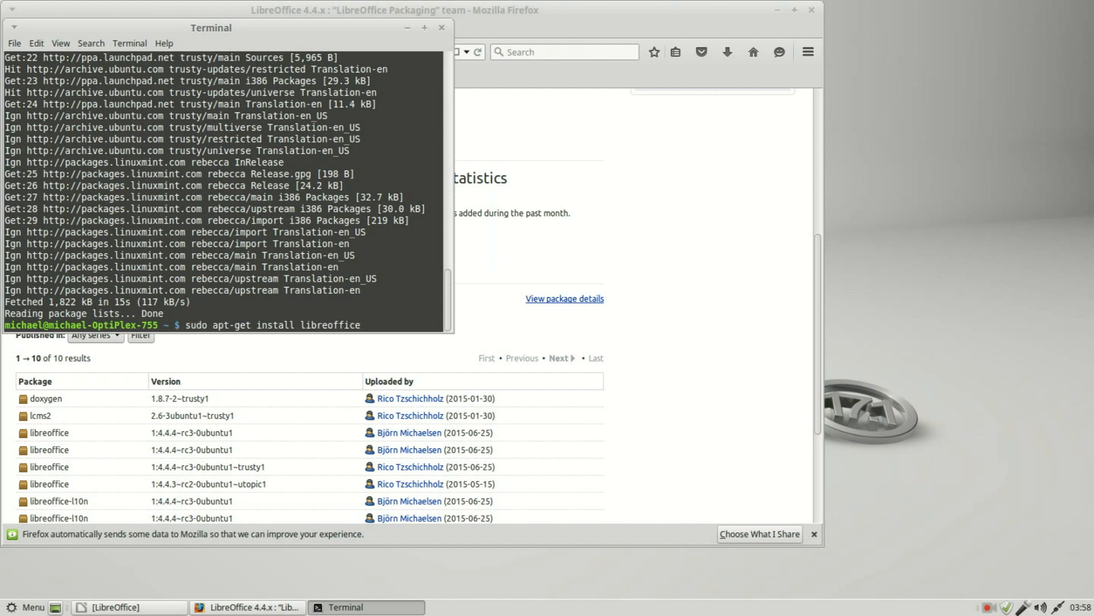
pyautogui.press('Return')
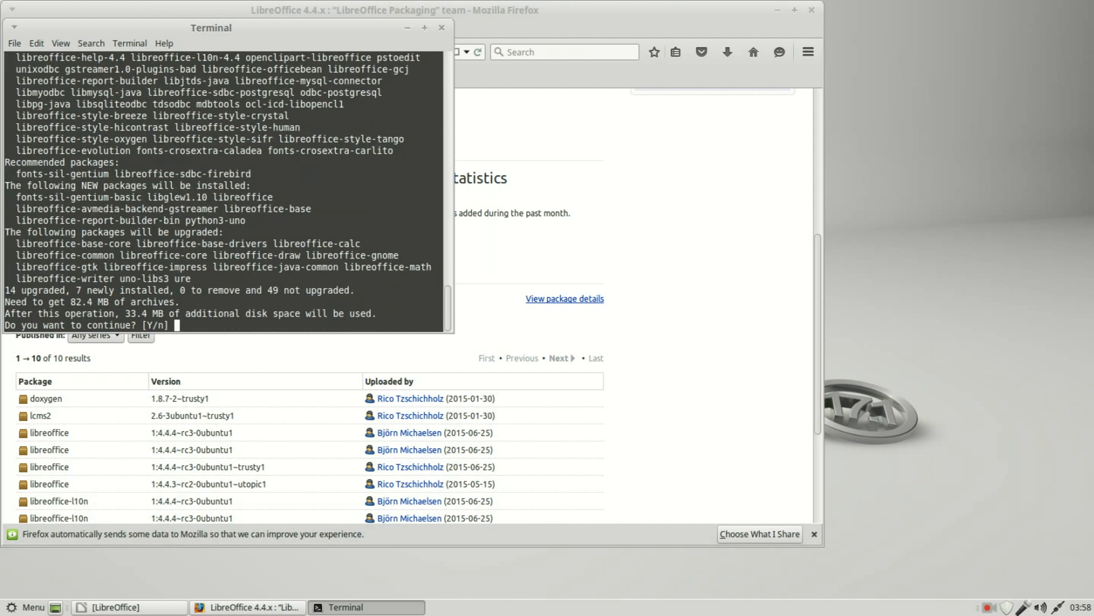
pyautogui.write('Y')
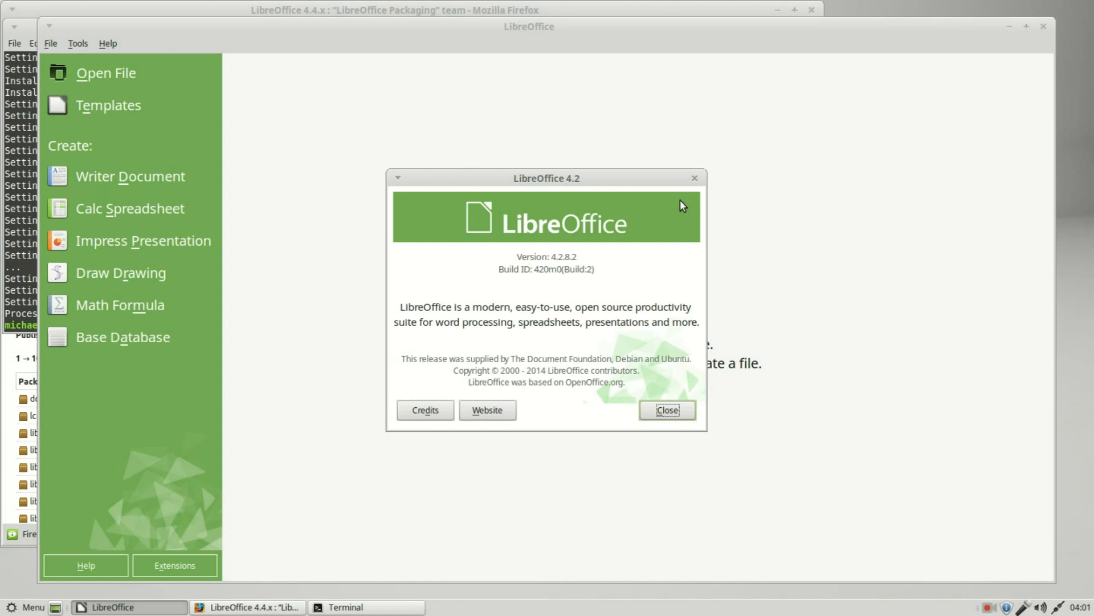
pyautogui.moveTo(673, 205)
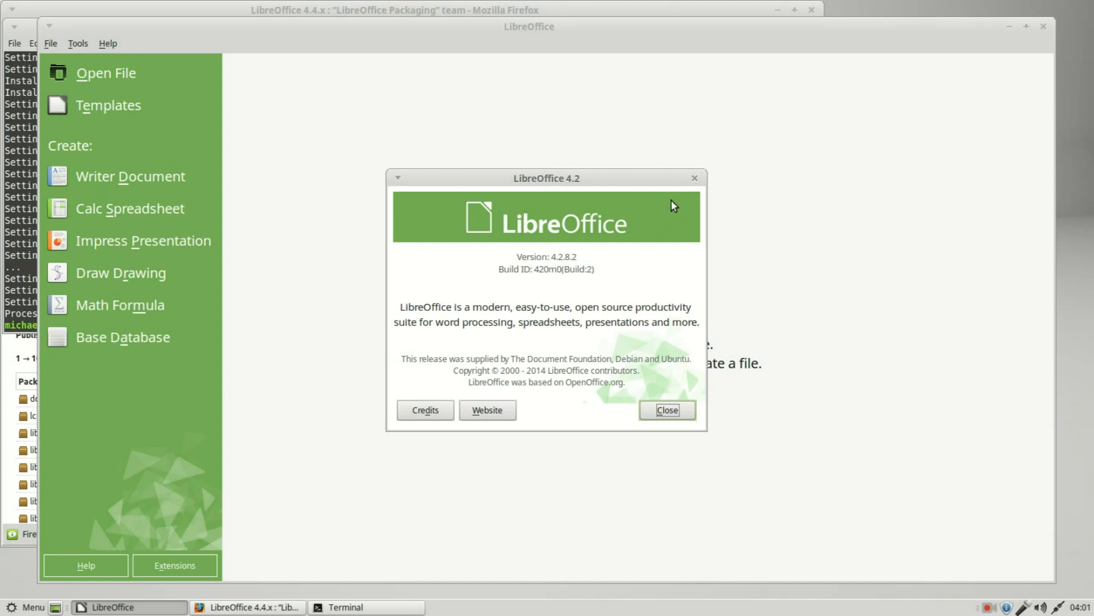
# Step: Close the LibreOffice 4.2 About dialog and the Start Center window
pyautogui.click(666, 410)
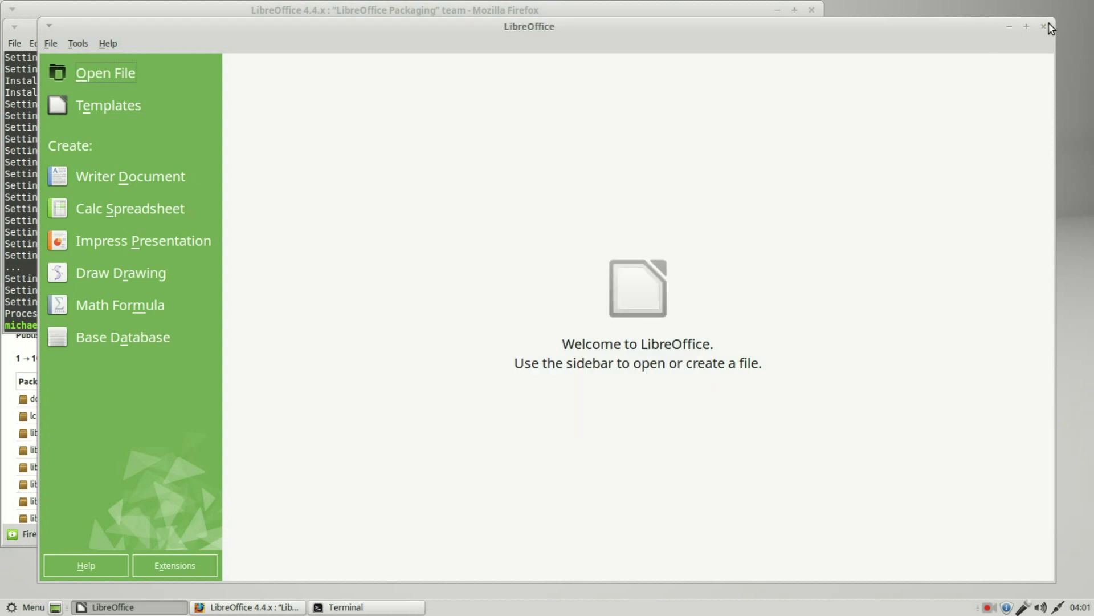
pyautogui.click(1044, 27)
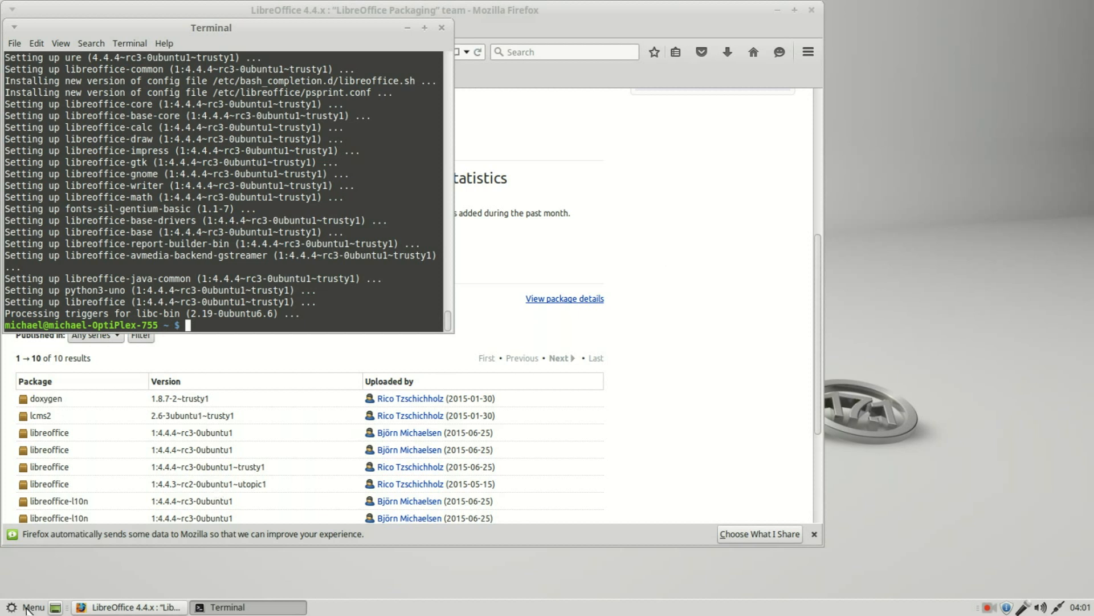
# Step: Relaunch LibreOffice, confirm version 4.4.4.3 in About, and request a new Writer document
pyautogui.click(30, 606)
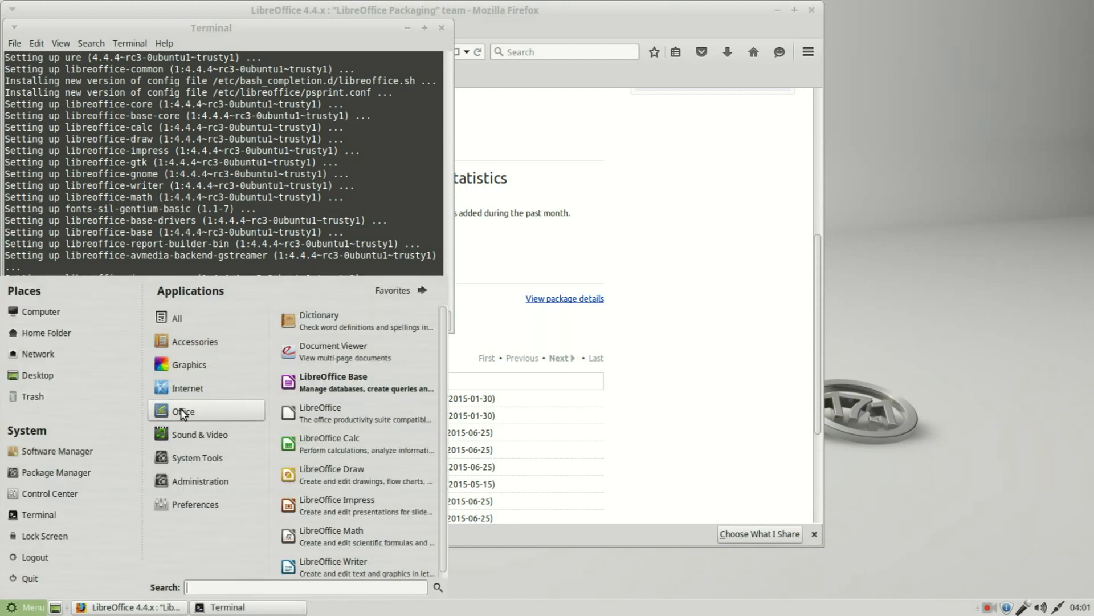
pyautogui.moveTo(362, 413)
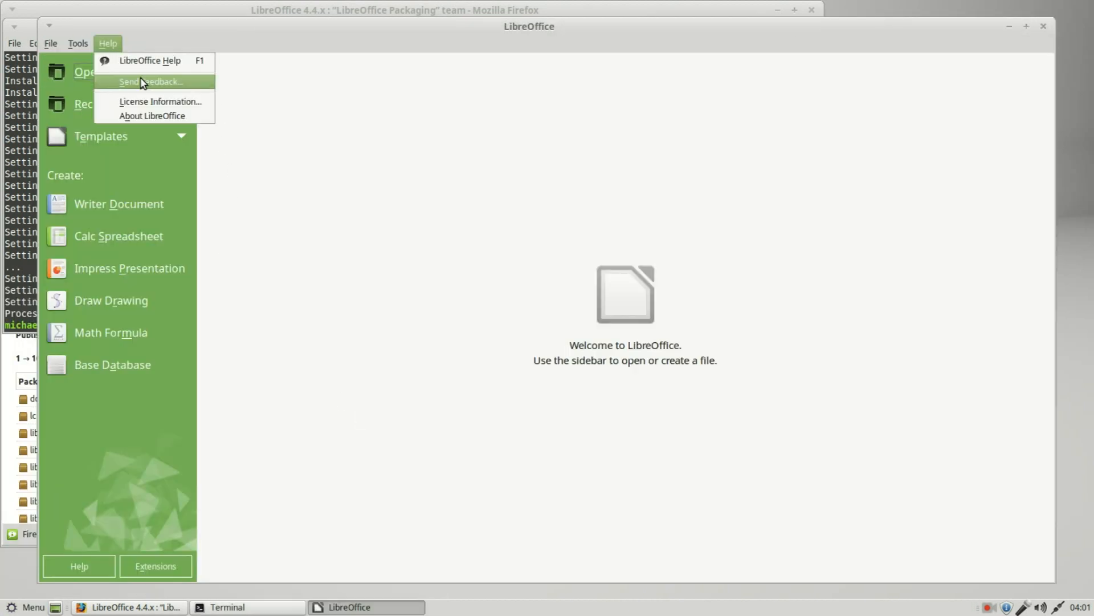
pyautogui.click(152, 116)
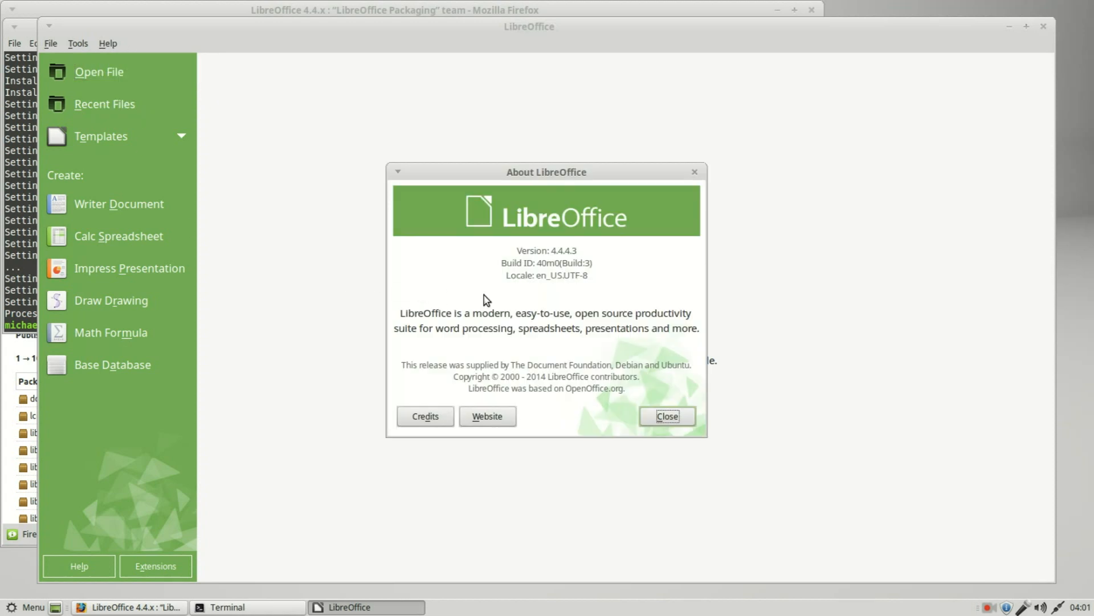
pyautogui.moveTo(570, 262)
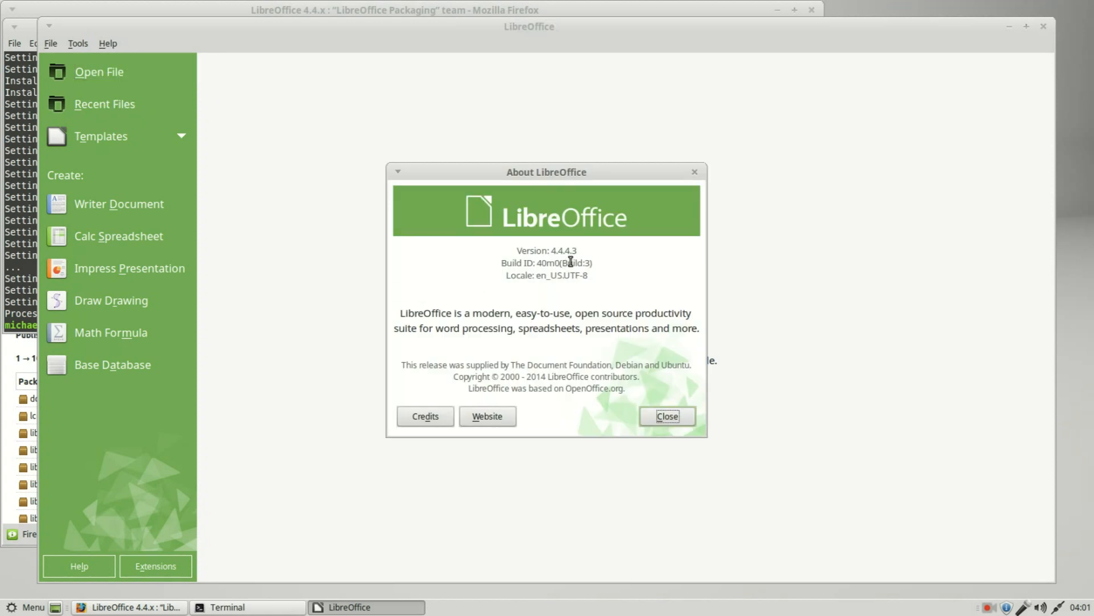
pyautogui.click(665, 416)
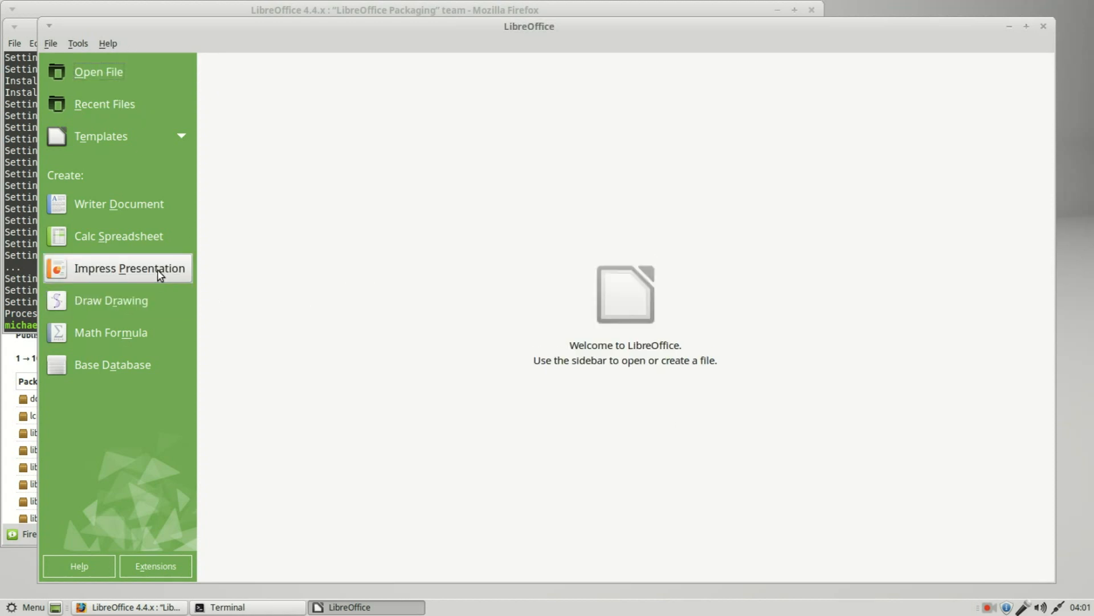
pyautogui.click(118, 203)
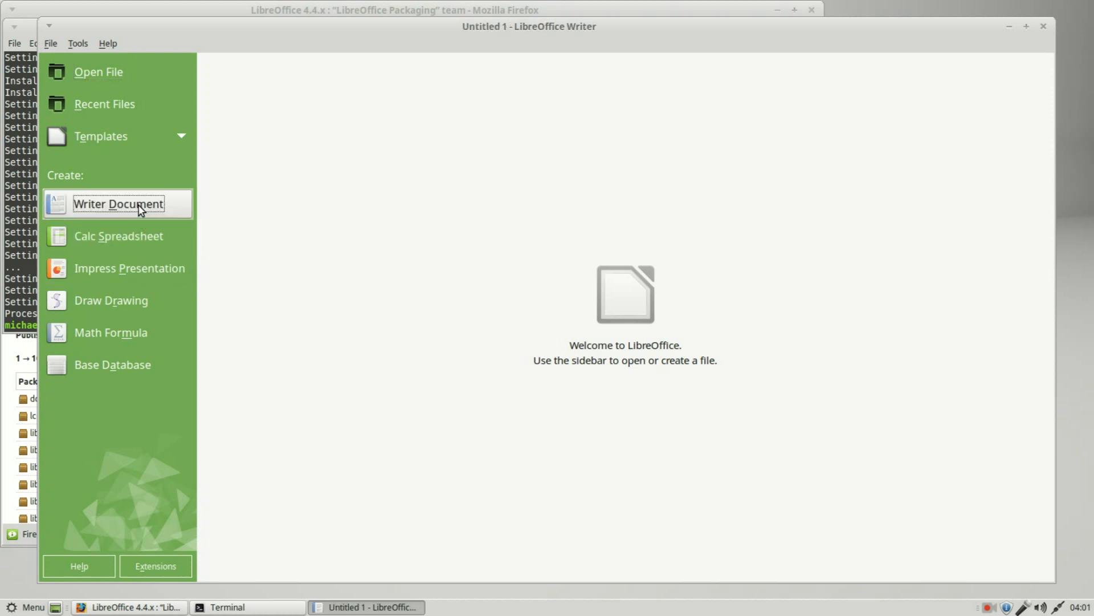
# Step: Open the blank Untitled 1 Writer document in LibreOffice 4.4.4.3
pyautogui.click(119, 204)
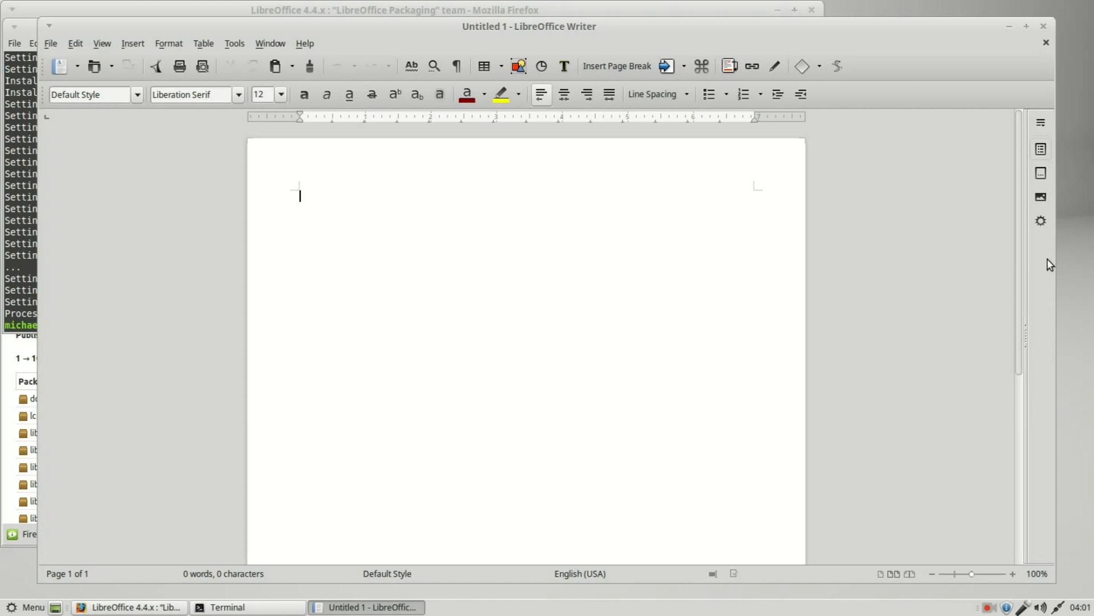
pyautogui.moveTo(1042, 102)
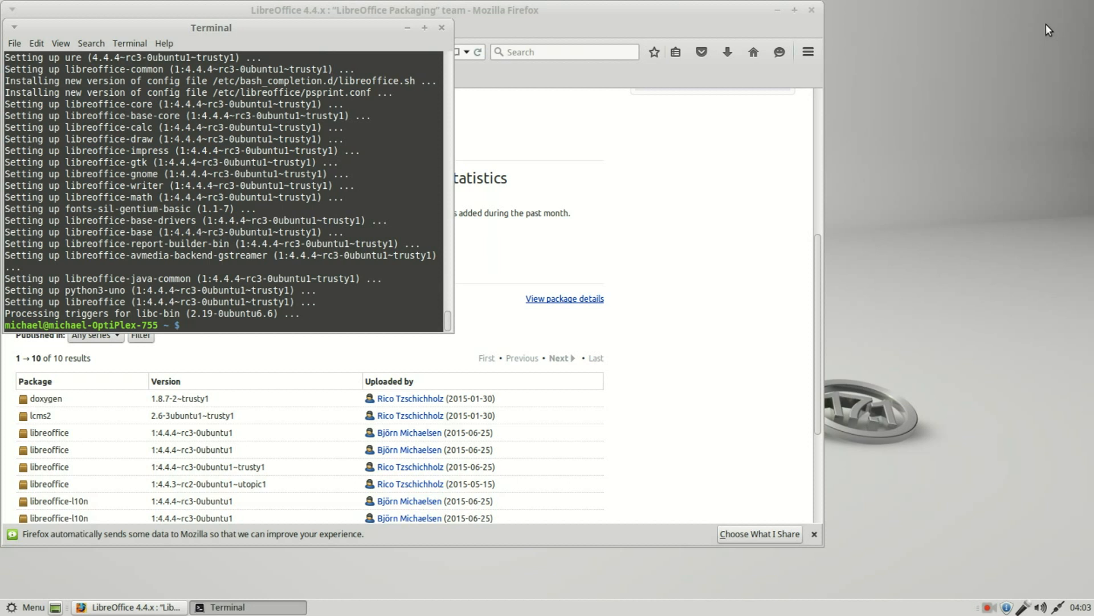
pyautogui.moveTo(469, 33)
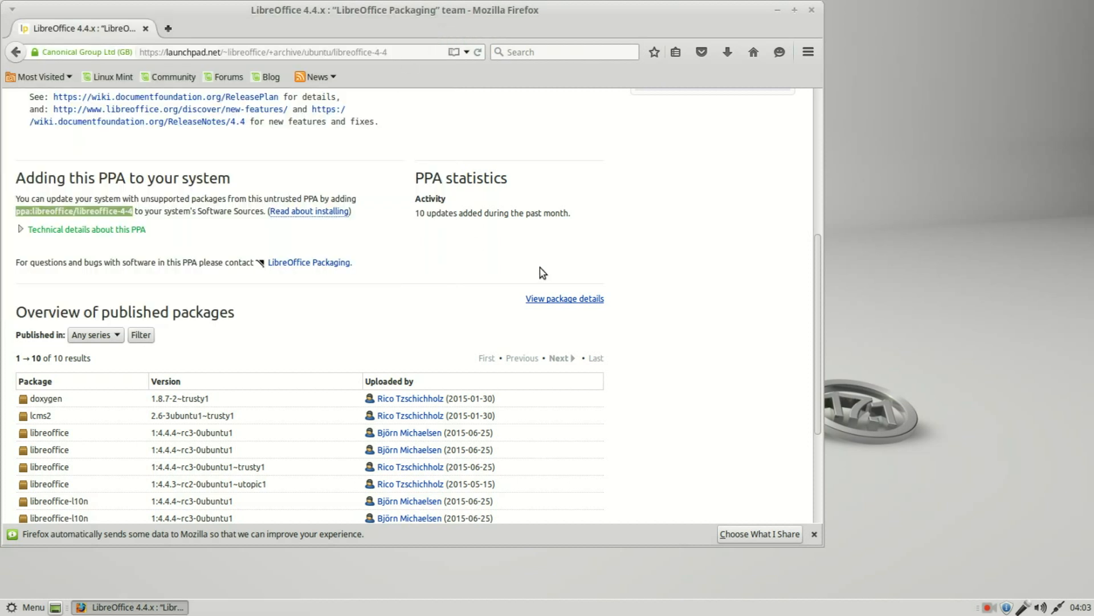
# Step: Go to launchpad.net and search it for blender
pyautogui.click(280, 52)
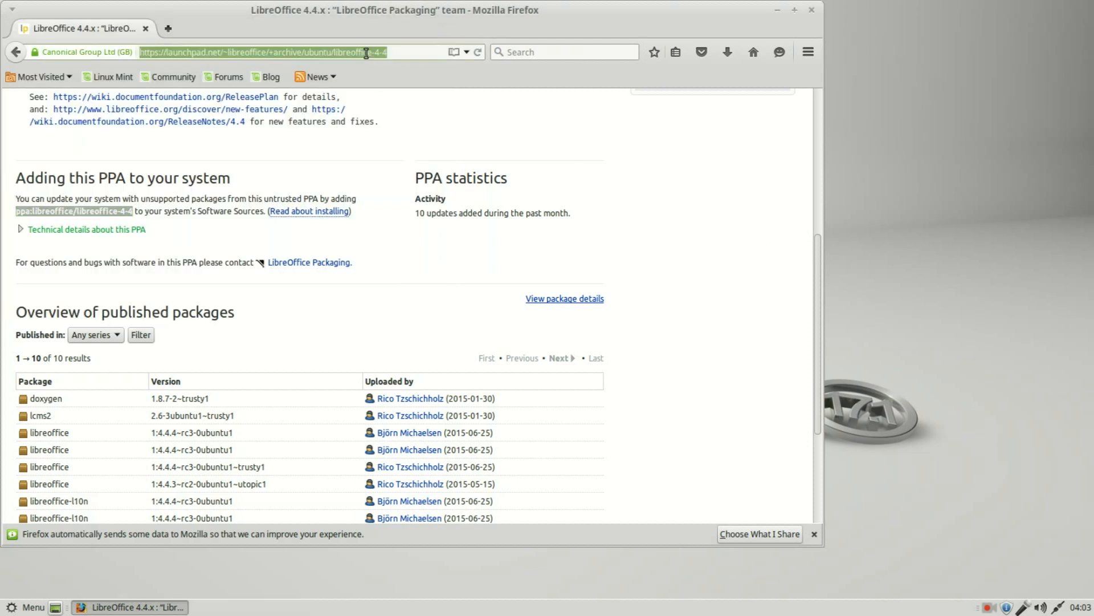
pyautogui.write('launchpad.net')
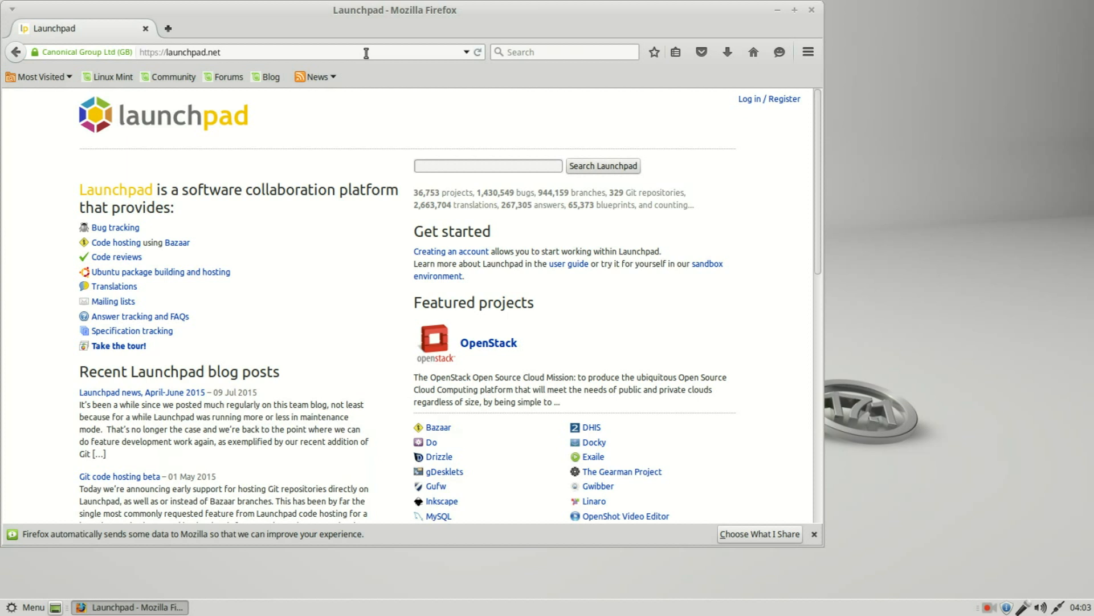
pyautogui.write('blender')
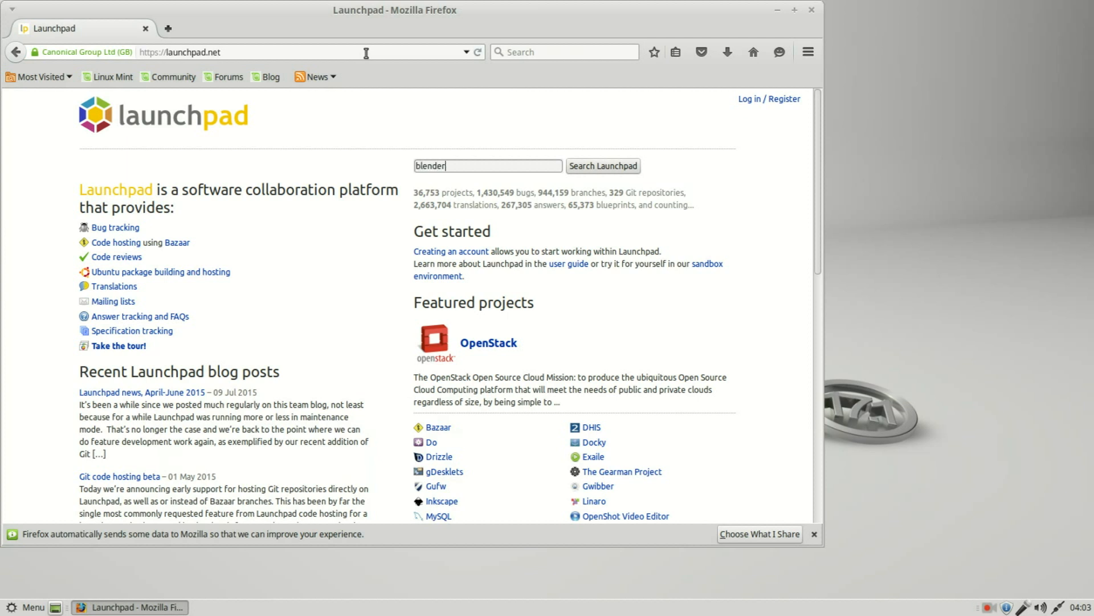
pyautogui.click(602, 166)
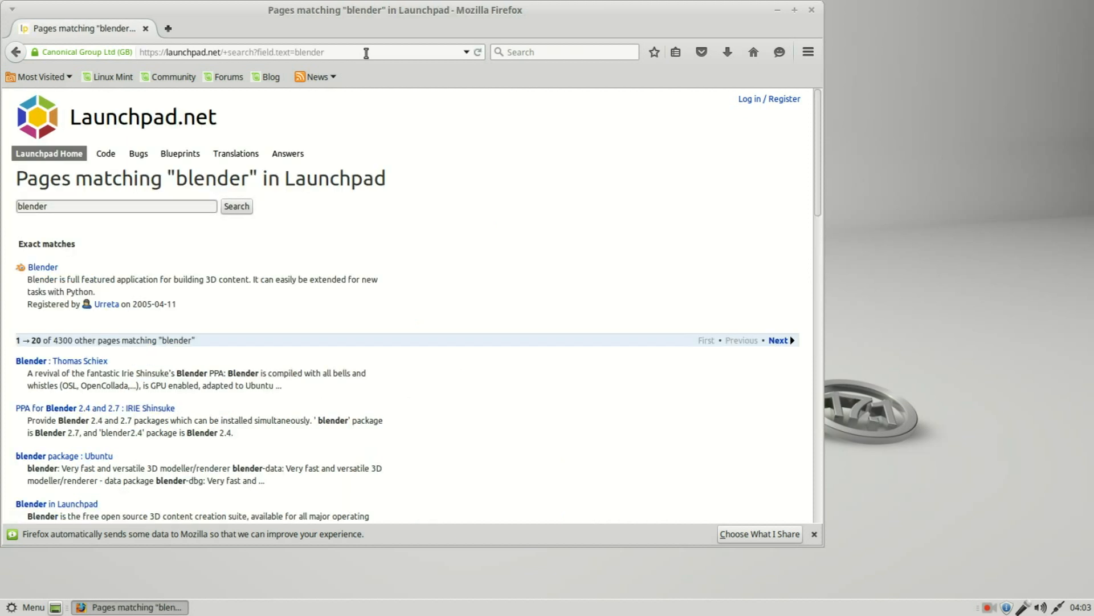
pyautogui.moveTo(62, 412)
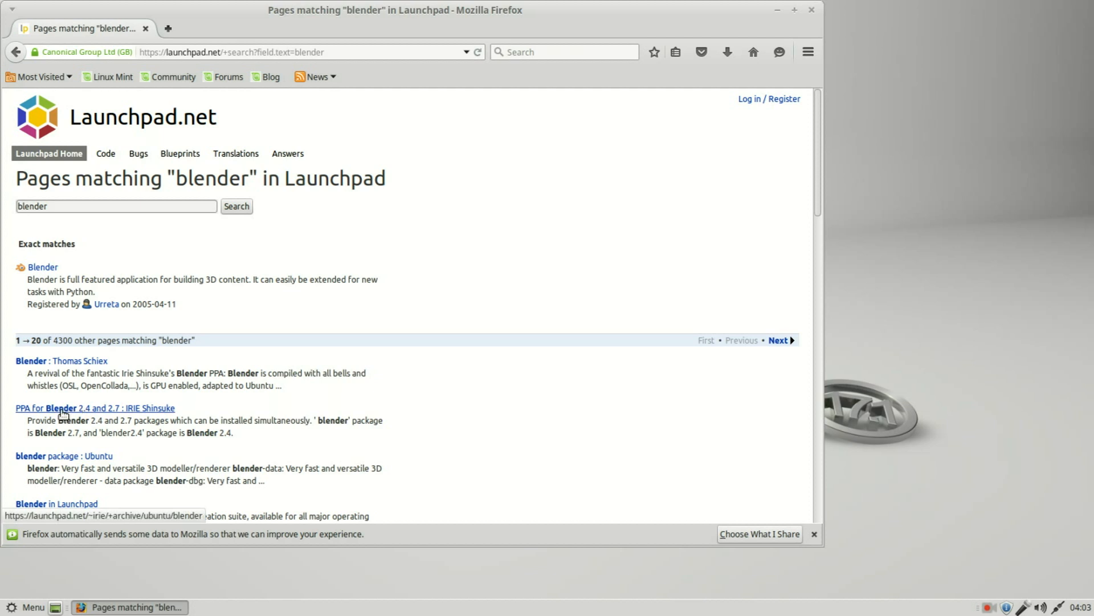
pyautogui.moveTo(86, 417)
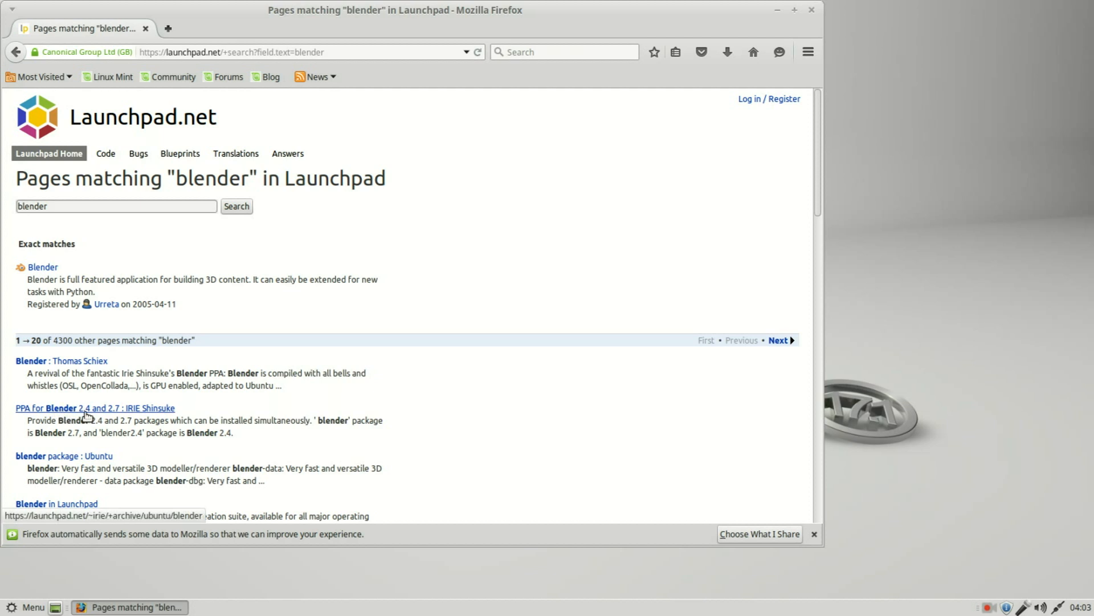
# Step: Review the 'PPA for Blender 2.4 and 2.7' packages and launch Software Manager as administrator
pyautogui.click(94, 408)
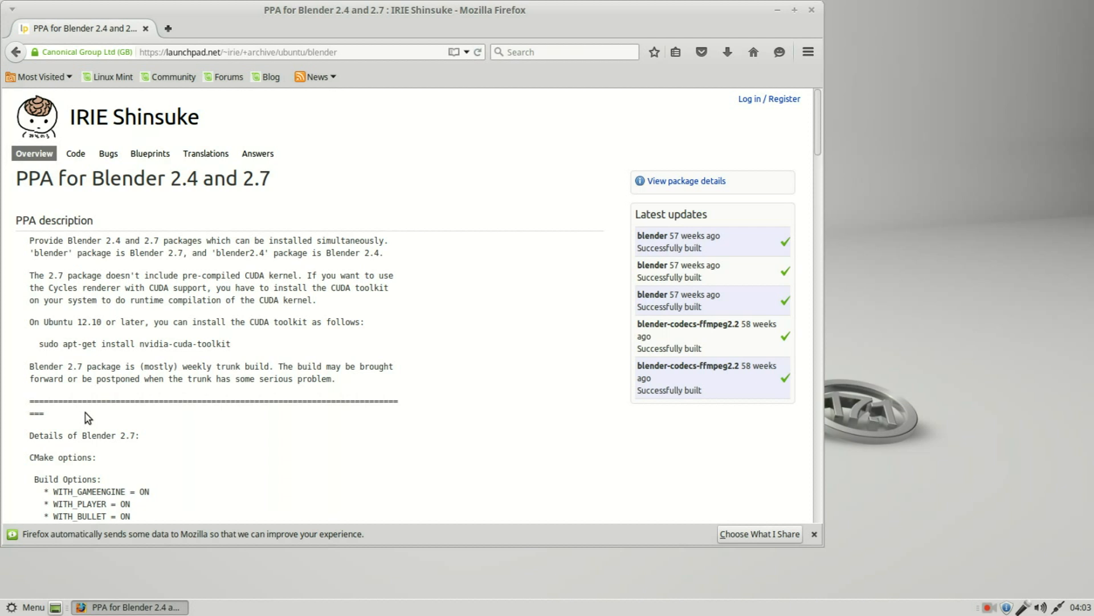
pyautogui.moveTo(817, 144)
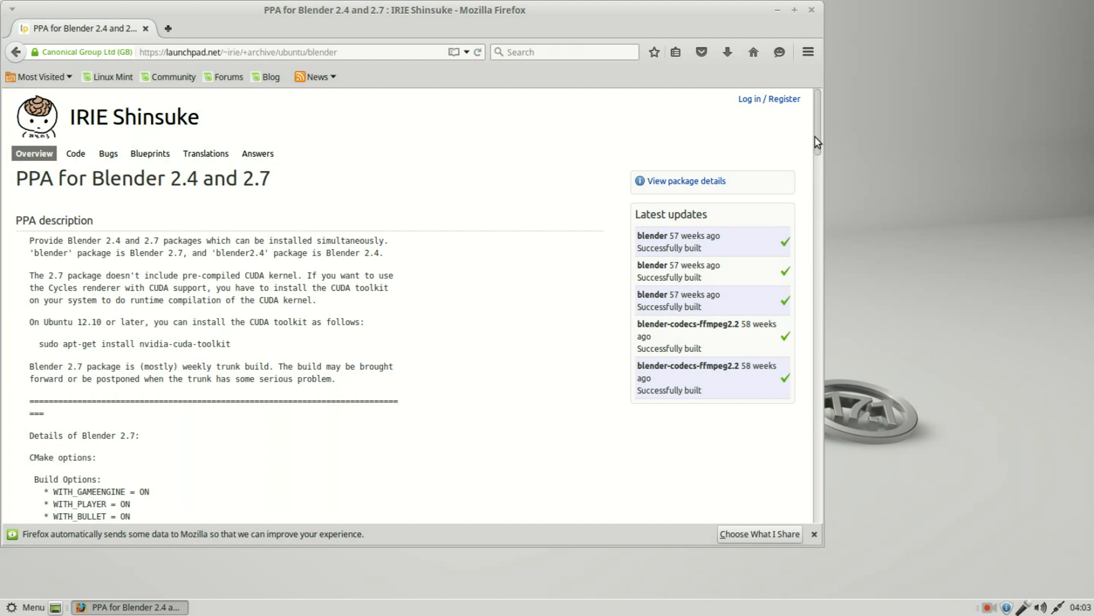
pyautogui.scroll(-3)
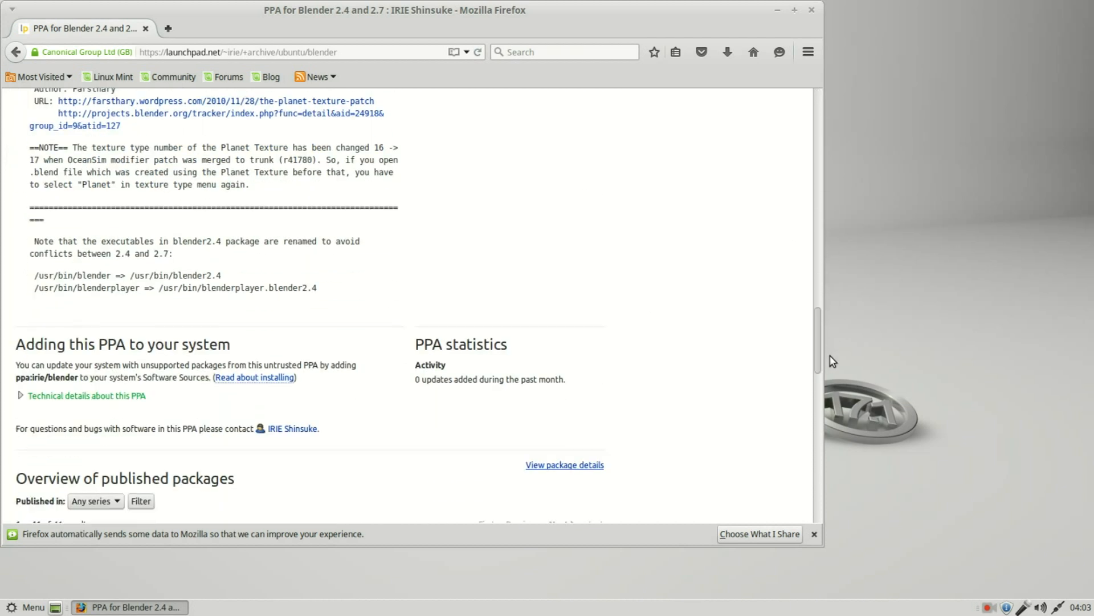
pyautogui.scroll(-3)
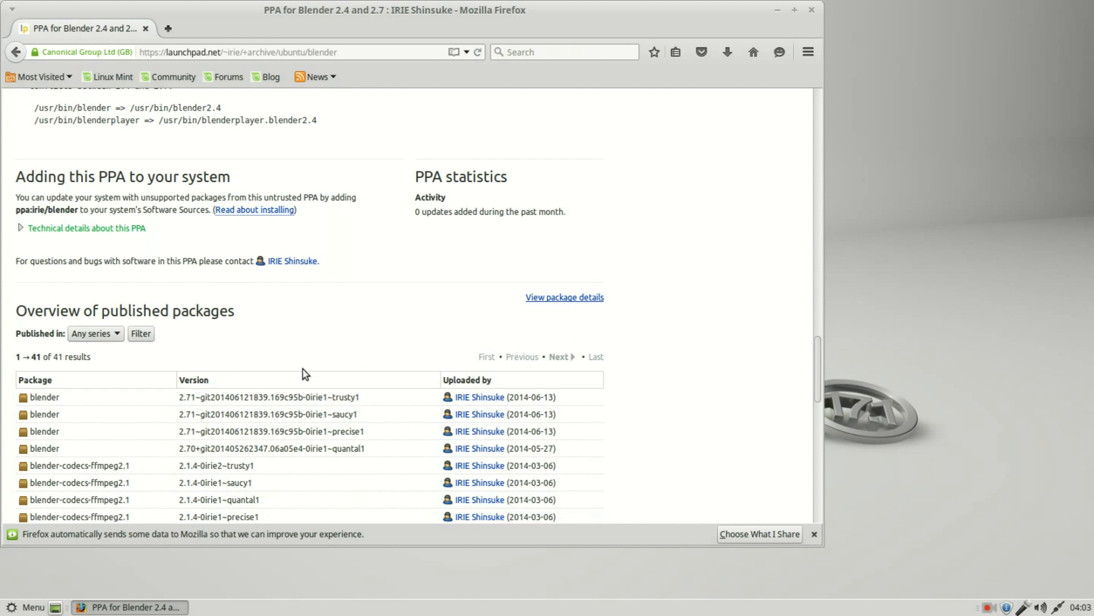
pyautogui.moveTo(198, 409)
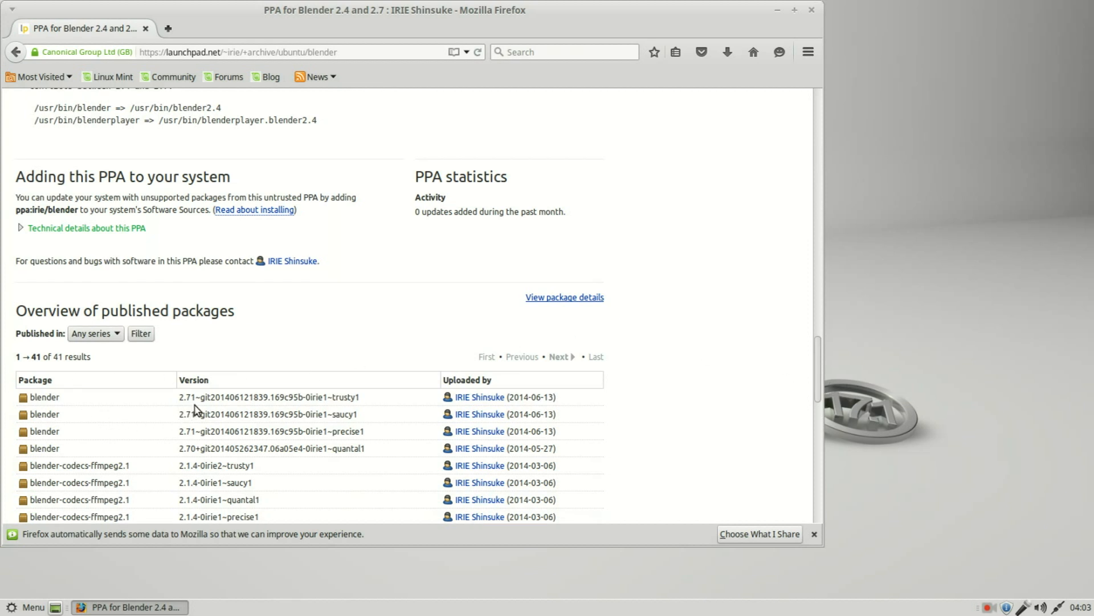
pyautogui.click(25, 607)
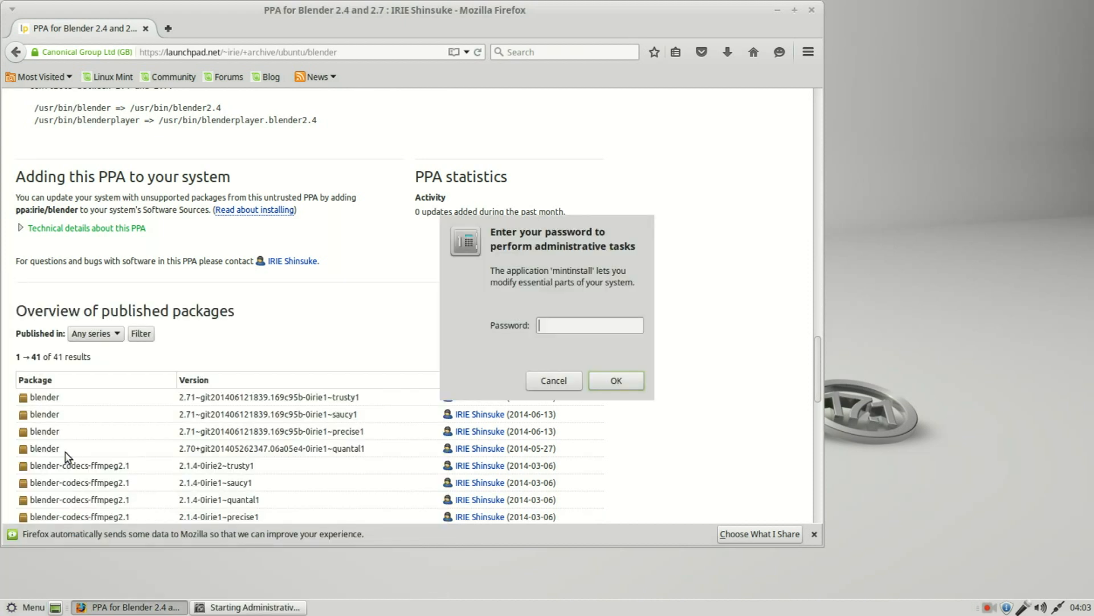
pyautogui.click(614, 380)
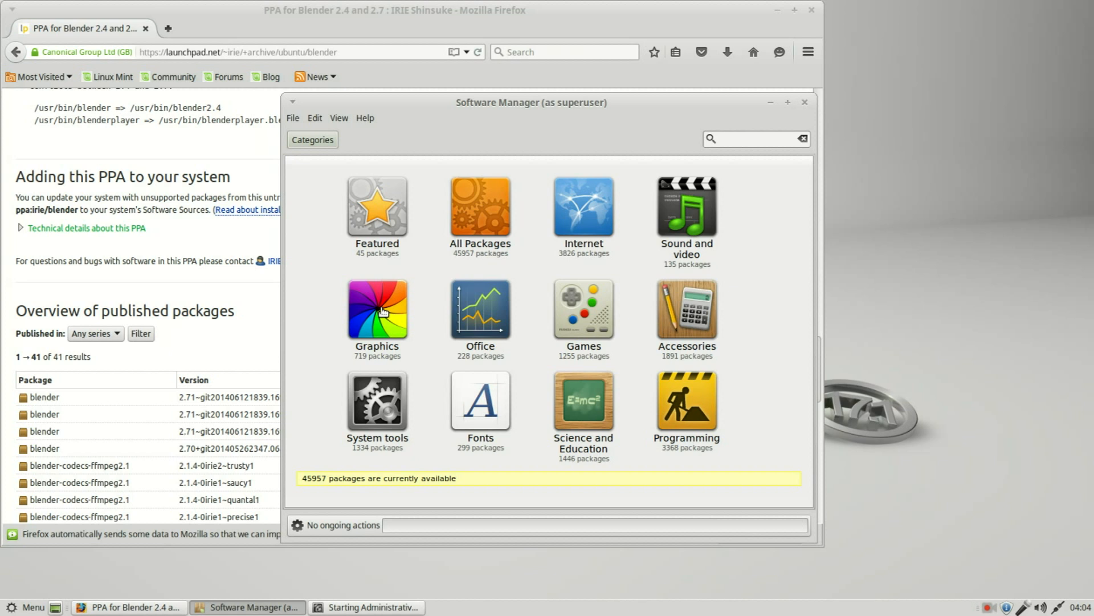
# Step: Check the Graphics category's blender entry (2.69, not installed), then close Software Manager
pyautogui.click(376, 309)
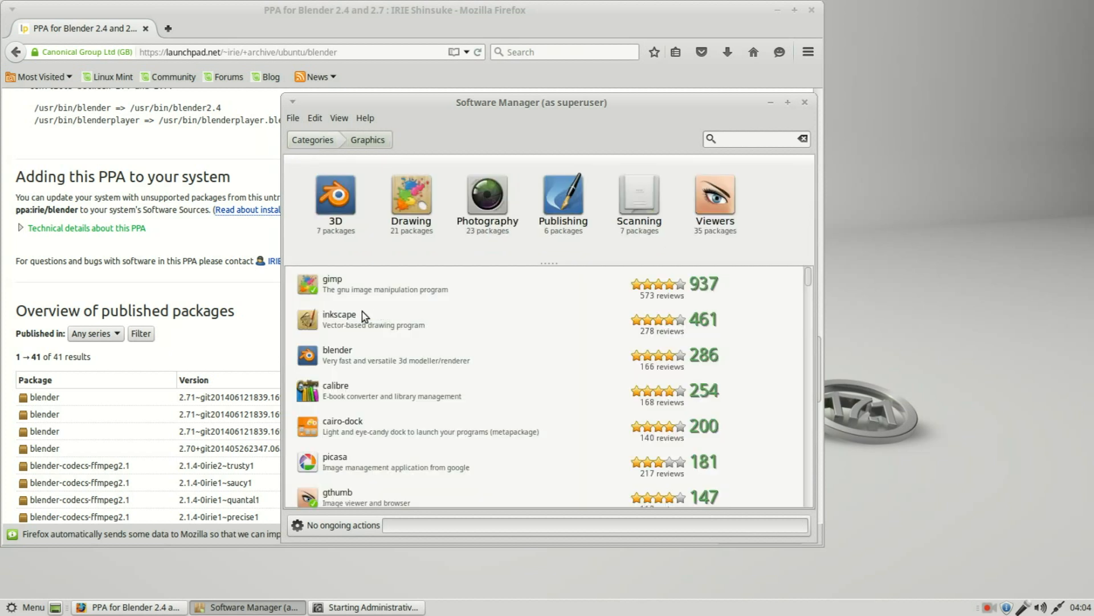
pyautogui.moveTo(335, 358)
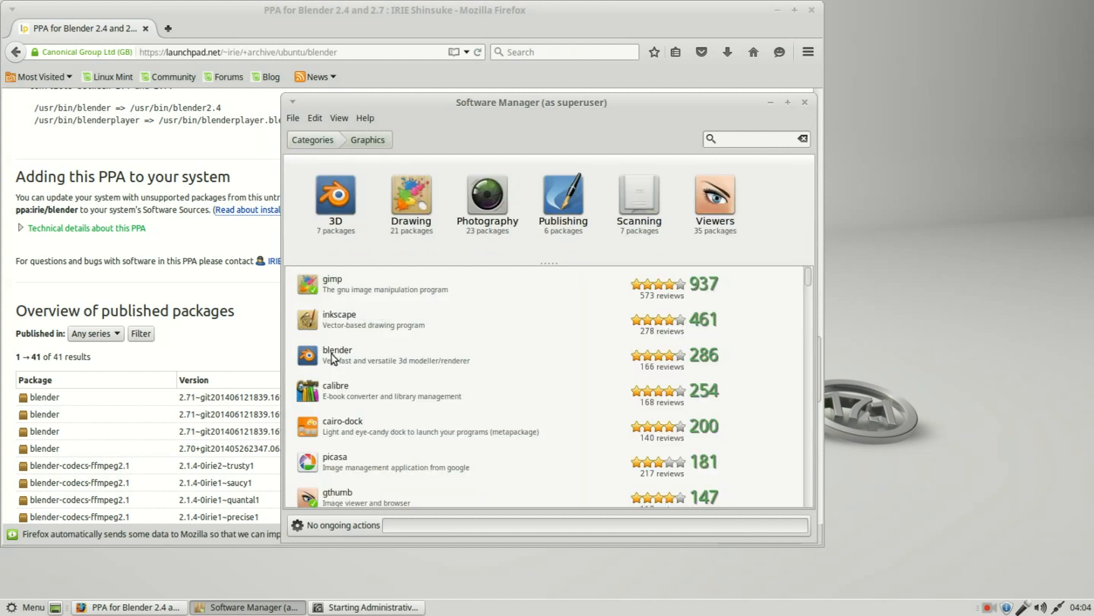
pyautogui.click(336, 354)
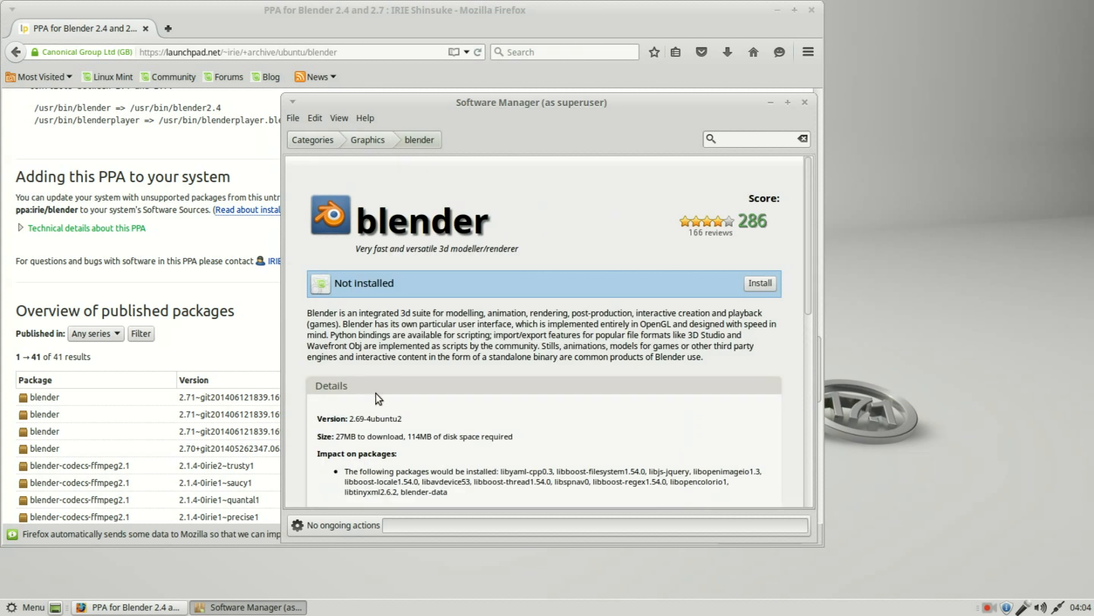
pyautogui.scroll(-3)
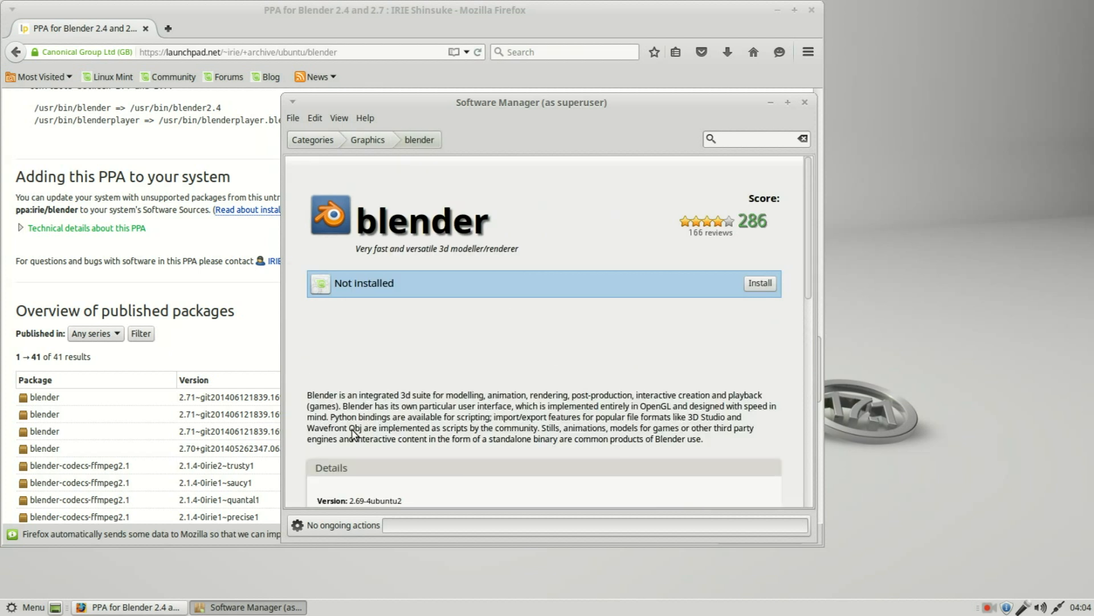
pyautogui.scroll(-3)
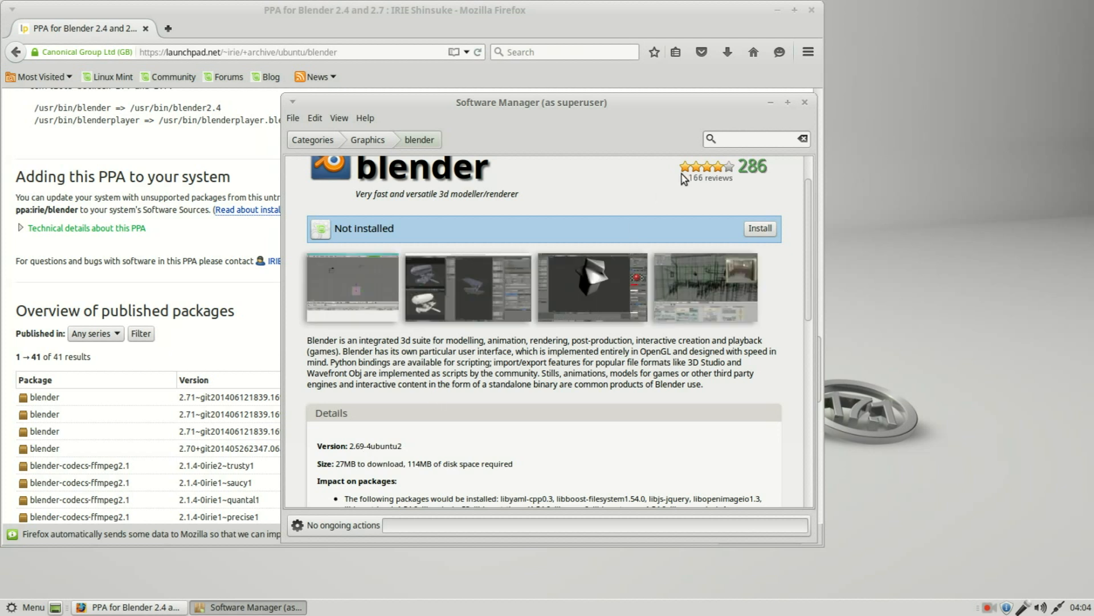
pyautogui.click(804, 102)
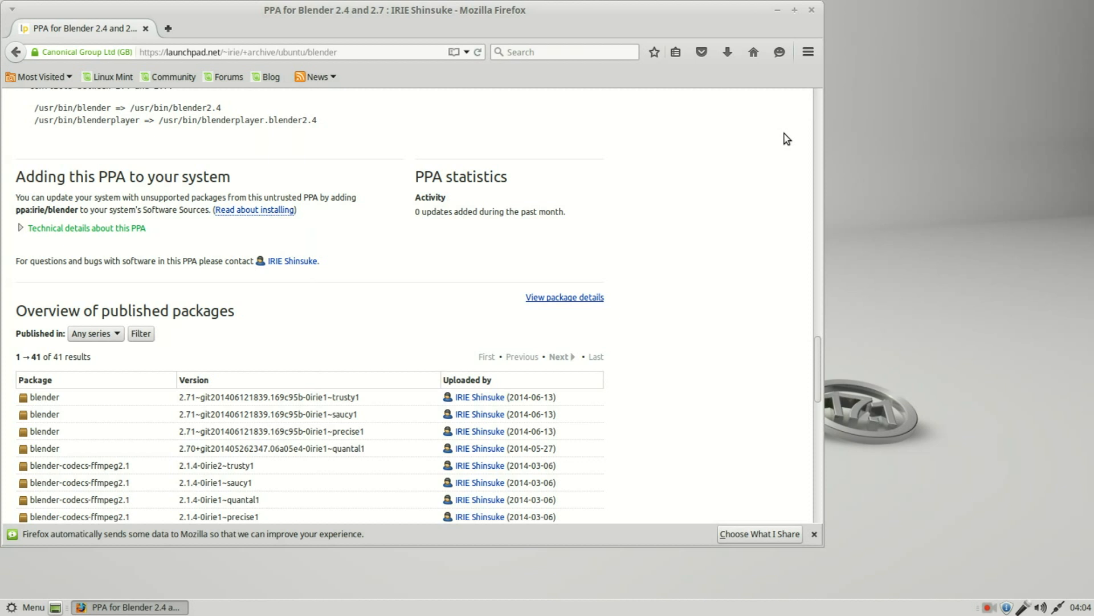
pyautogui.moveTo(207, 410)
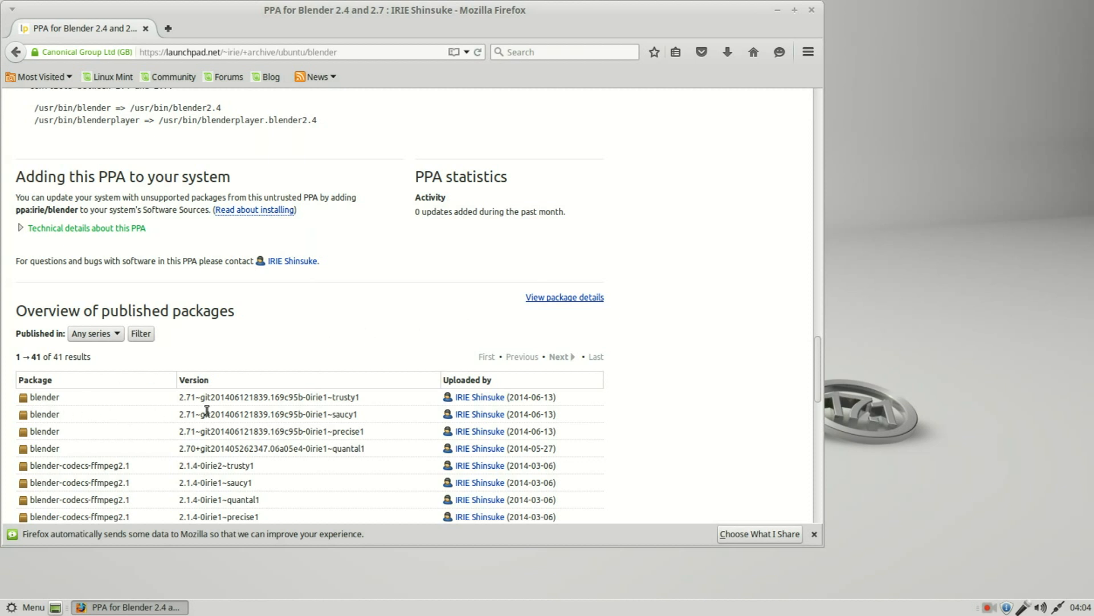
pyautogui.moveTo(240, 411)
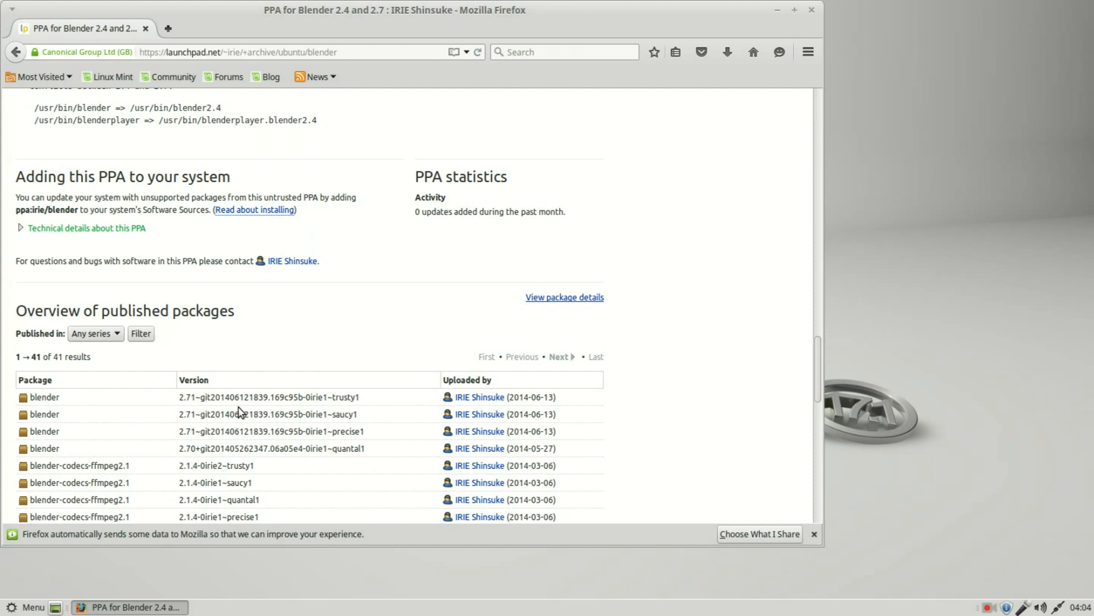
pyautogui.moveTo(20, 222)
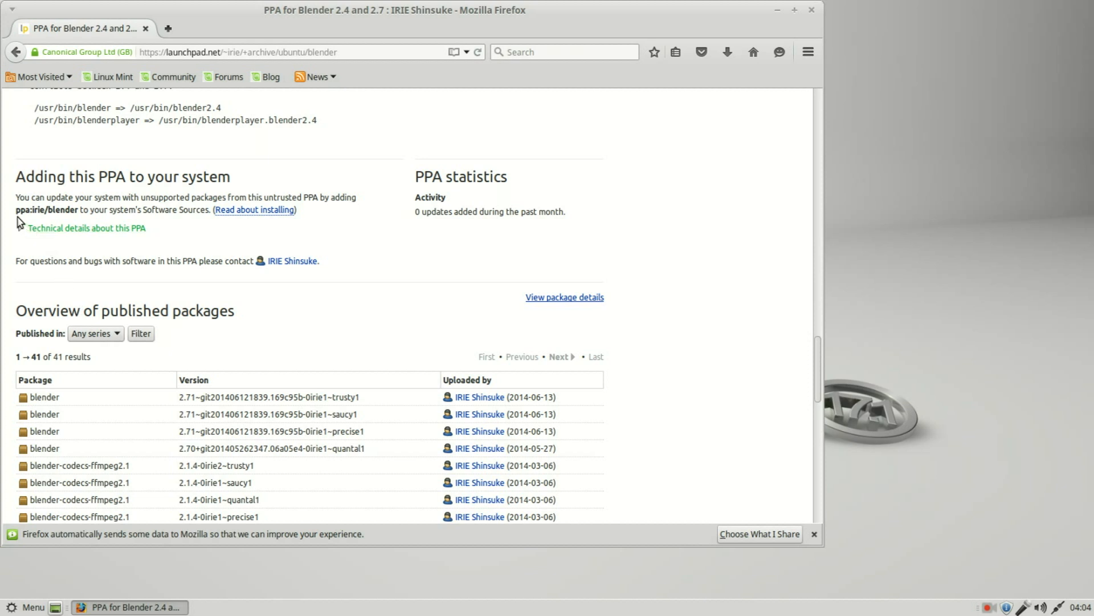
pyautogui.moveTo(37, 224)
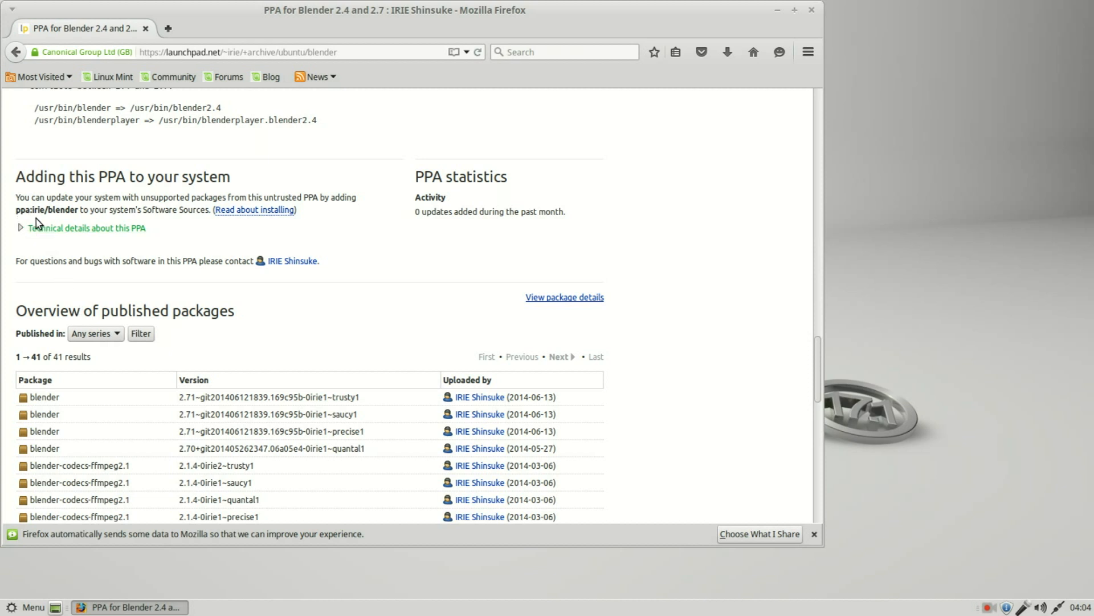
pyautogui.moveTo(41, 222)
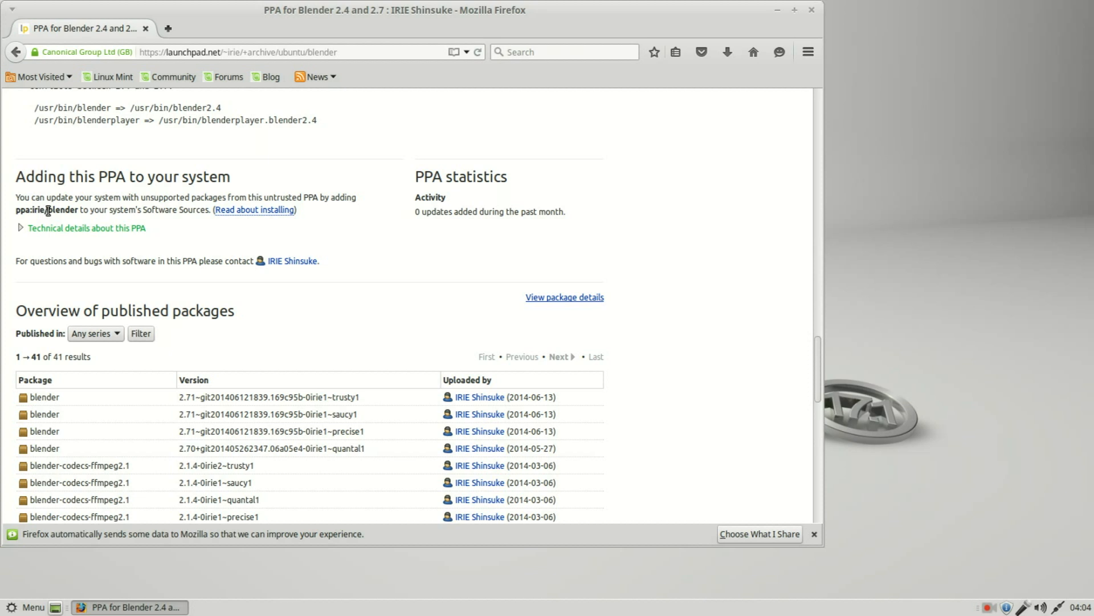
pyautogui.moveTo(63, 209)
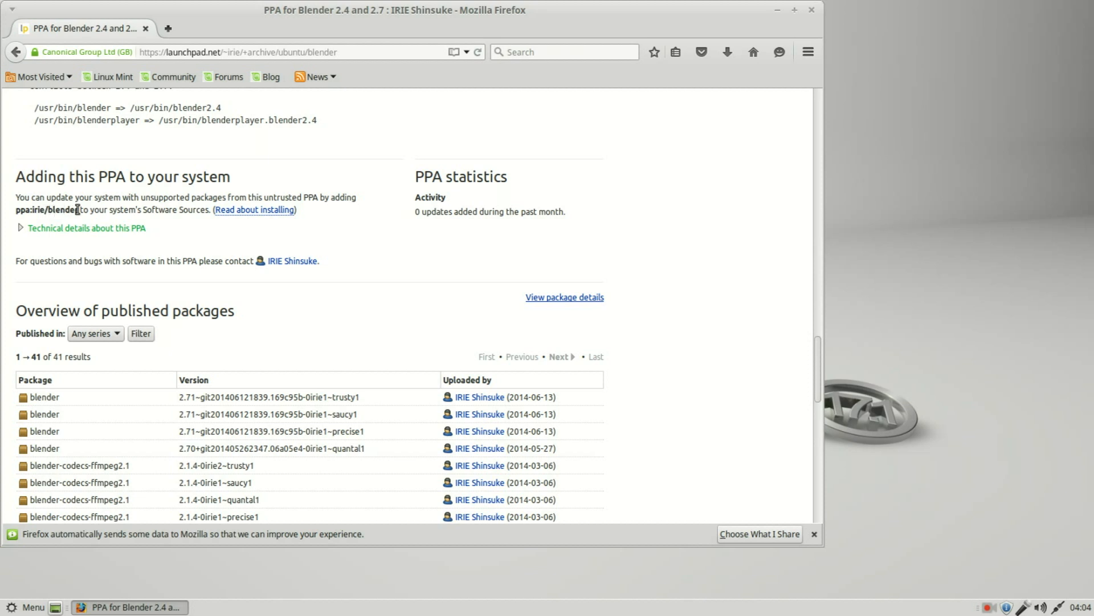
# Step: Highlight ppa:irie/blender in the 'Adding this PPA to your system' section
pyautogui.doubleClick(61, 211)
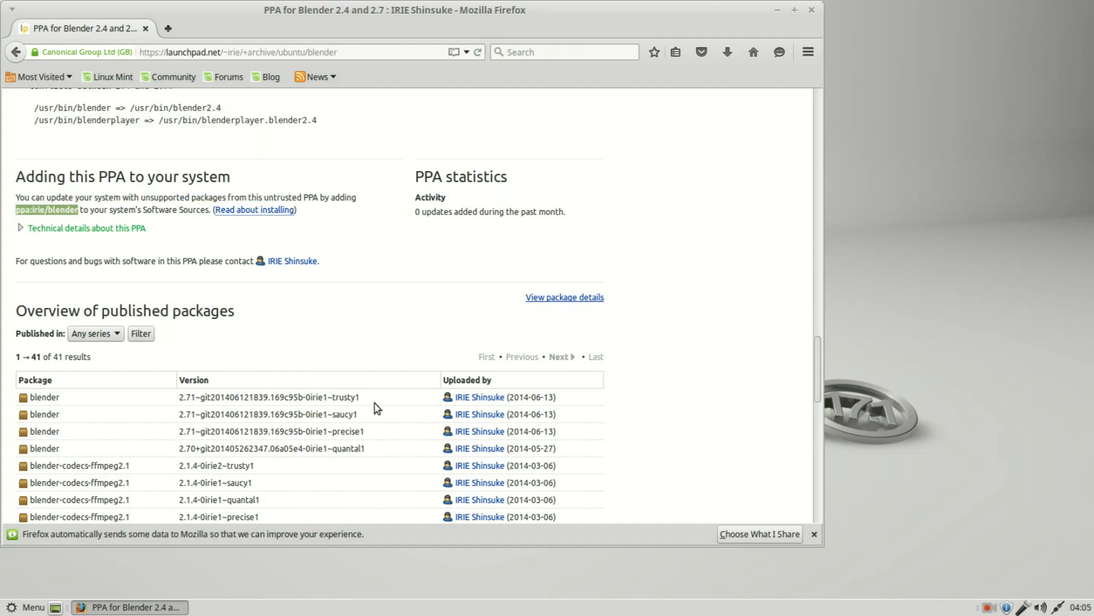
pyautogui.moveTo(478, 411)
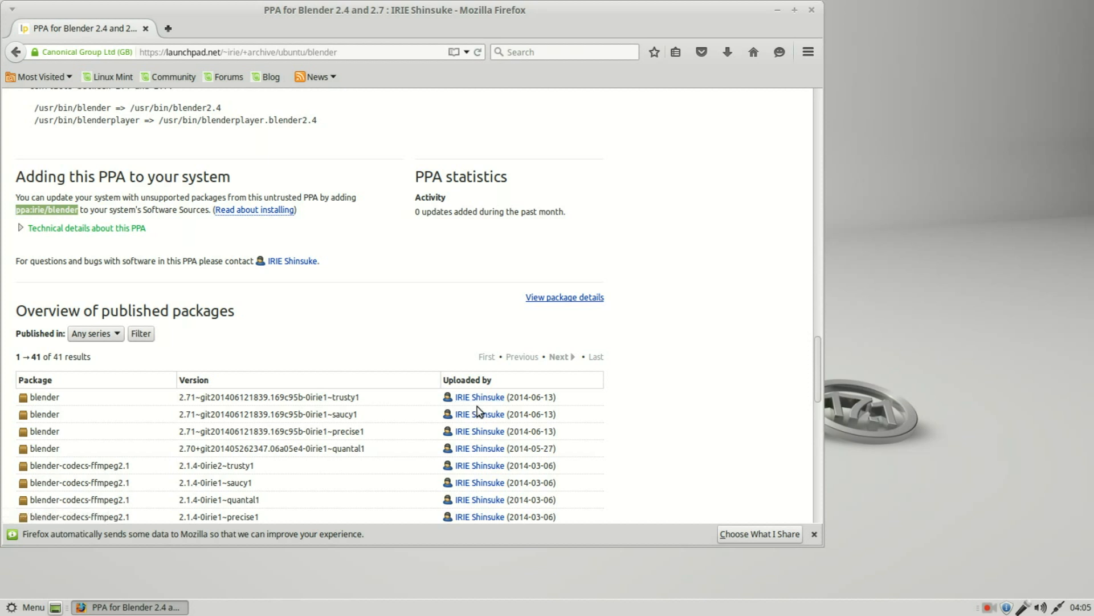
pyautogui.moveTo(56, 213)
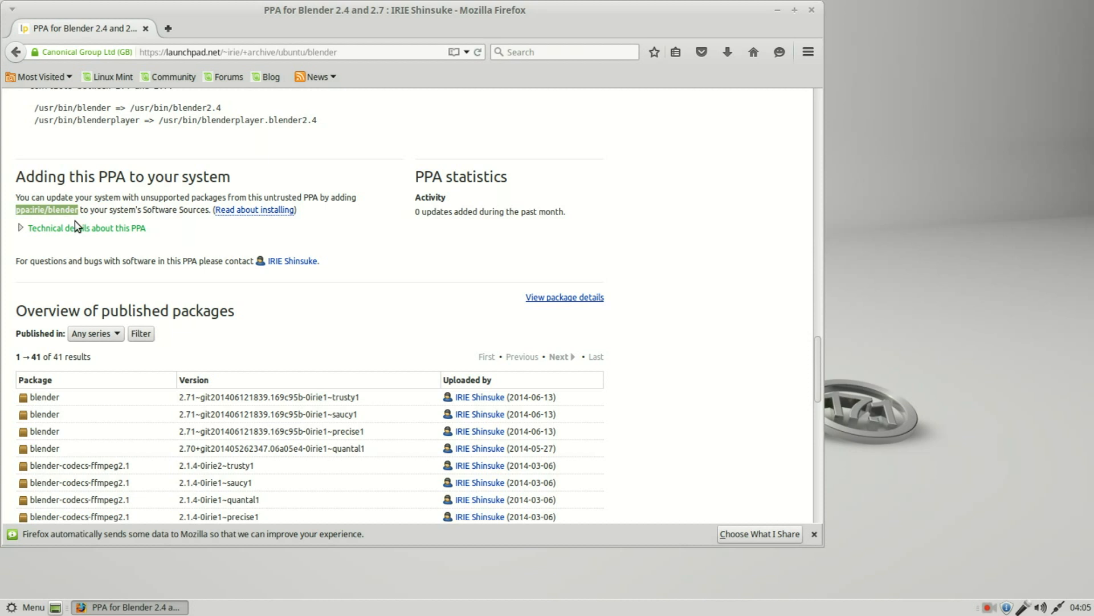
pyautogui.moveTo(987, 582)
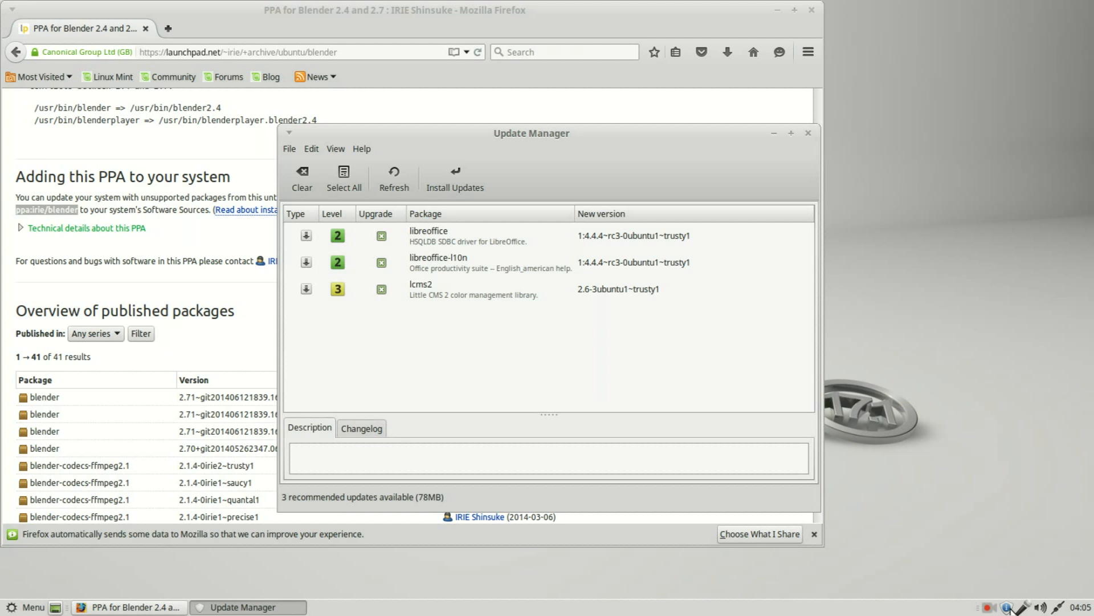
pyautogui.moveTo(455, 178)
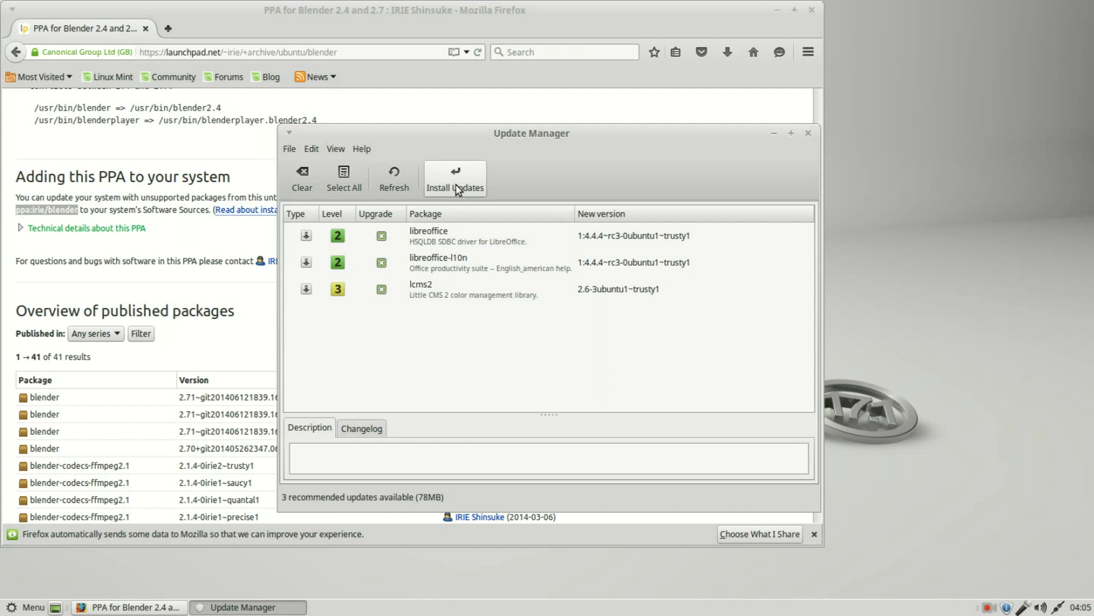
# Step: Install the three pending LibreOffice and lcms2 updates after authenticating
pyautogui.click(455, 177)
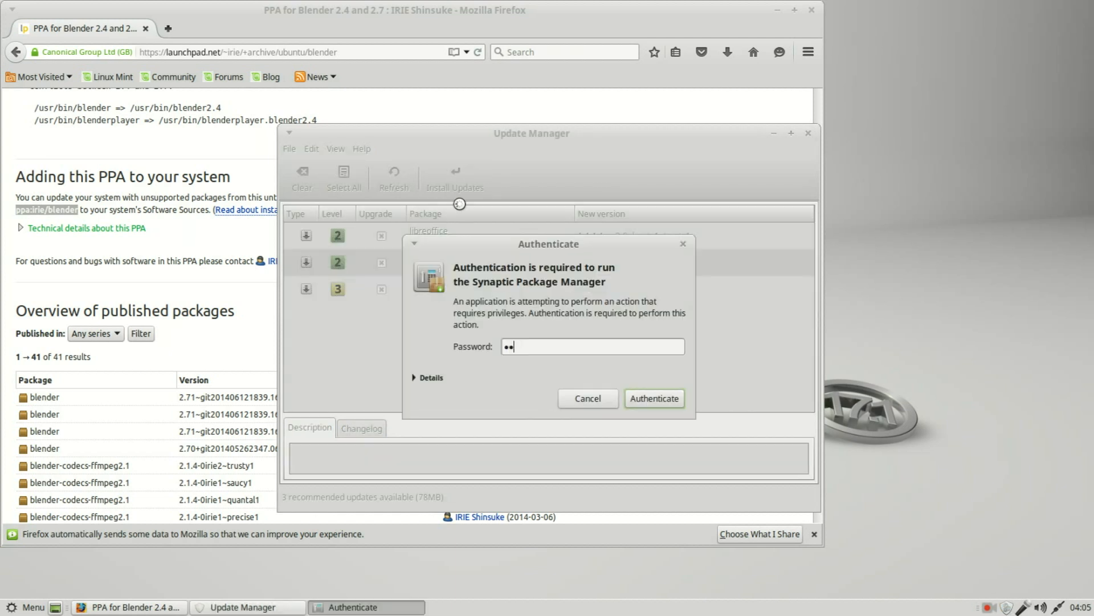
pyautogui.click(653, 398)
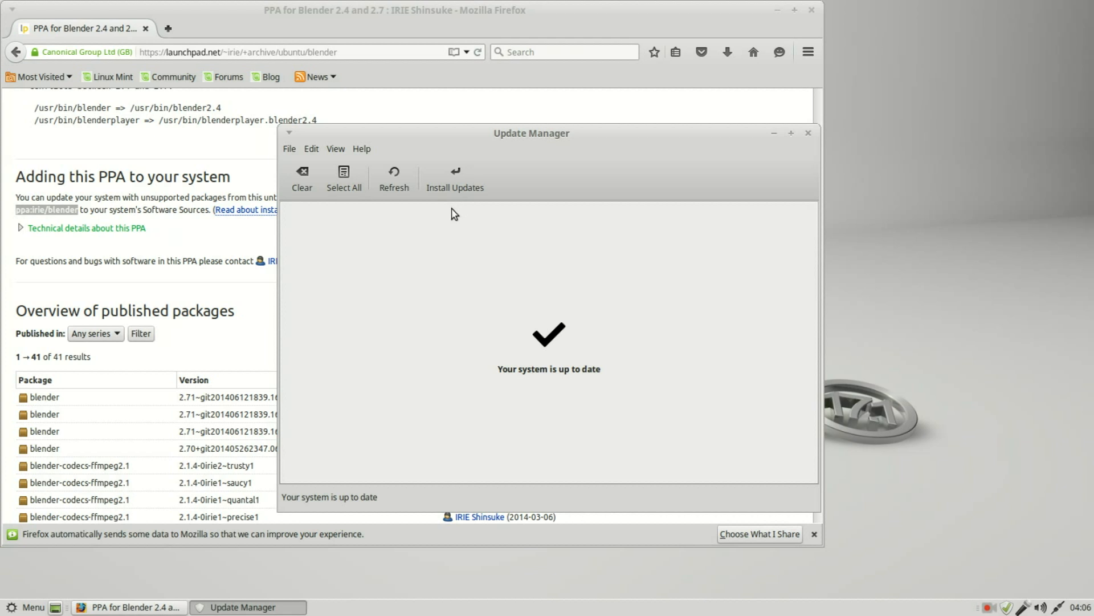
pyautogui.moveTo(314, 153)
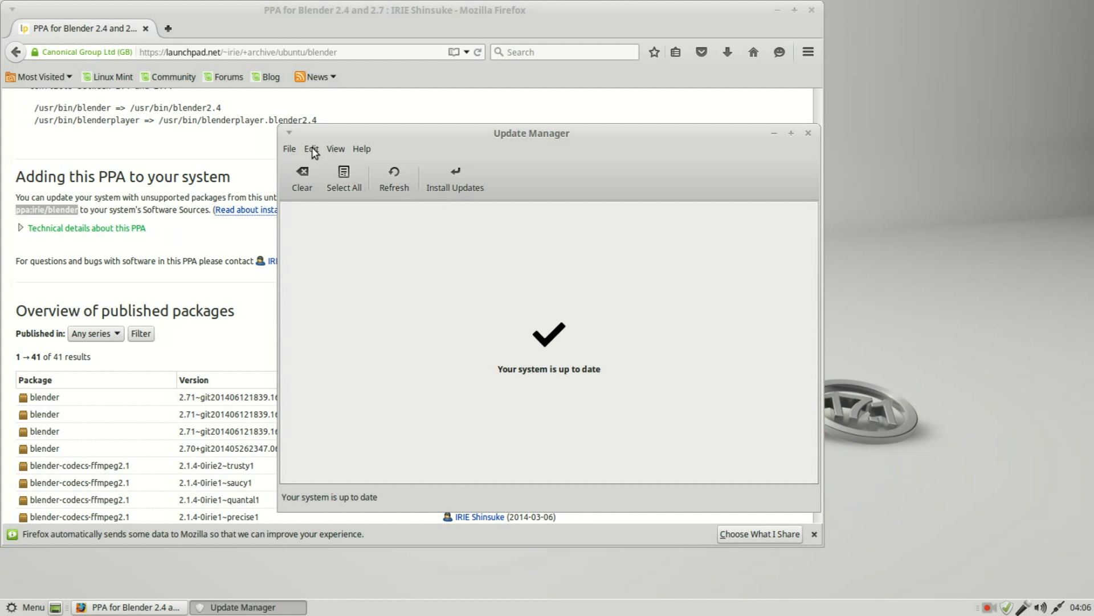
# Step: Open Software Sources with the administrator password and view the libreoffice-4-4 PPA list
pyautogui.click(311, 149)
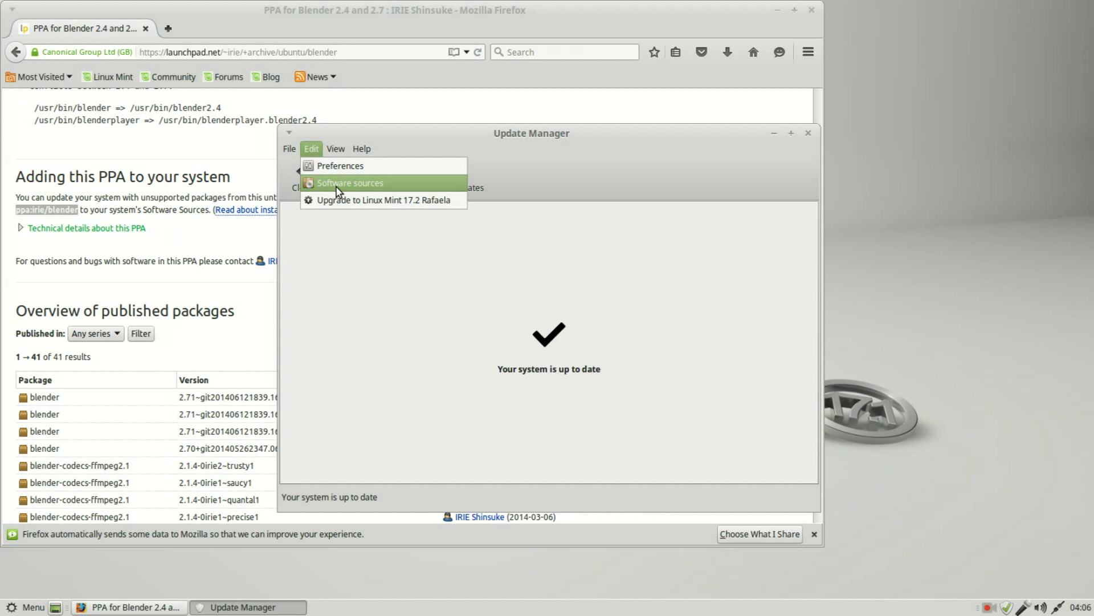
pyautogui.click(349, 183)
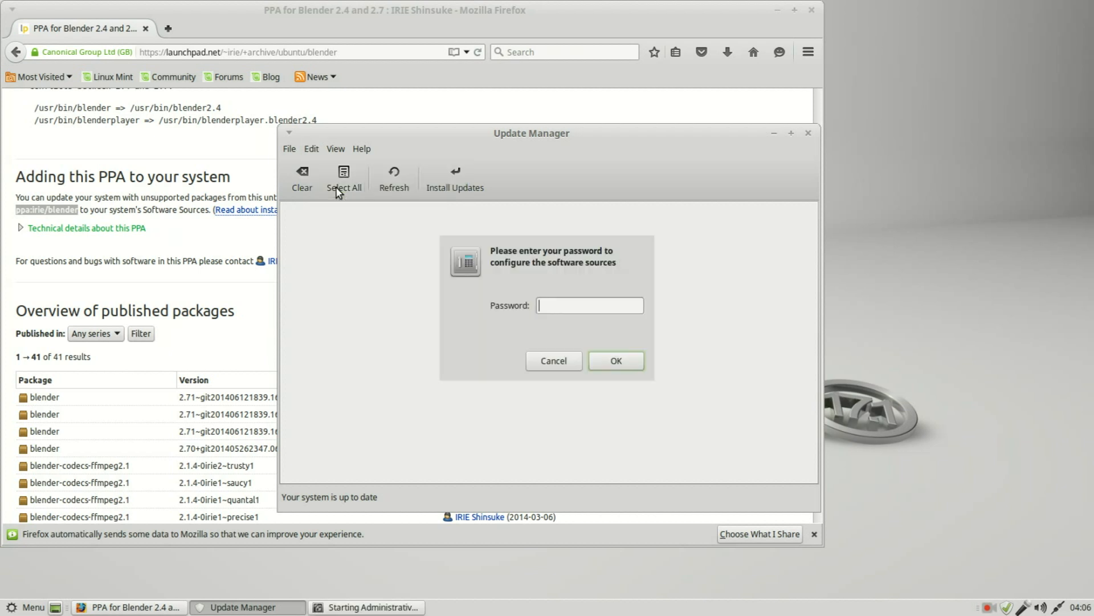
pyautogui.write('password')
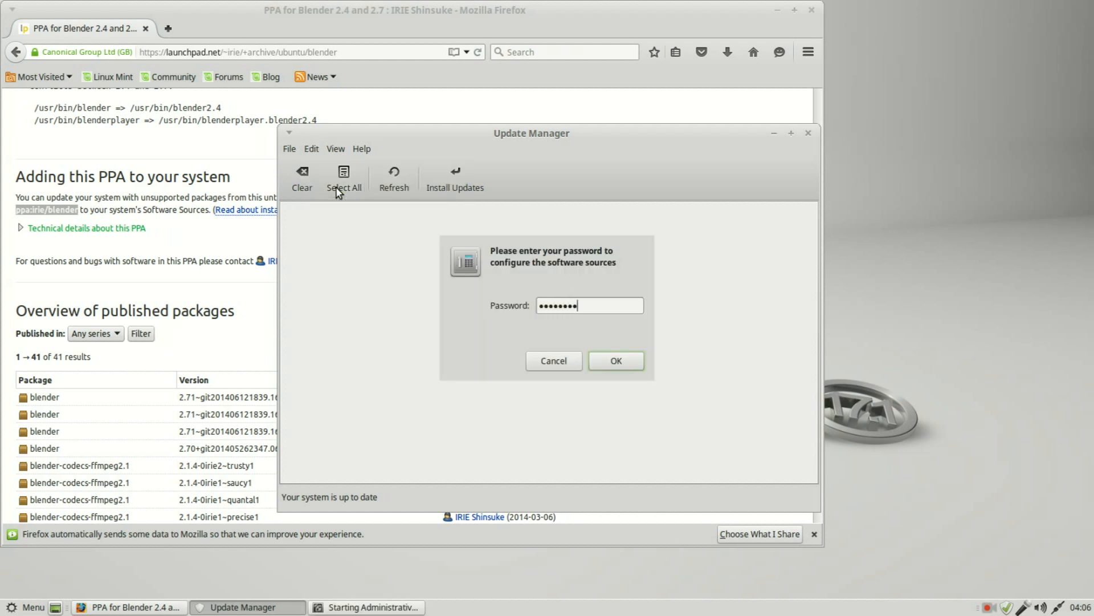
pyautogui.click(615, 361)
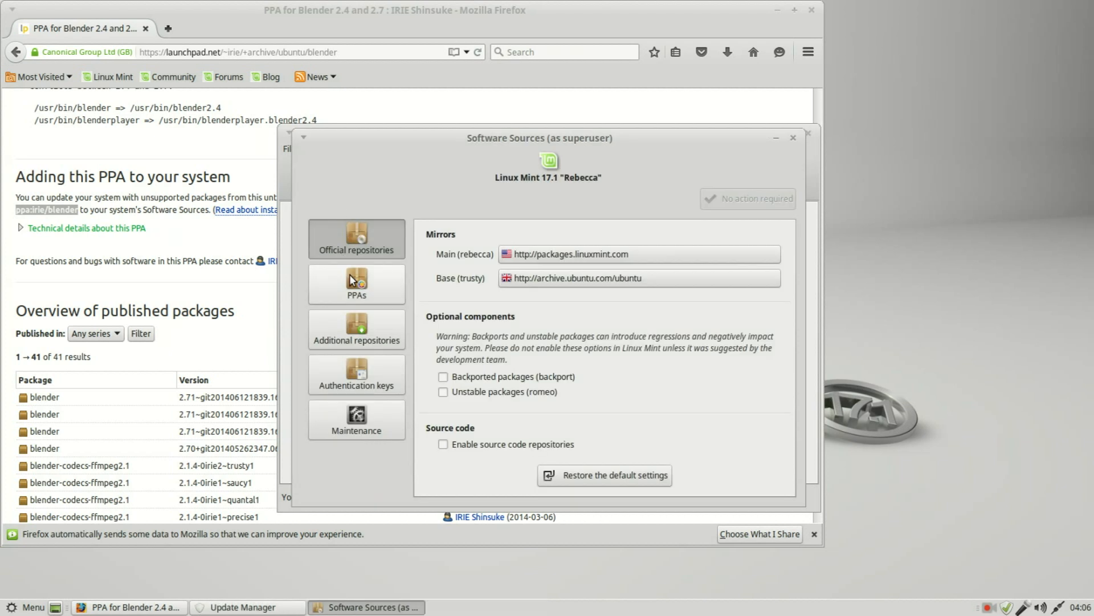
pyautogui.click(356, 283)
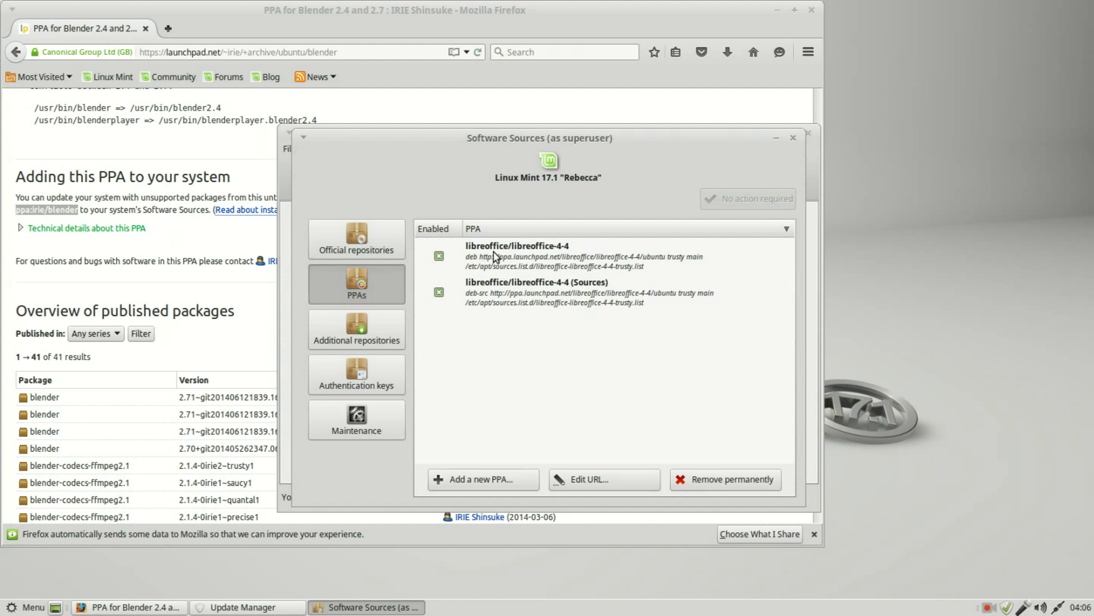
pyautogui.moveTo(538, 295)
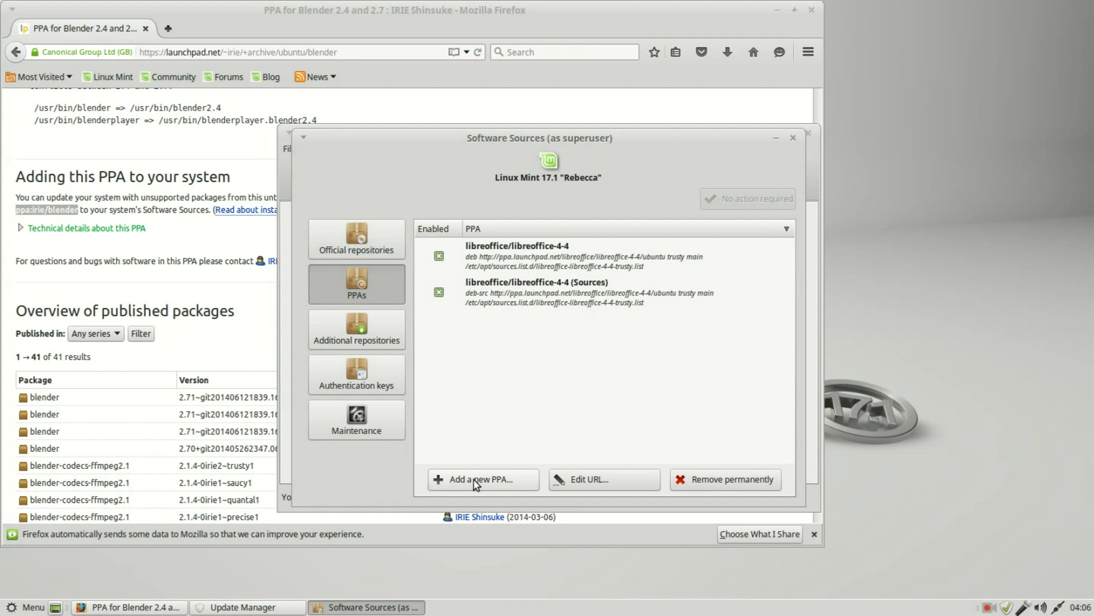
# Step: Enter ppa:irie/blender as a new PPA and read its Blender 2.4 and 2.7 description
pyautogui.click(481, 479)
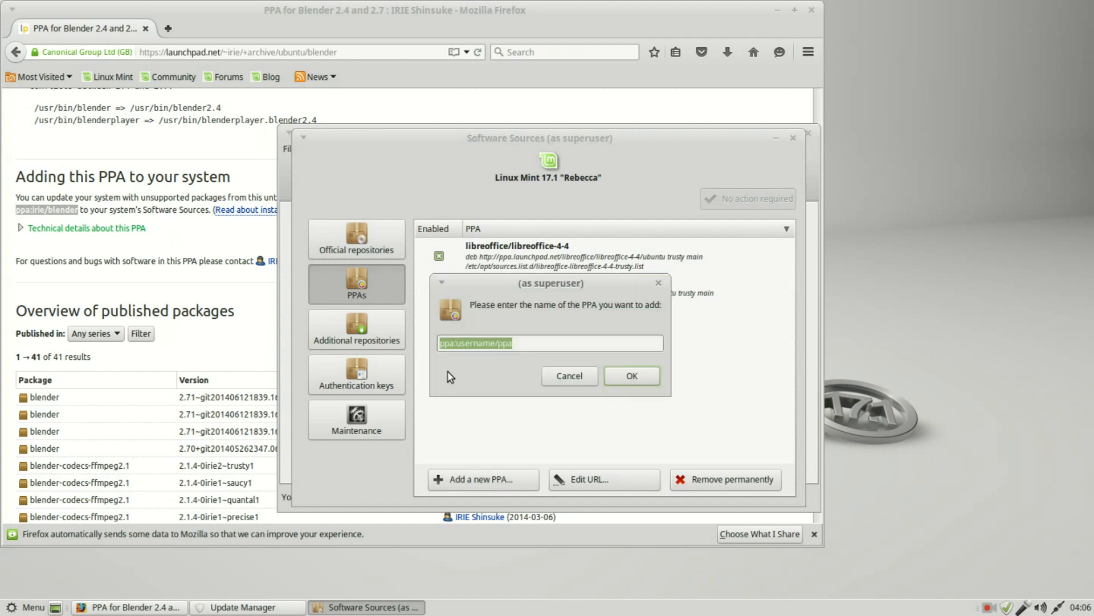
pyautogui.moveTo(459, 357)
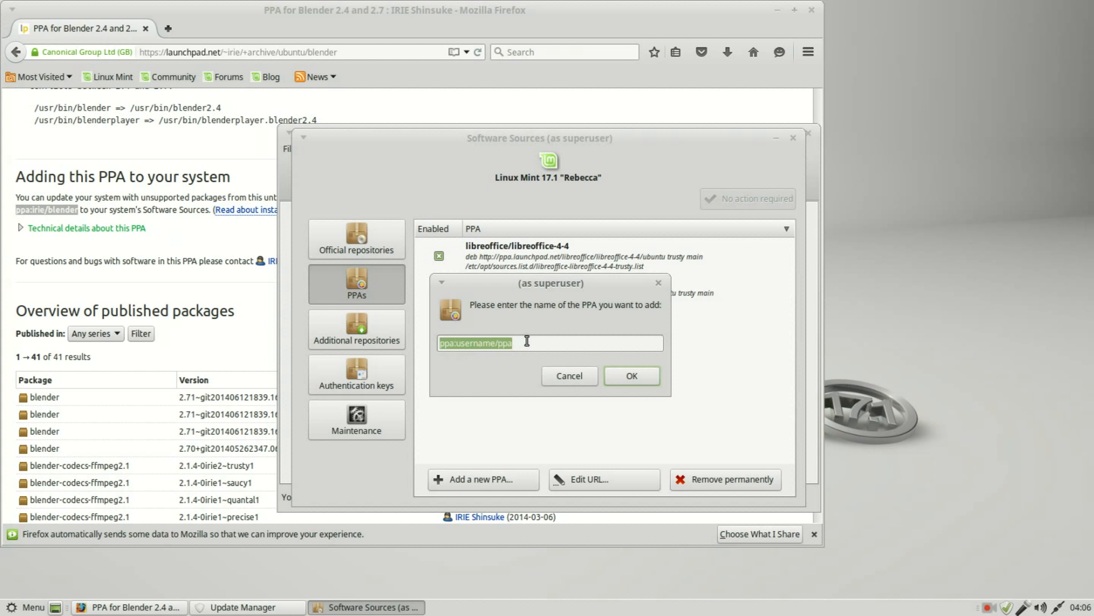
pyautogui.moveTo(427, 341)
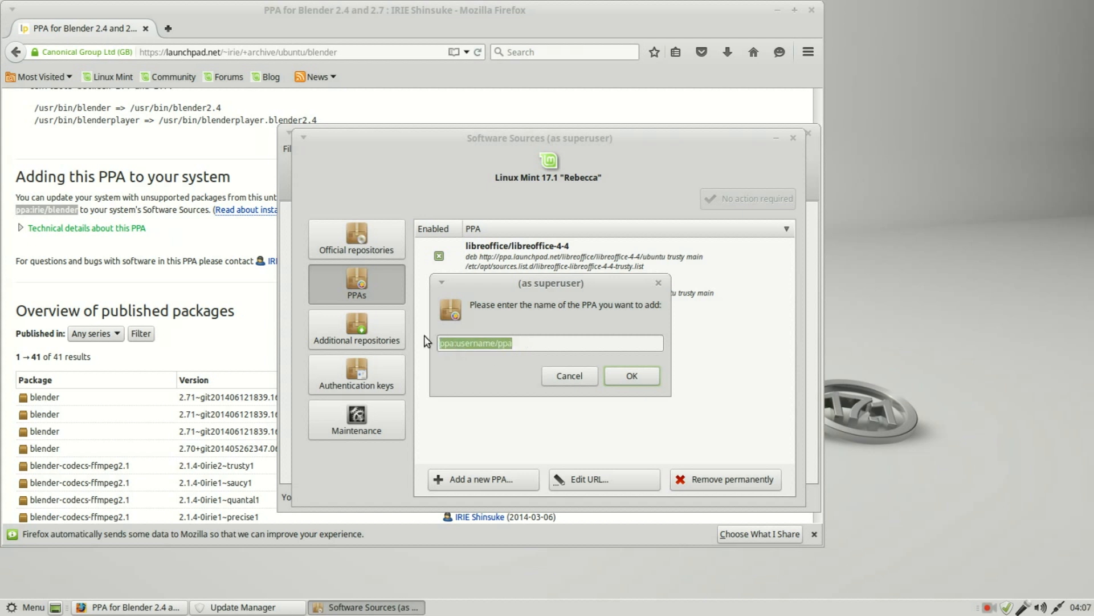
pyautogui.write('ppa')
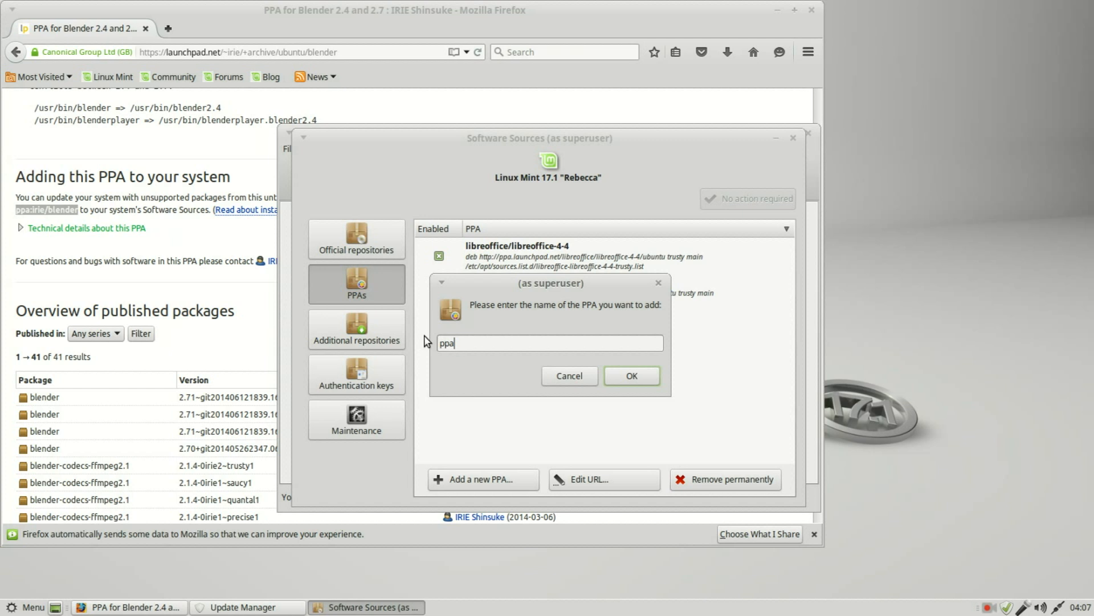
pyautogui.write(':irie')
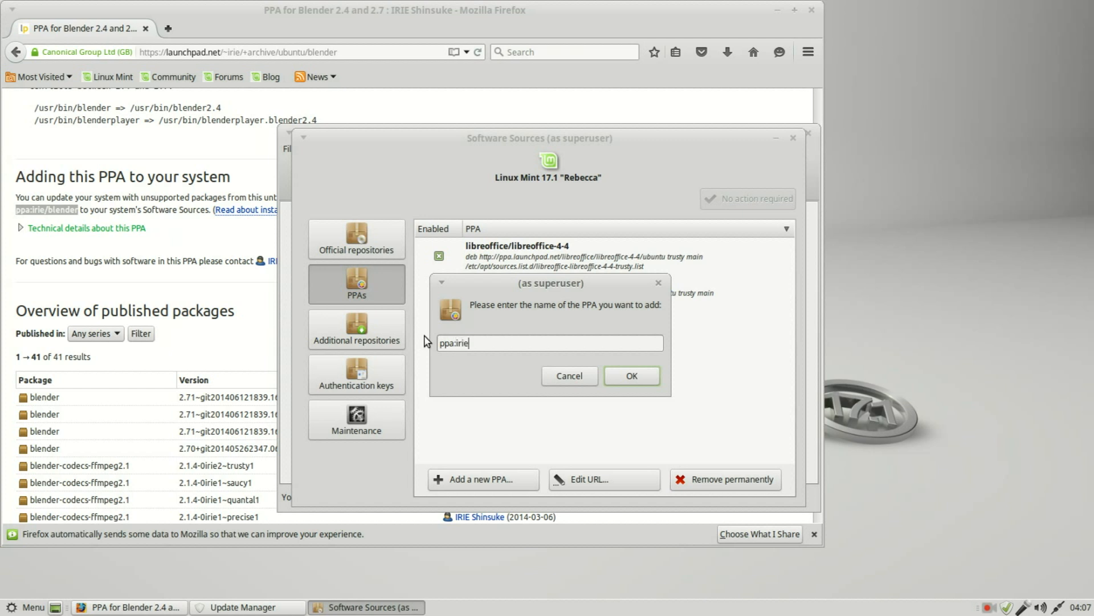
pyautogui.write('/blender')
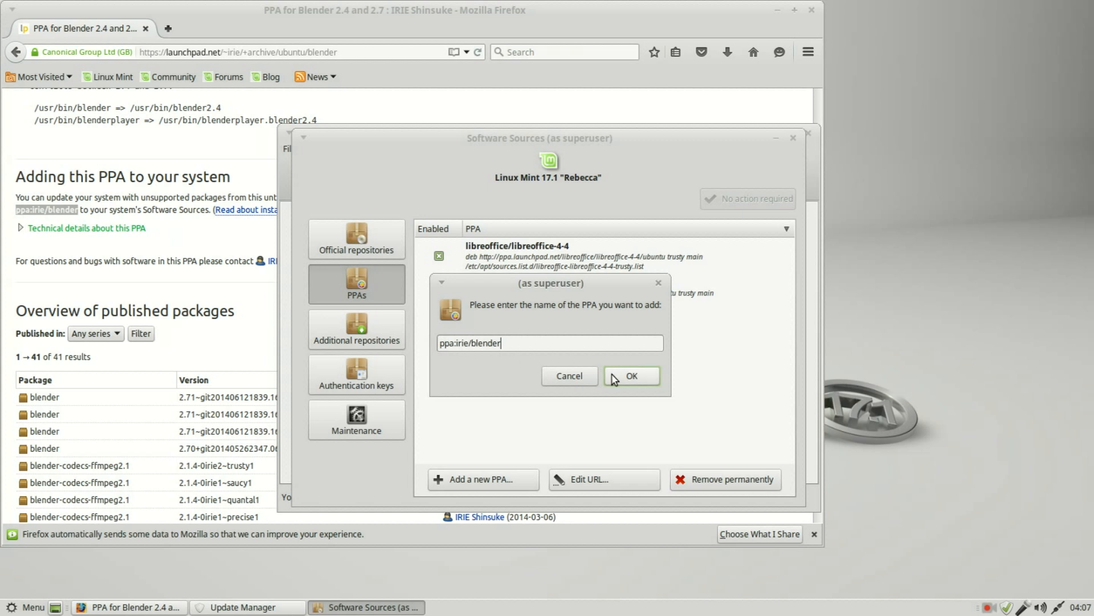
pyautogui.click(630, 375)
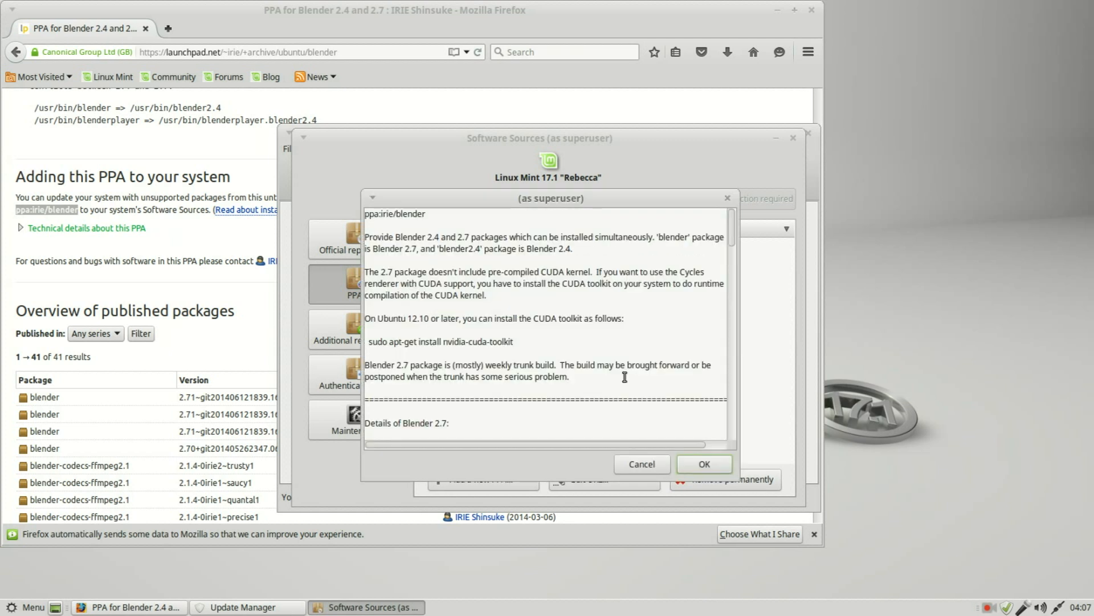
pyautogui.moveTo(689, 297)
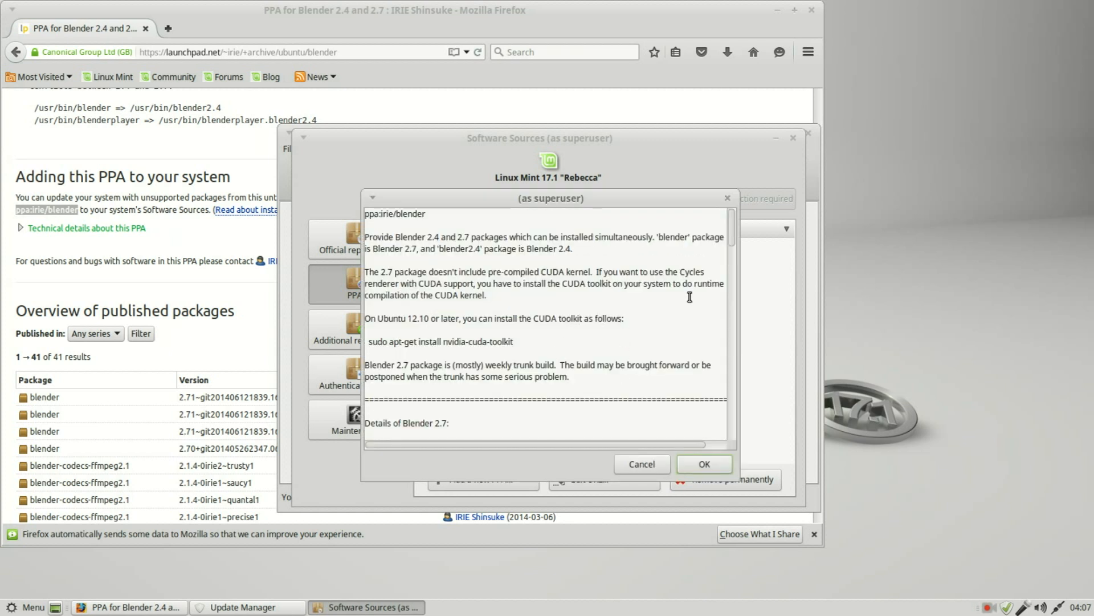
pyautogui.scroll(-3)
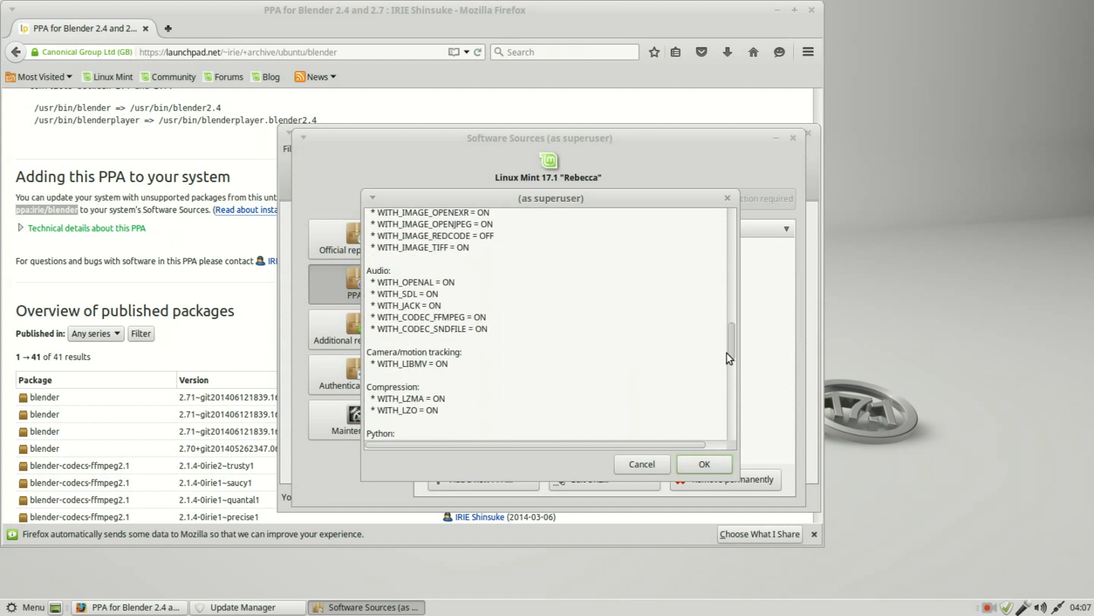
pyautogui.scroll(-3)
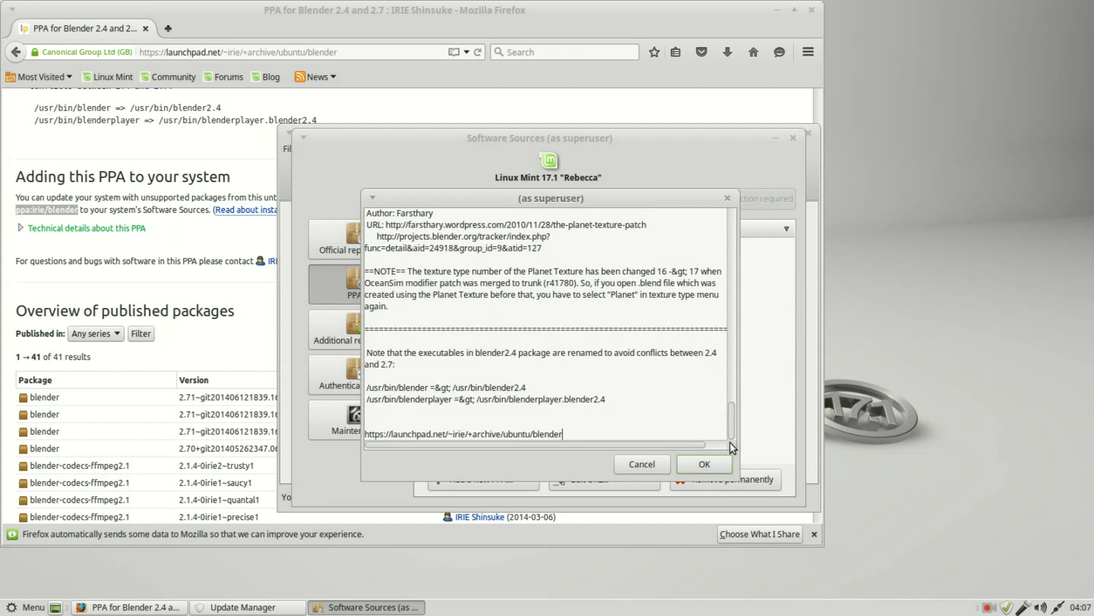
pyautogui.moveTo(182, 302)
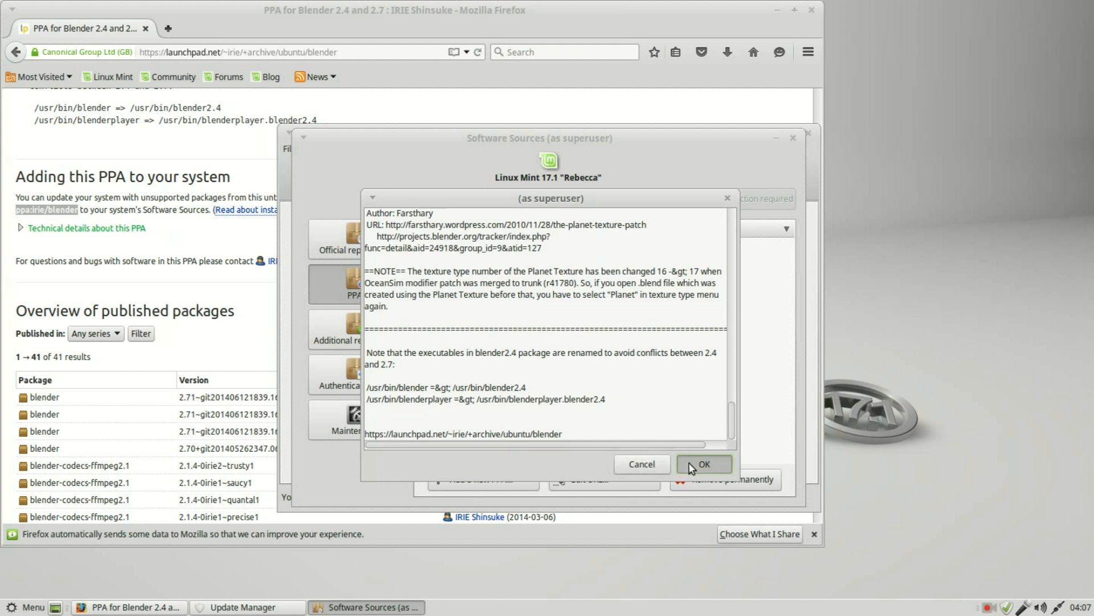
# Step: Accept the irie/blender PPA, update the cache, and close Software Sources and Update Manager
pyautogui.click(704, 464)
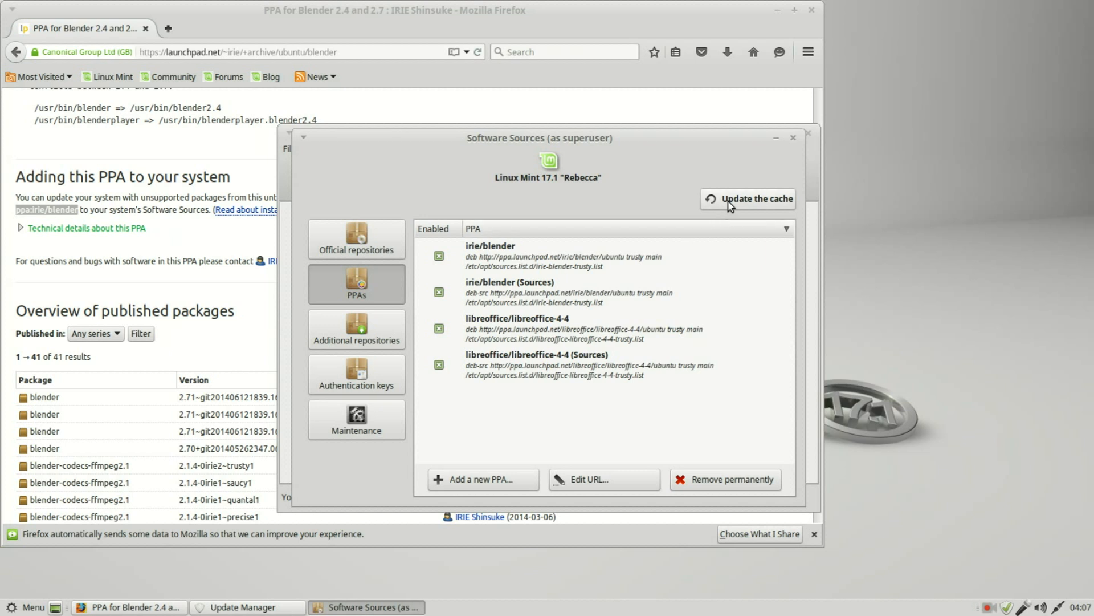
pyautogui.click(747, 199)
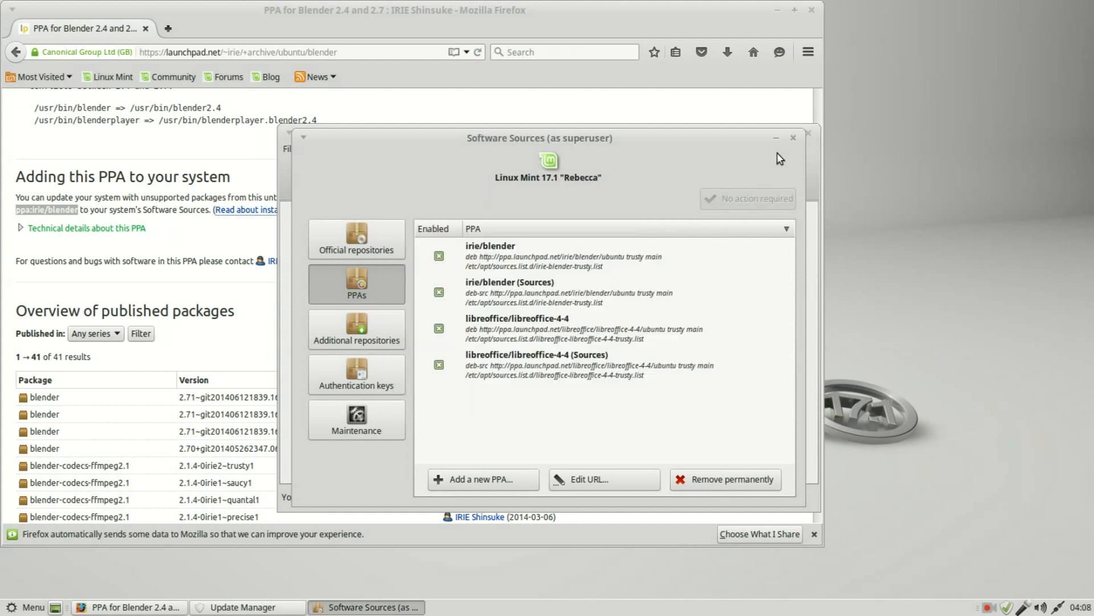
pyautogui.moveTo(793, 138)
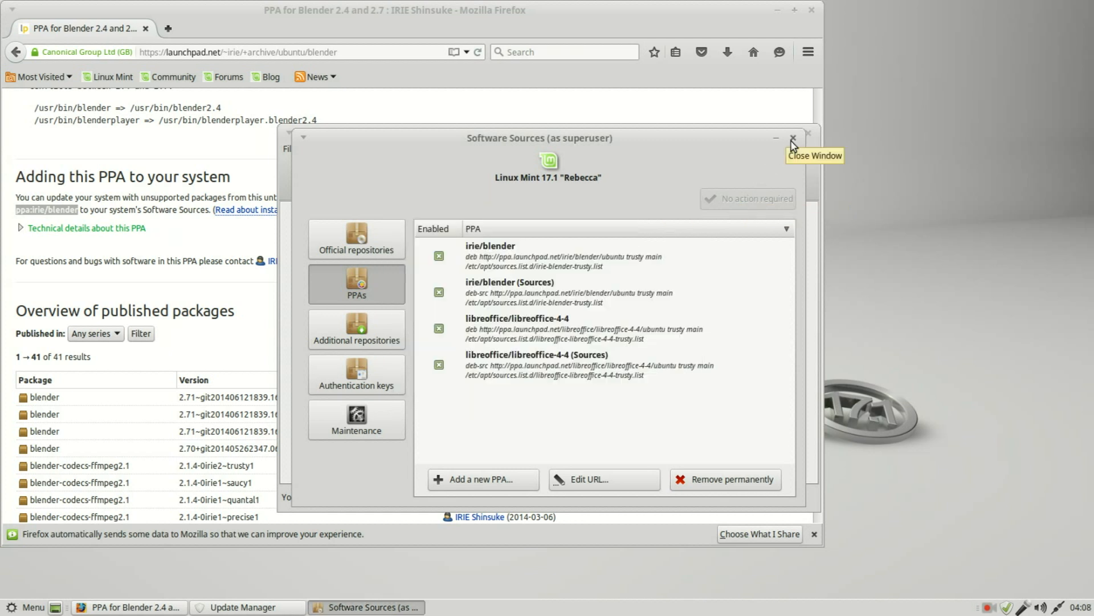
pyautogui.click(792, 137)
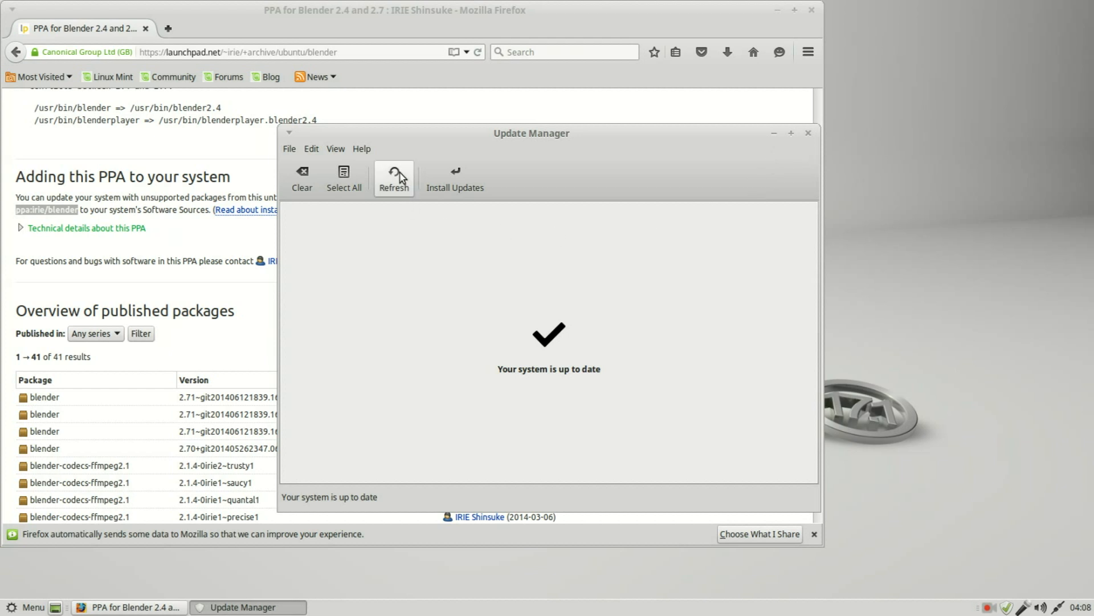
pyautogui.click(393, 178)
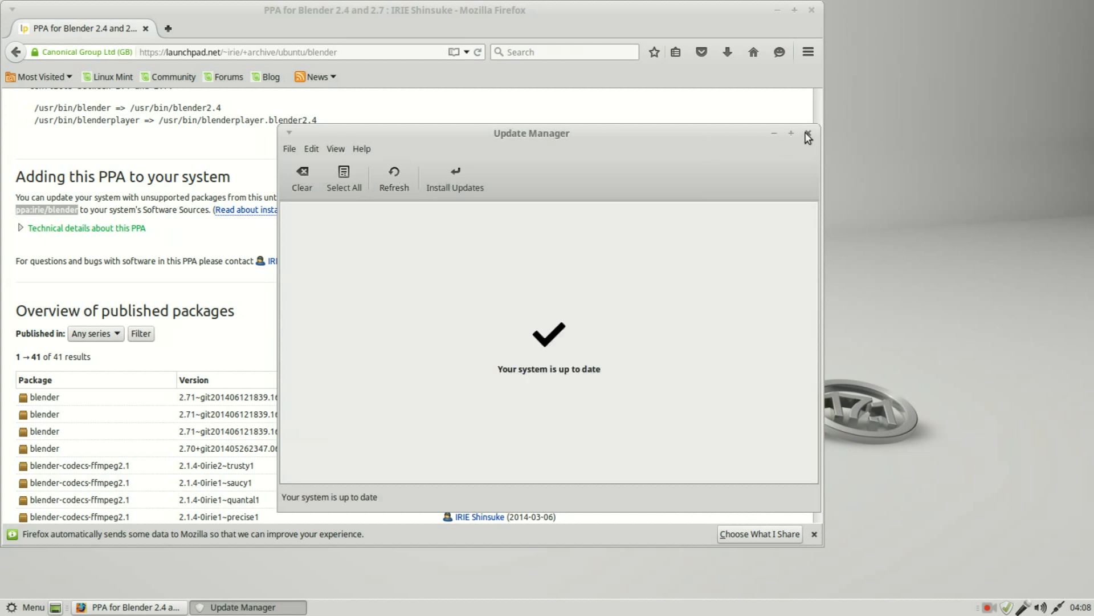
pyautogui.click(808, 134)
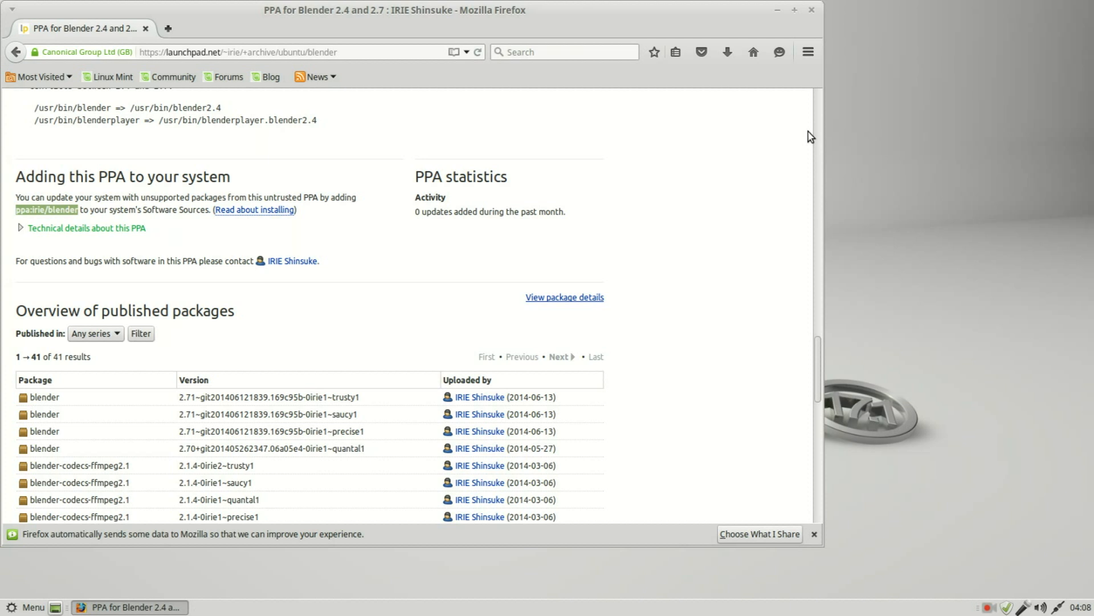
pyautogui.moveTo(89, 578)
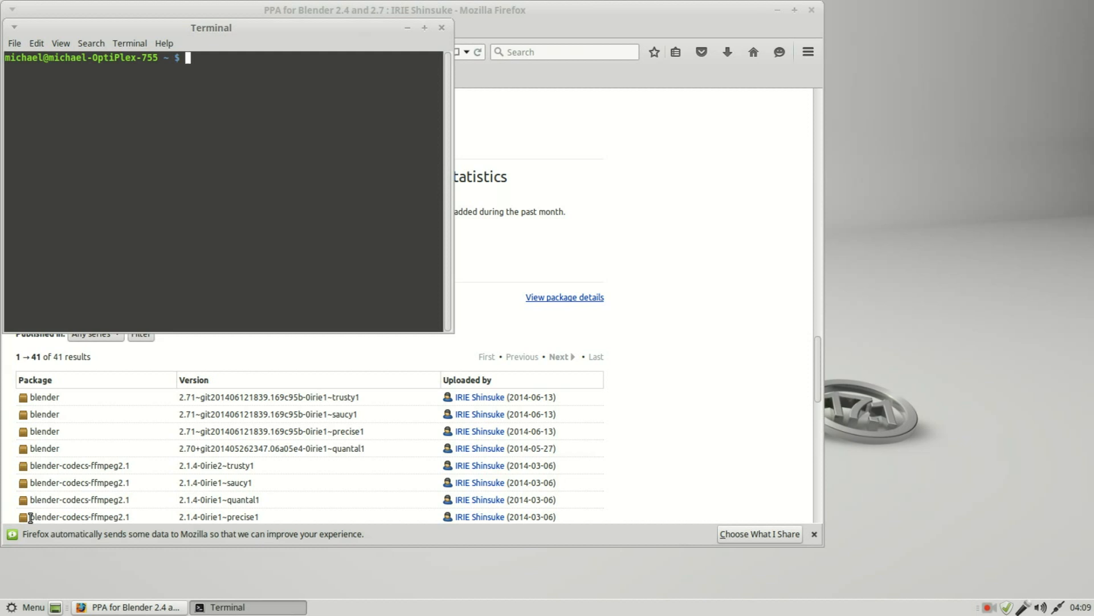
# Step: Install Blender 2.71 and its 14 dependencies with sudo apt-get install blender, answering Y
pyautogui.write('sudo')
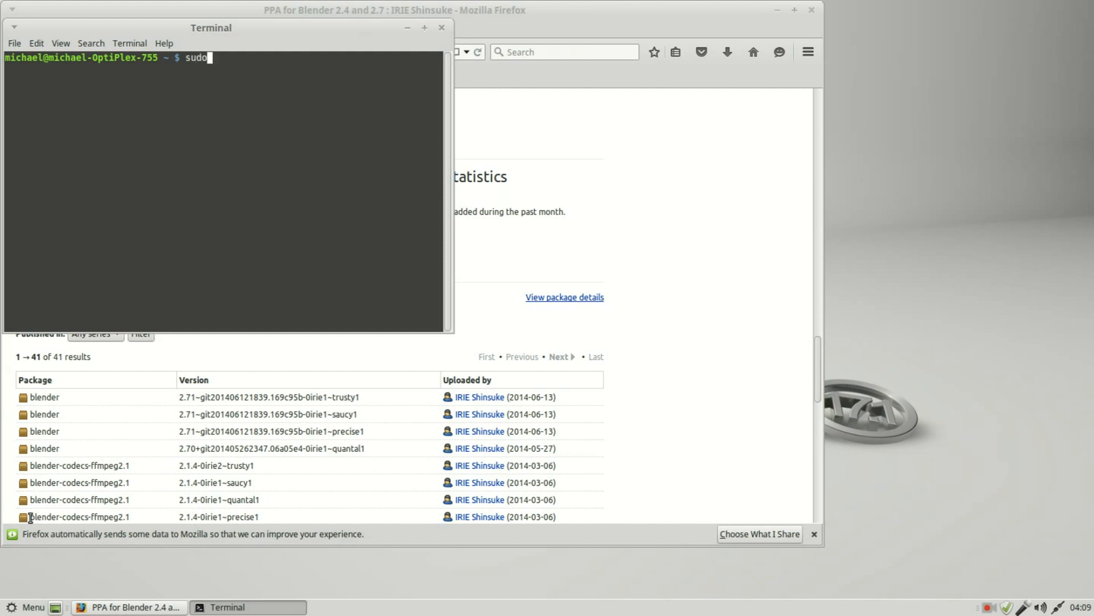
pyautogui.write('apt-get')
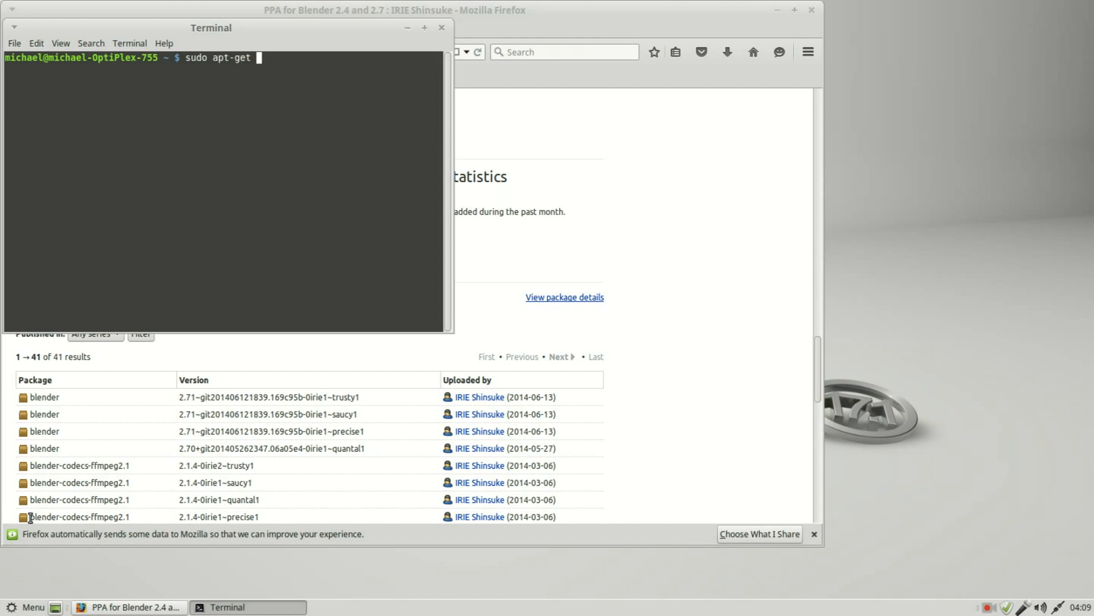
pyautogui.write('install blender')
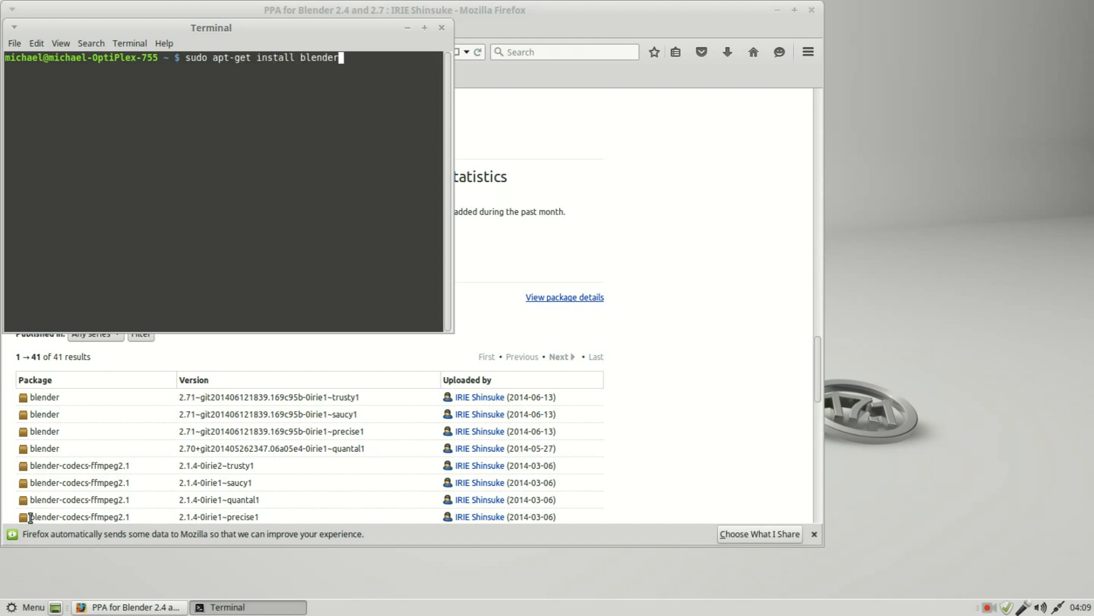
pyautogui.press('Return')
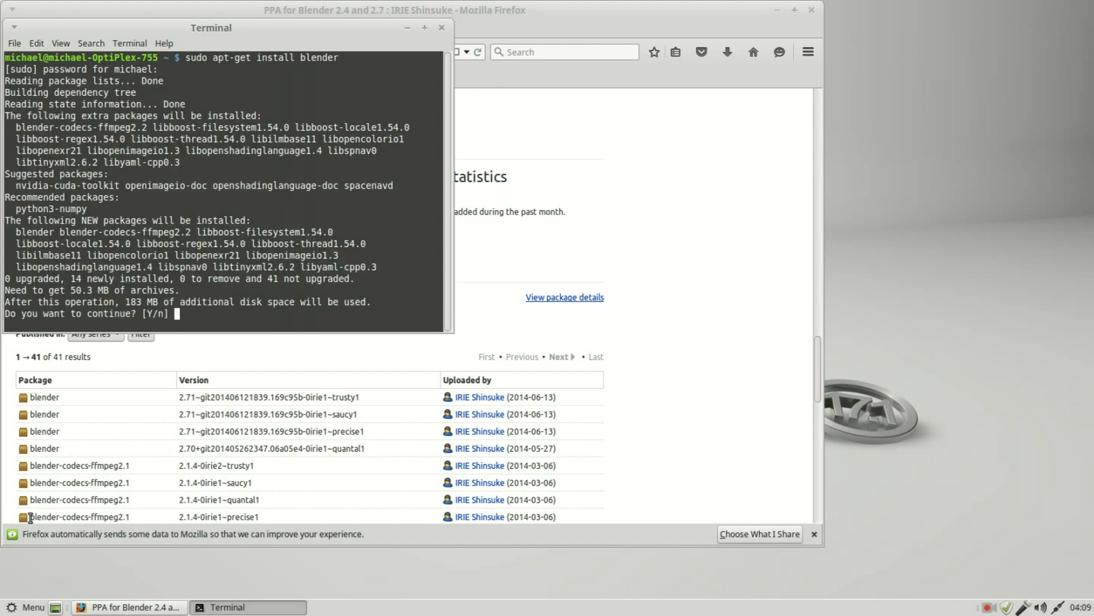
pyautogui.write('Y')
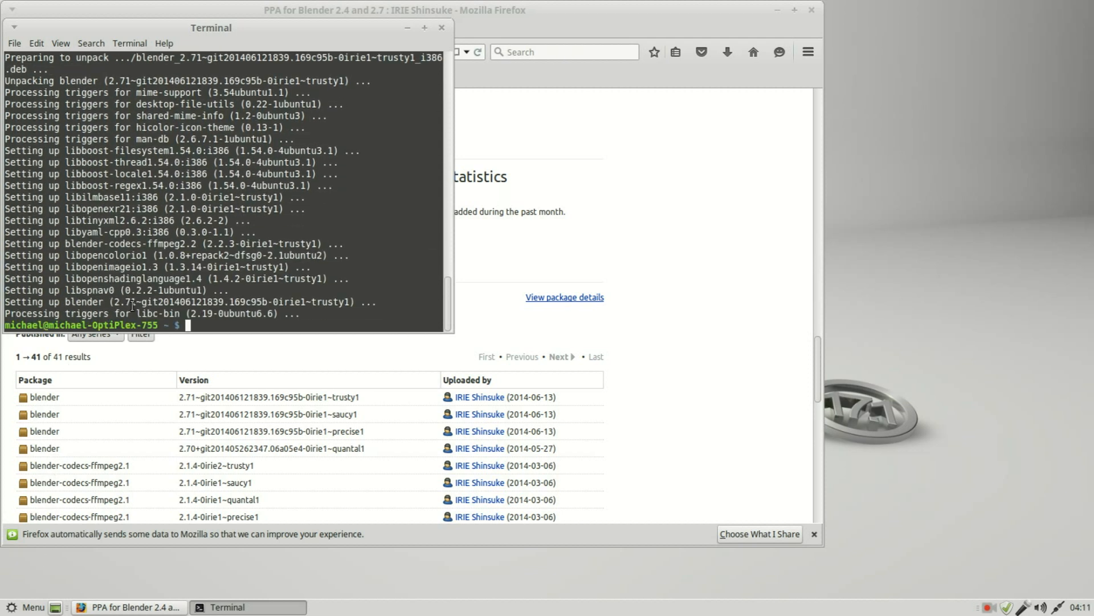
pyautogui.moveTo(25, 606)
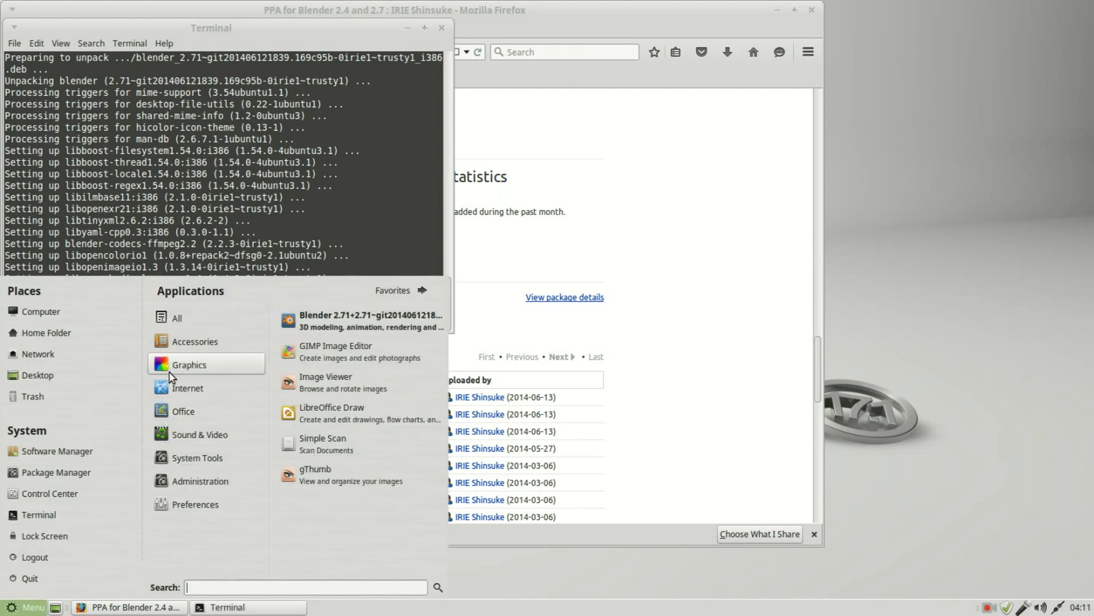
pyautogui.moveTo(325, 321)
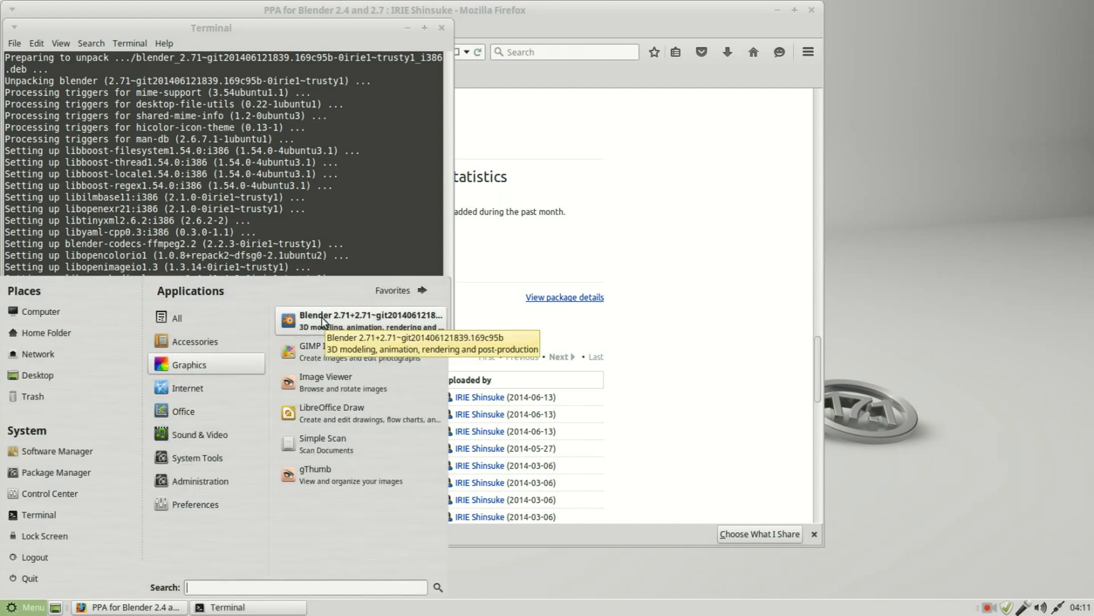
pyautogui.click(370, 319)
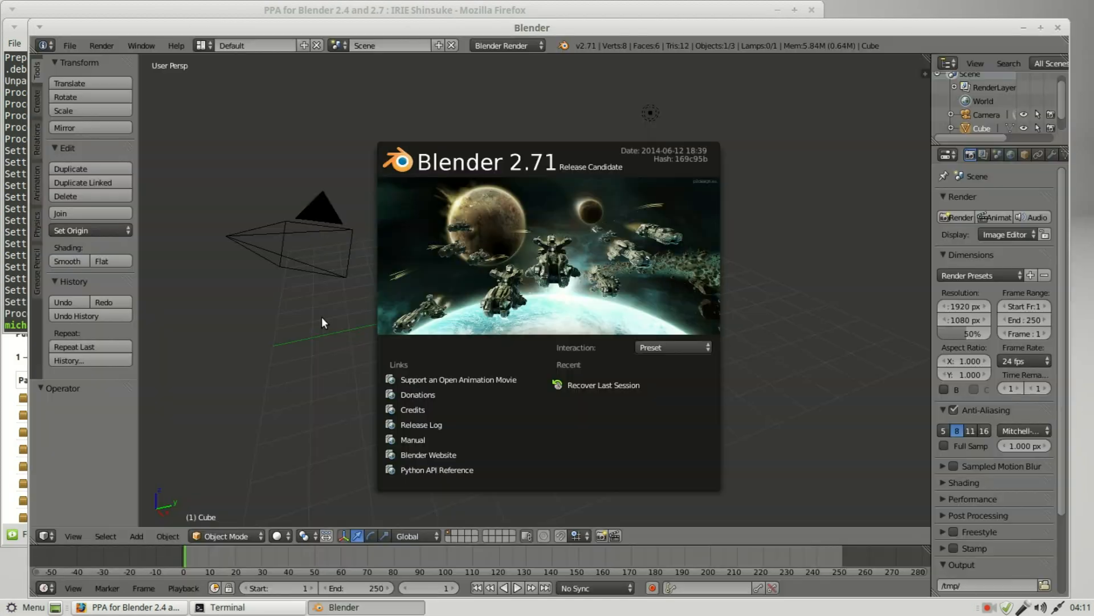
pyautogui.moveTo(442, 176)
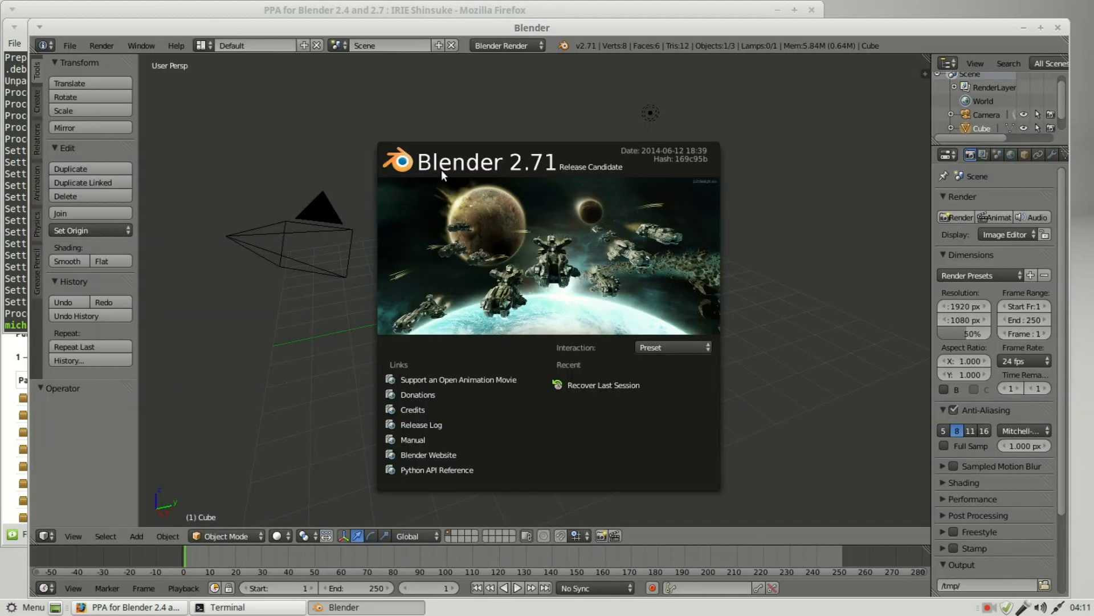
pyautogui.moveTo(551, 175)
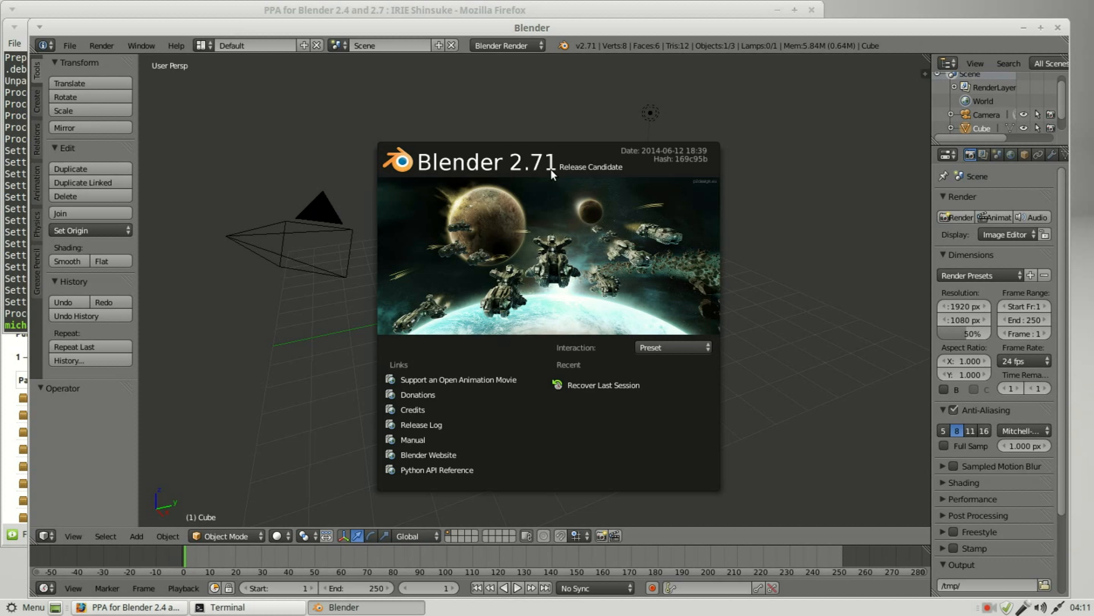
pyautogui.click(237, 606)
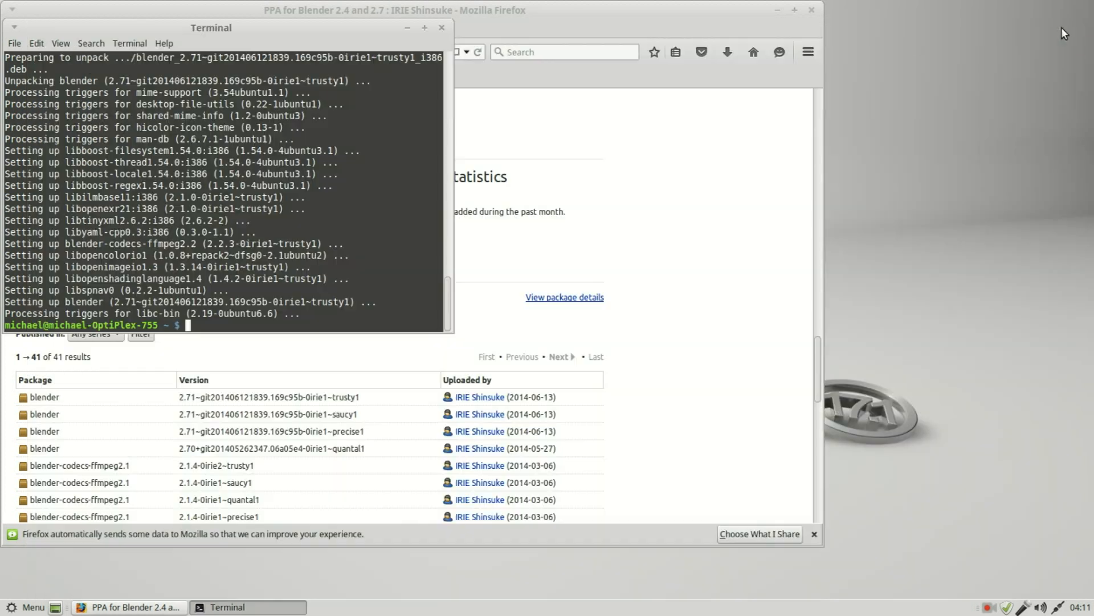